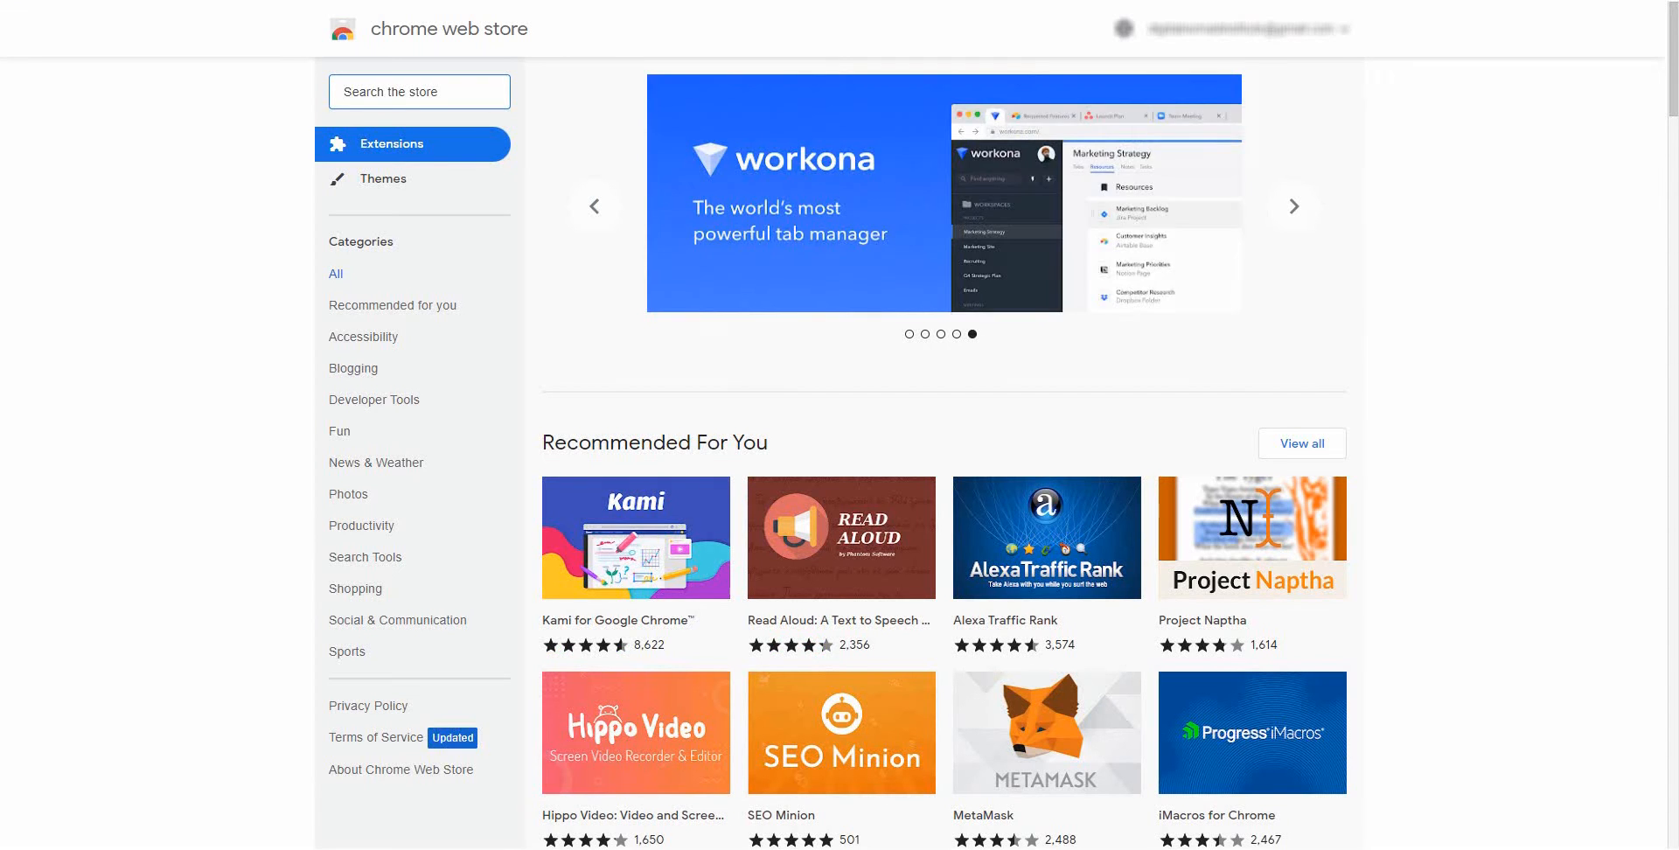
Step: Search the Chrome Web Store for 'print friendly pdf'
click(1292, 206)
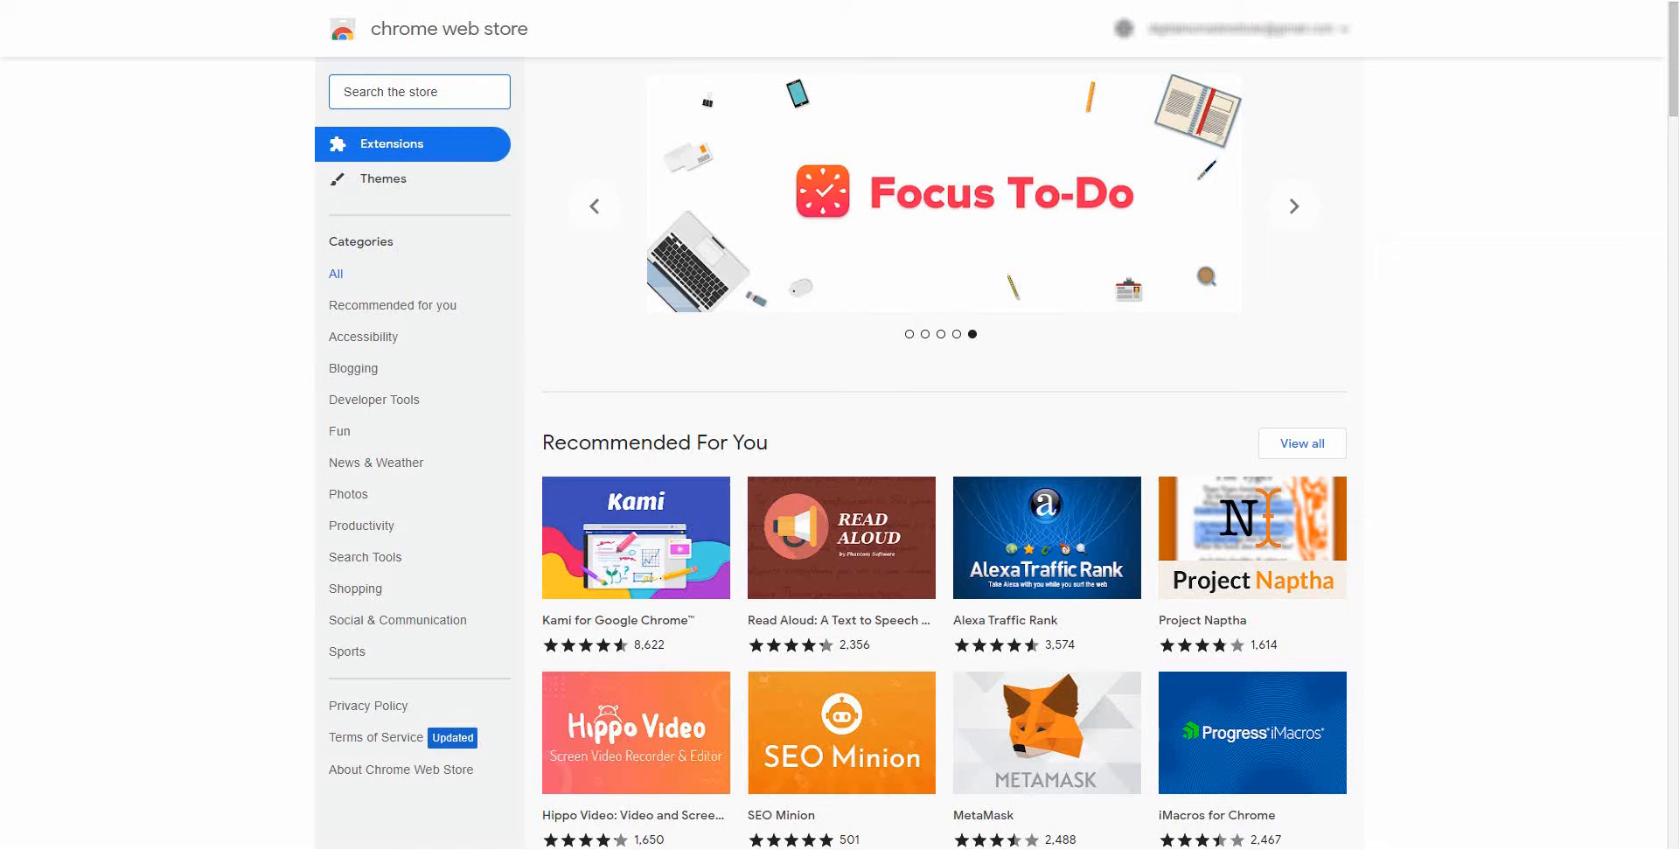
text(print friendly pdf)
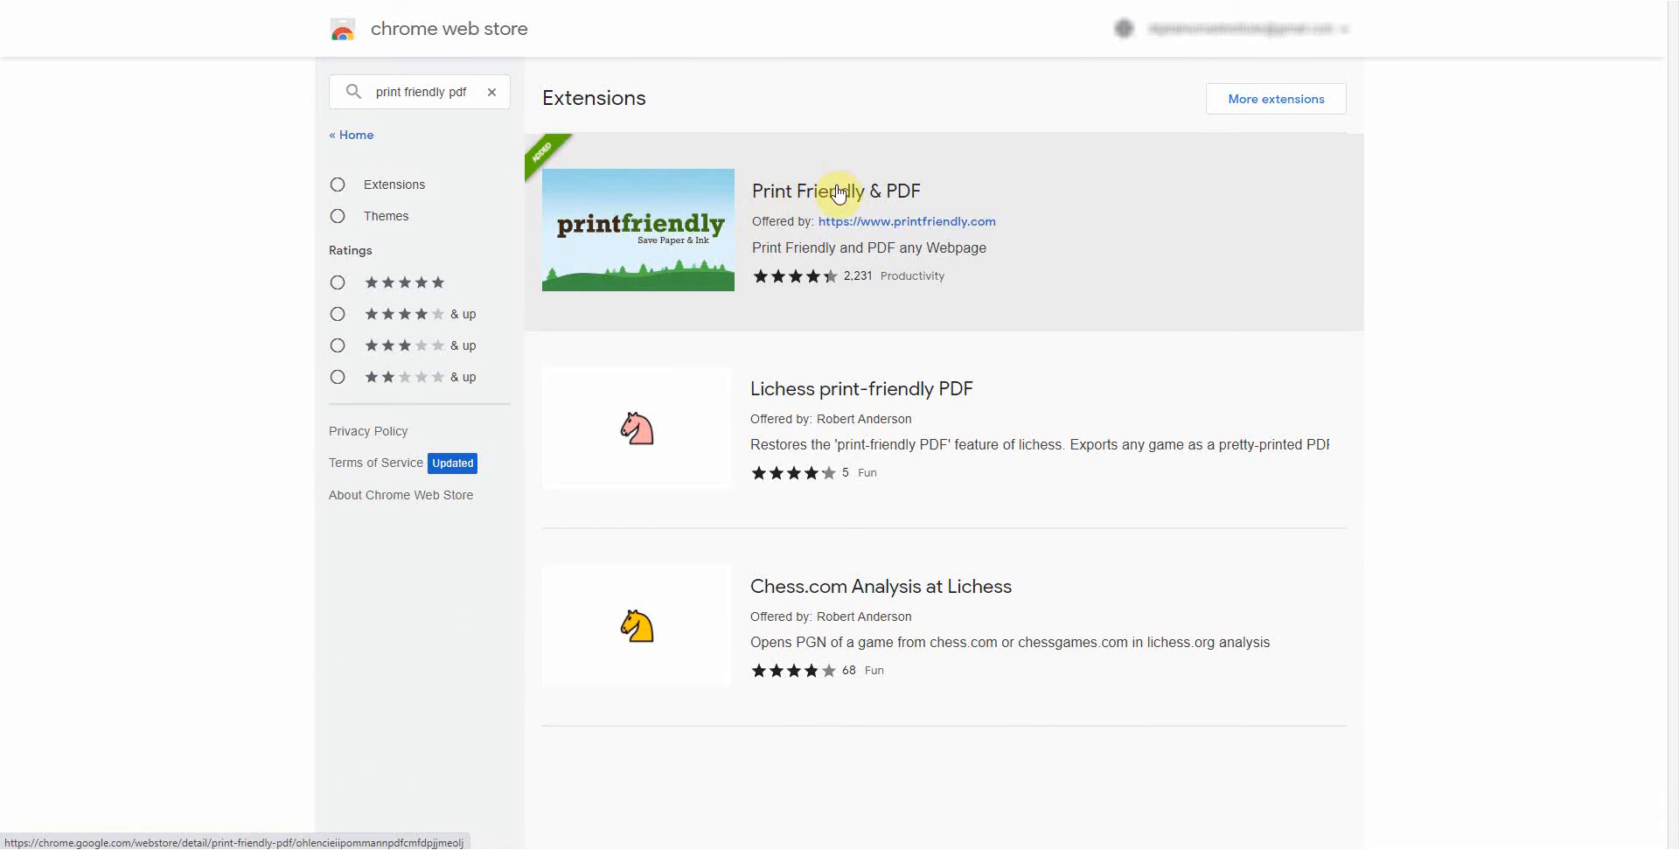
Step: View the Print Friendly & PDF detail page and its toolbar icon, already added to Brave
click(834, 191)
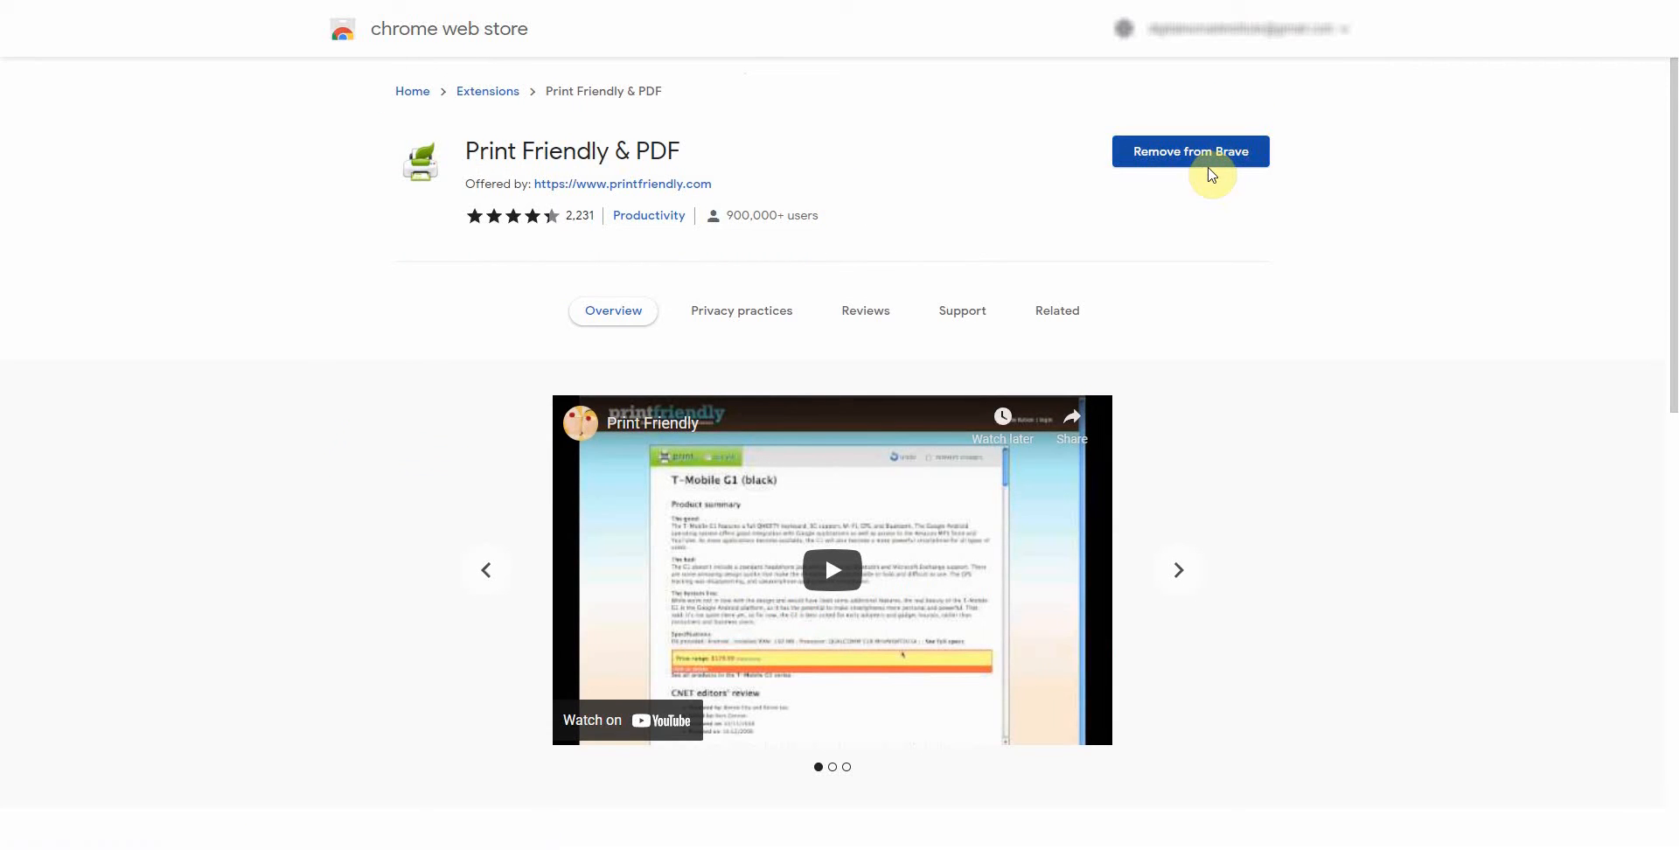
mouse_move(1529, 10)
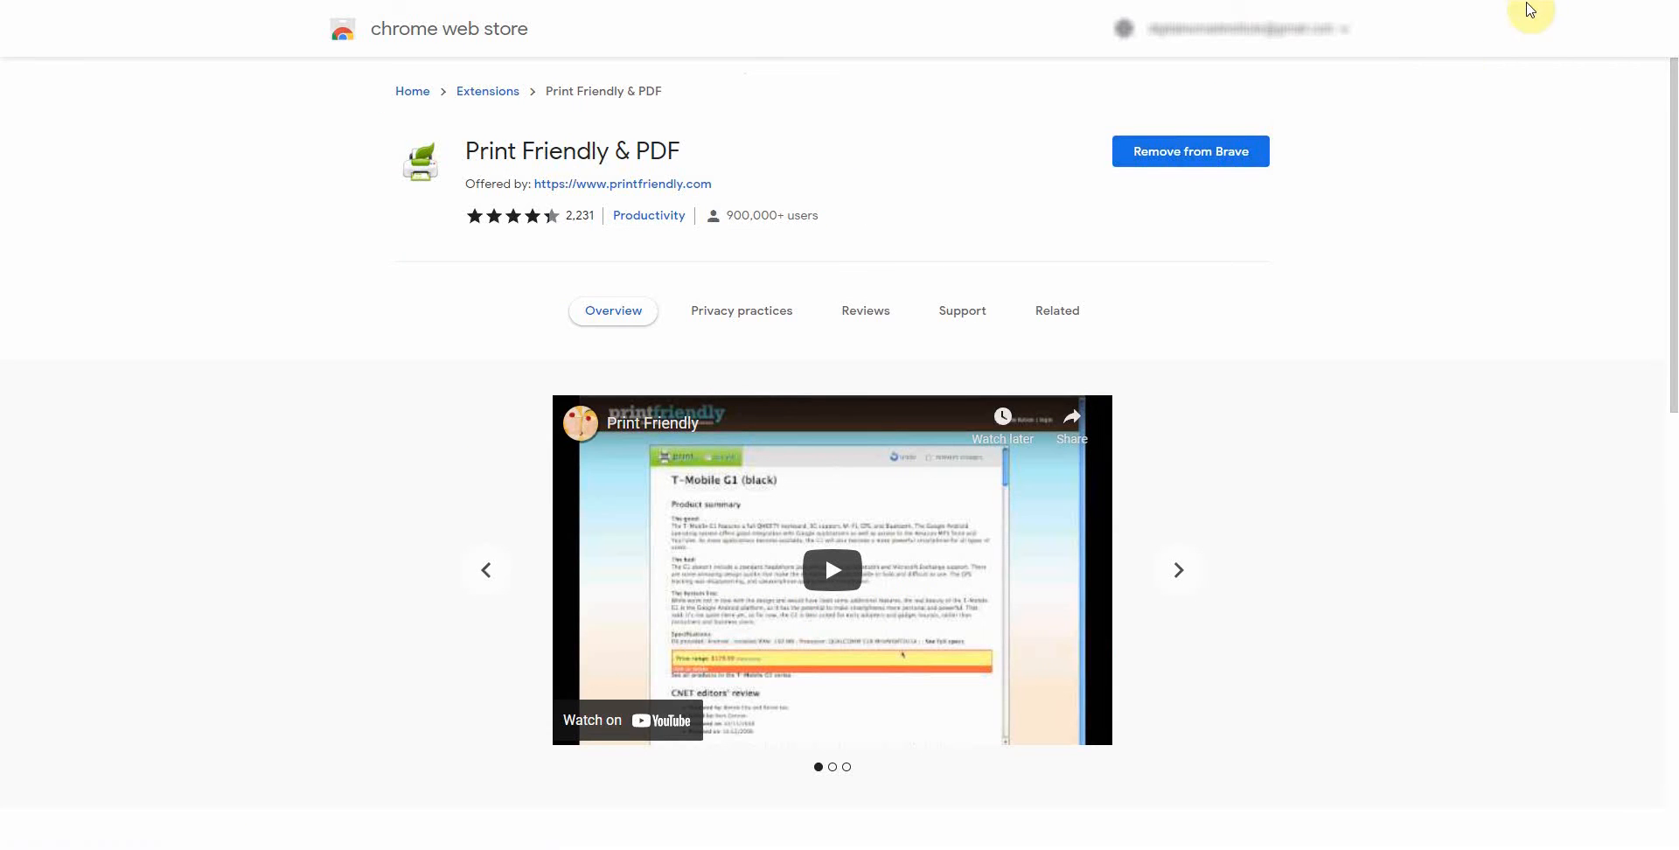
mouse_move(1490, 5)
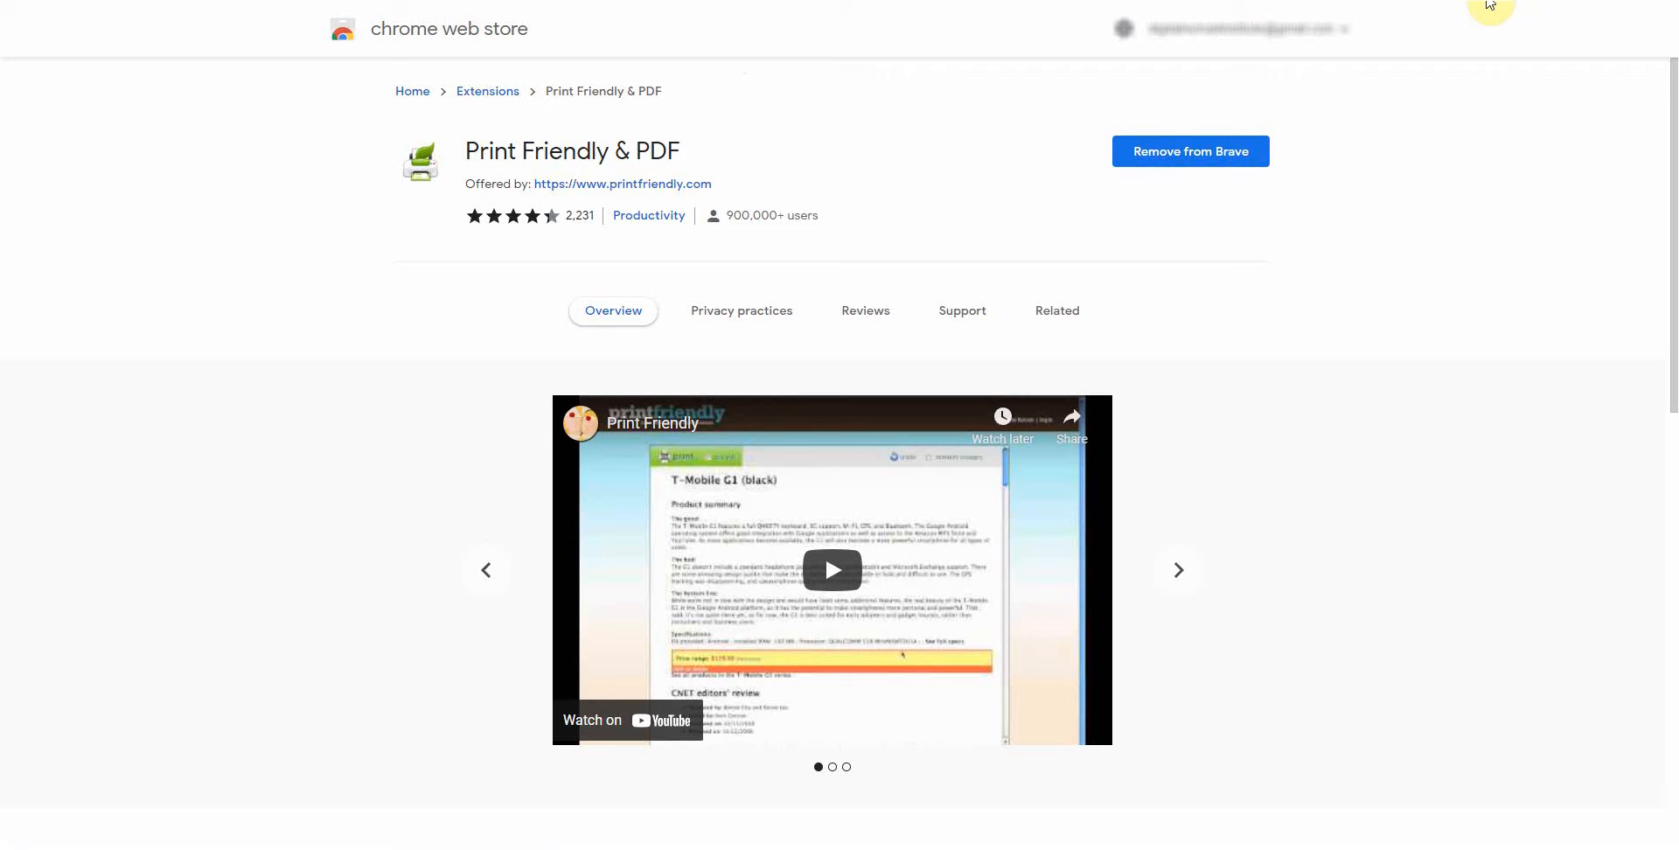
click(1490, 11)
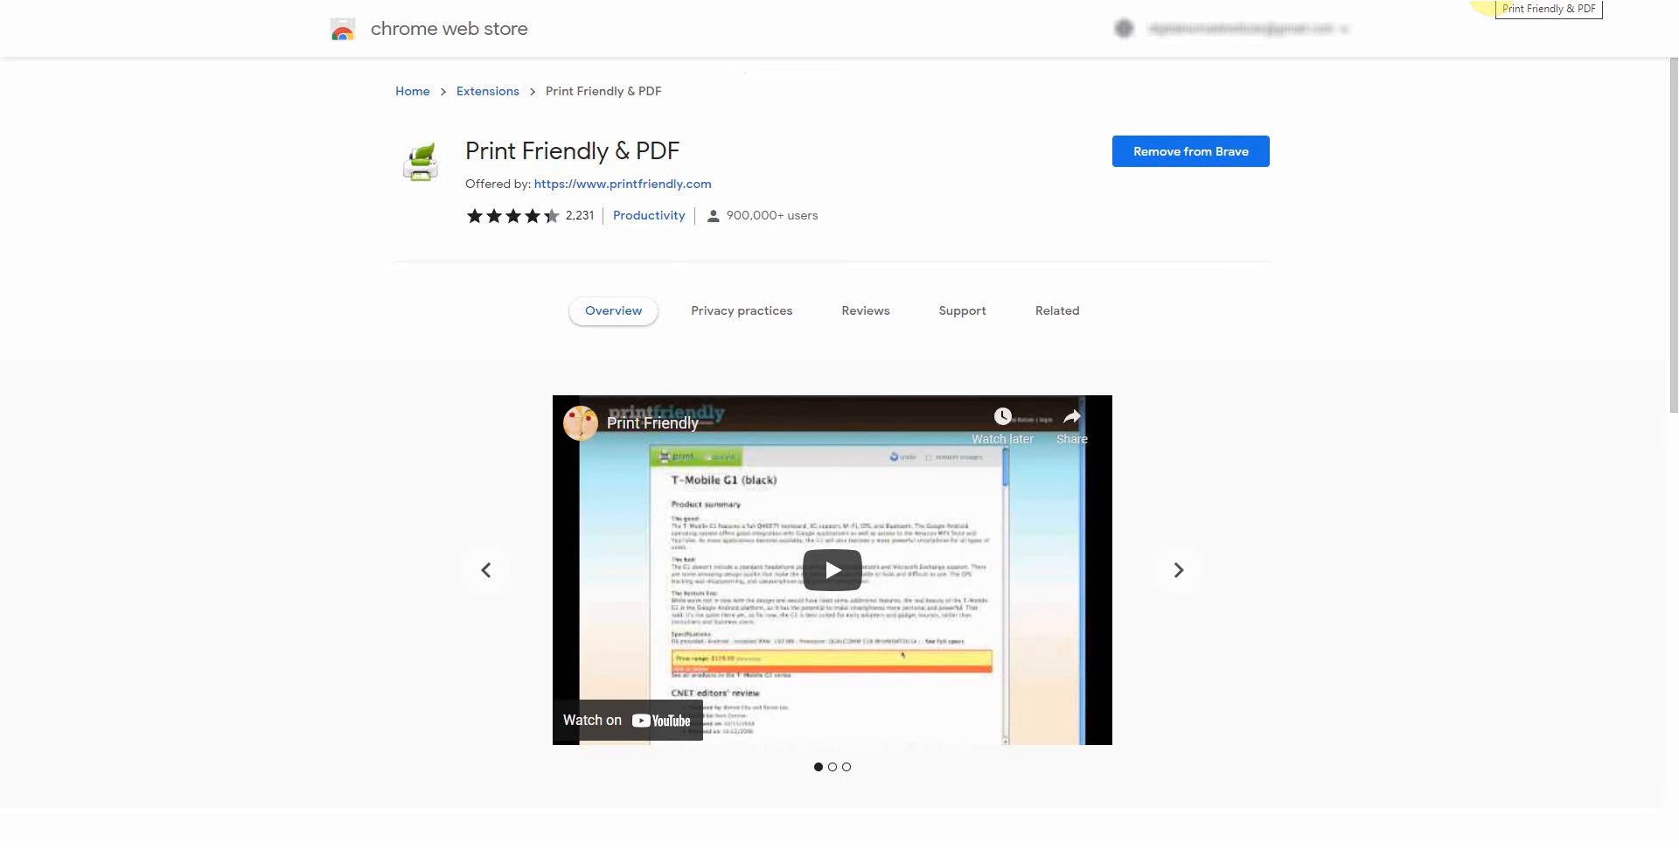
mouse_move(1420, 147)
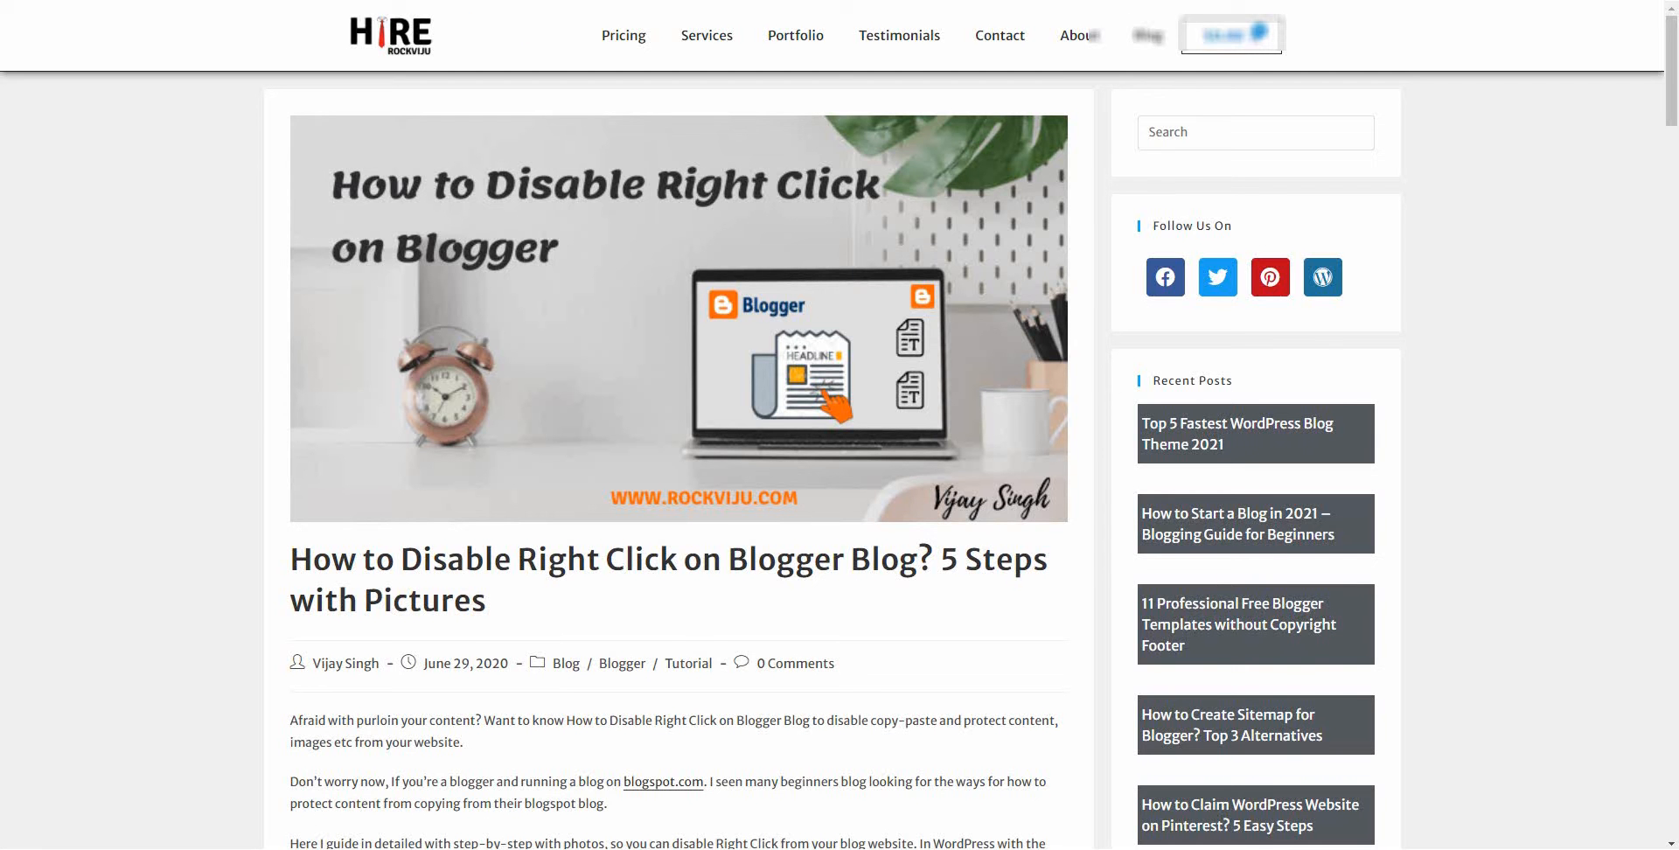
Step: Scroll through the rockviju 'How to Disable Right Click on Blogger Blog?' article
scroll(down, 3)
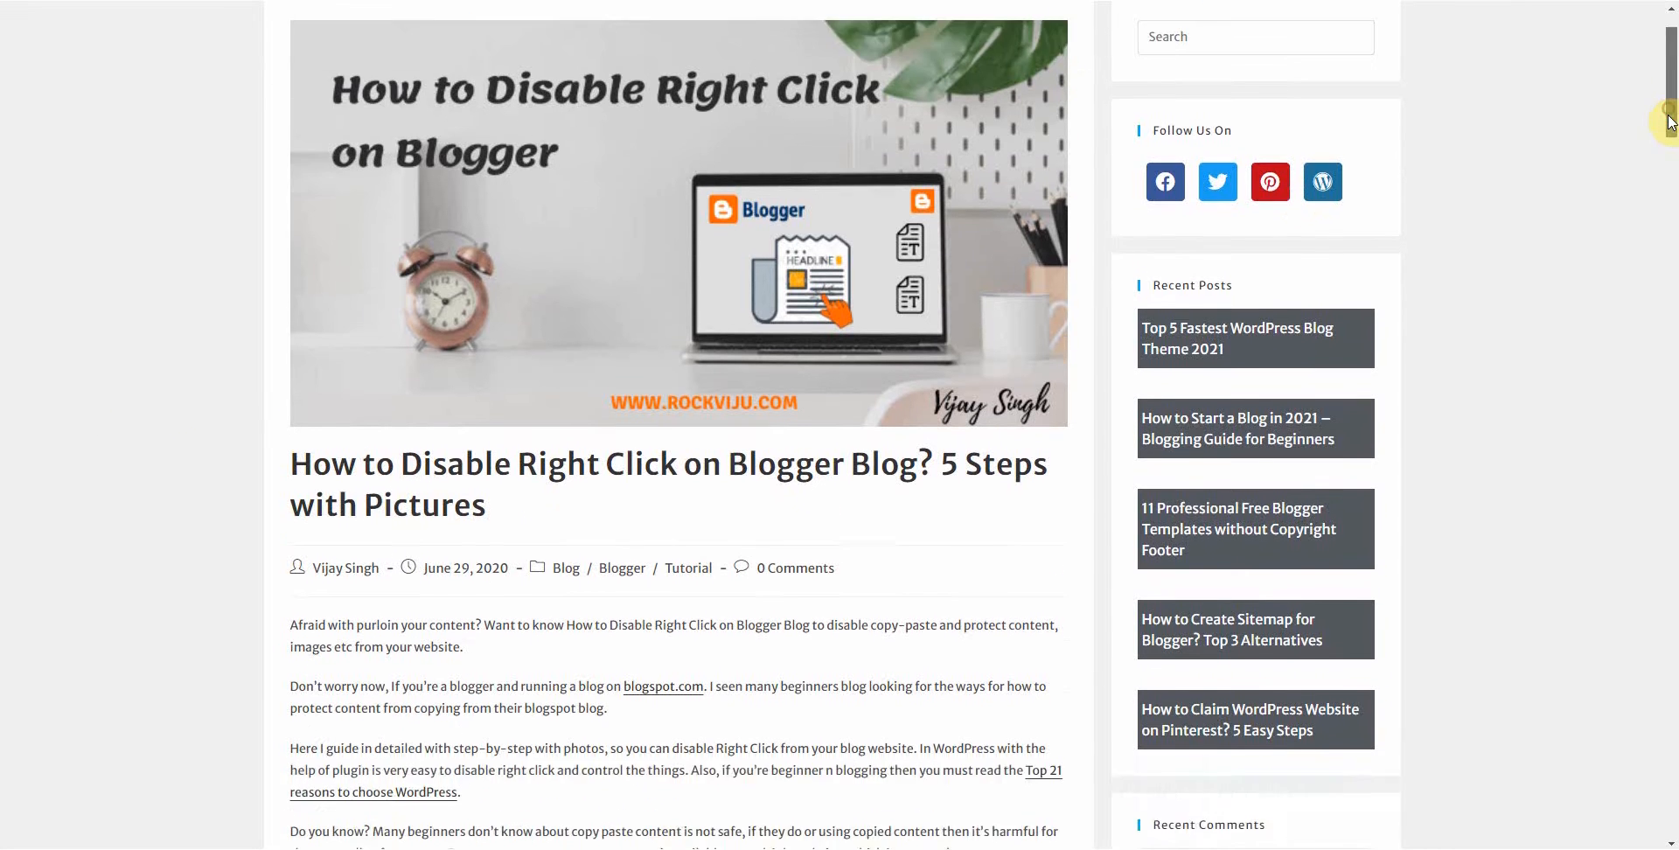
scroll(down, 3)
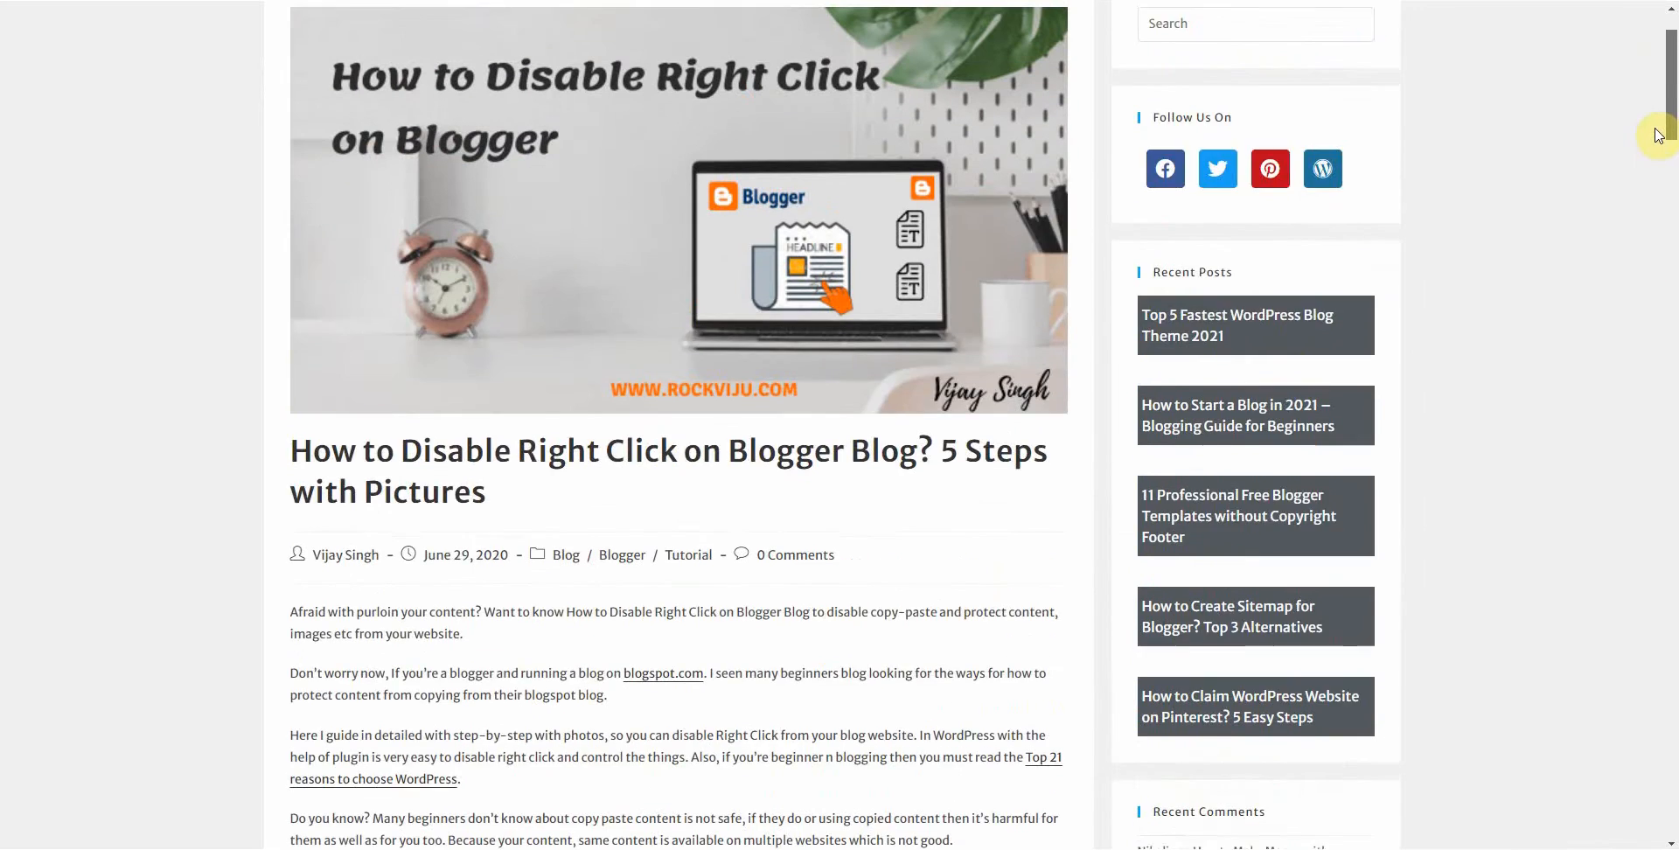
scroll(up, 3)
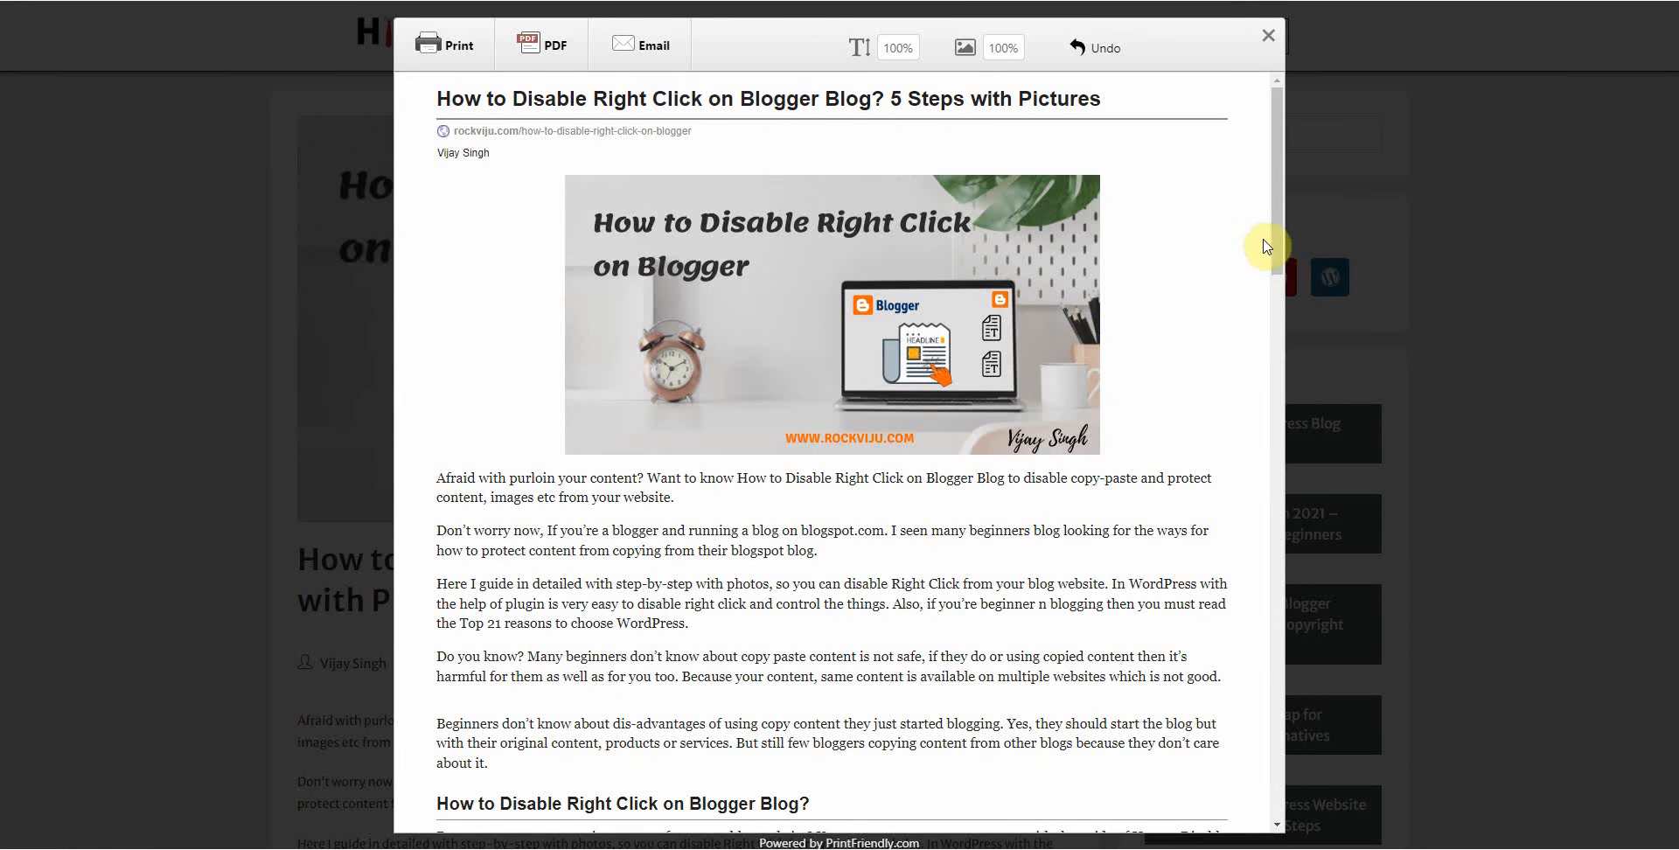
Step: Scroll the Print Friendly preview down to the article's conclusion and back to its title
scroll(down, 3)
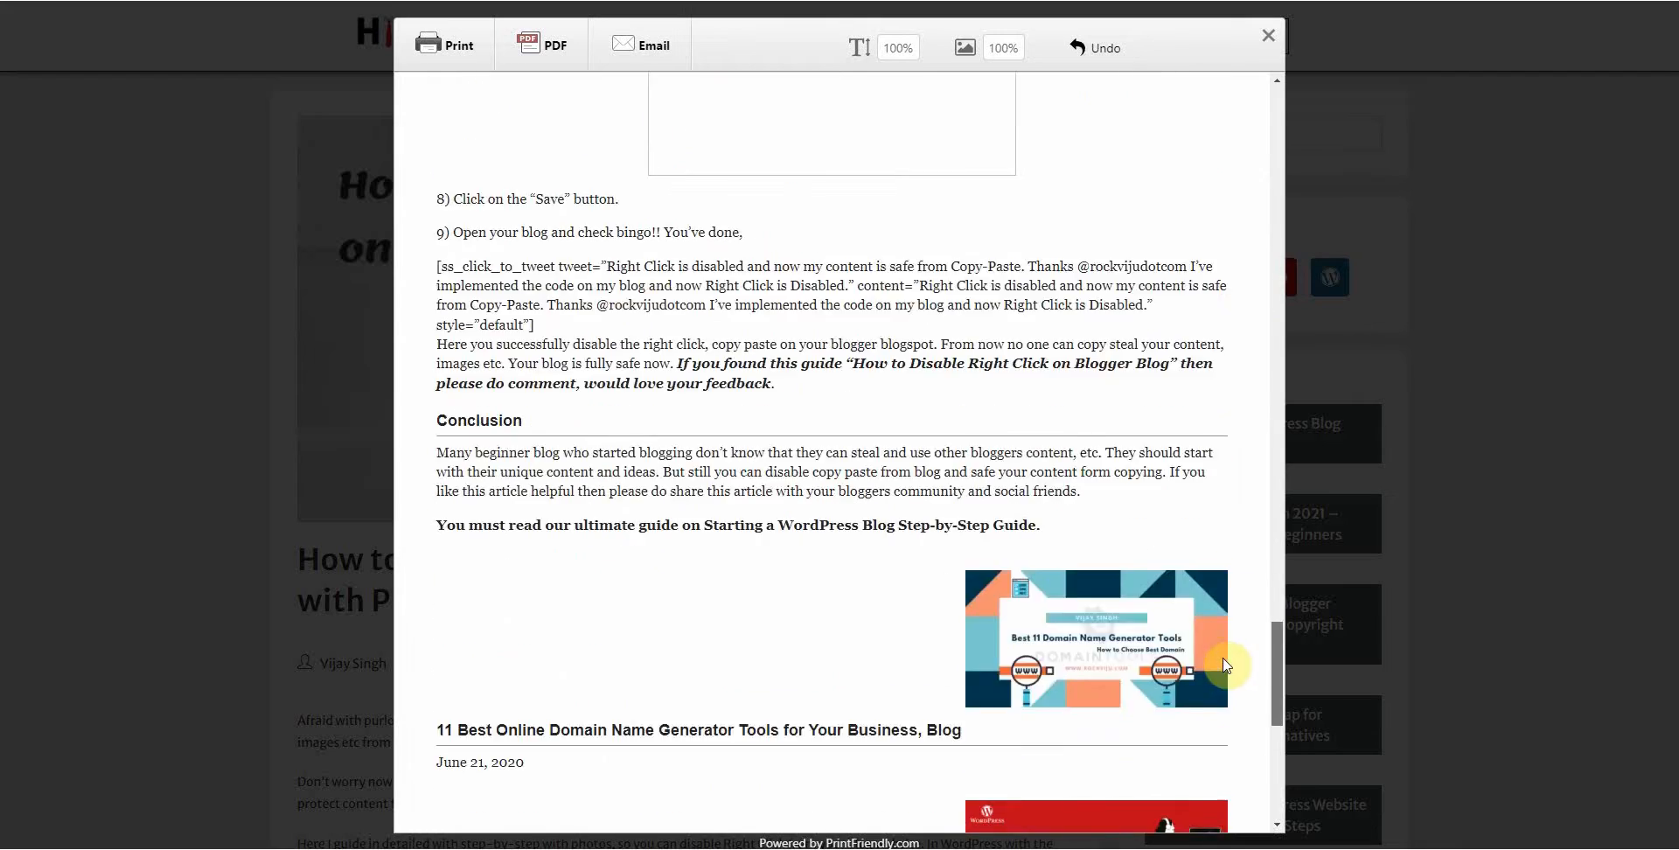
scroll(up, 3)
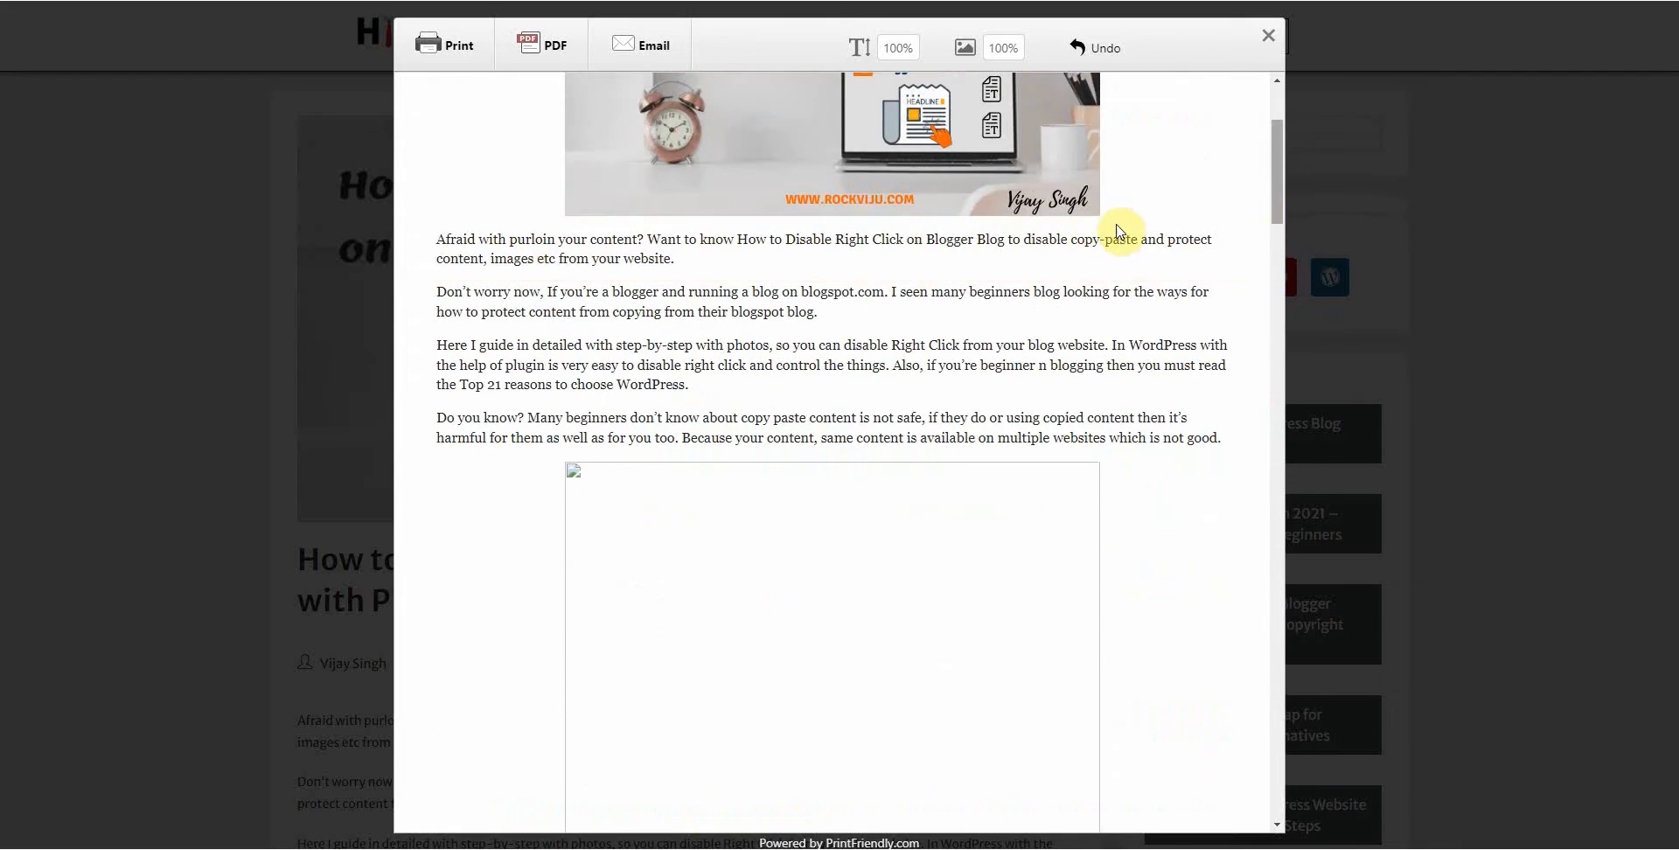
scroll(up, 3)
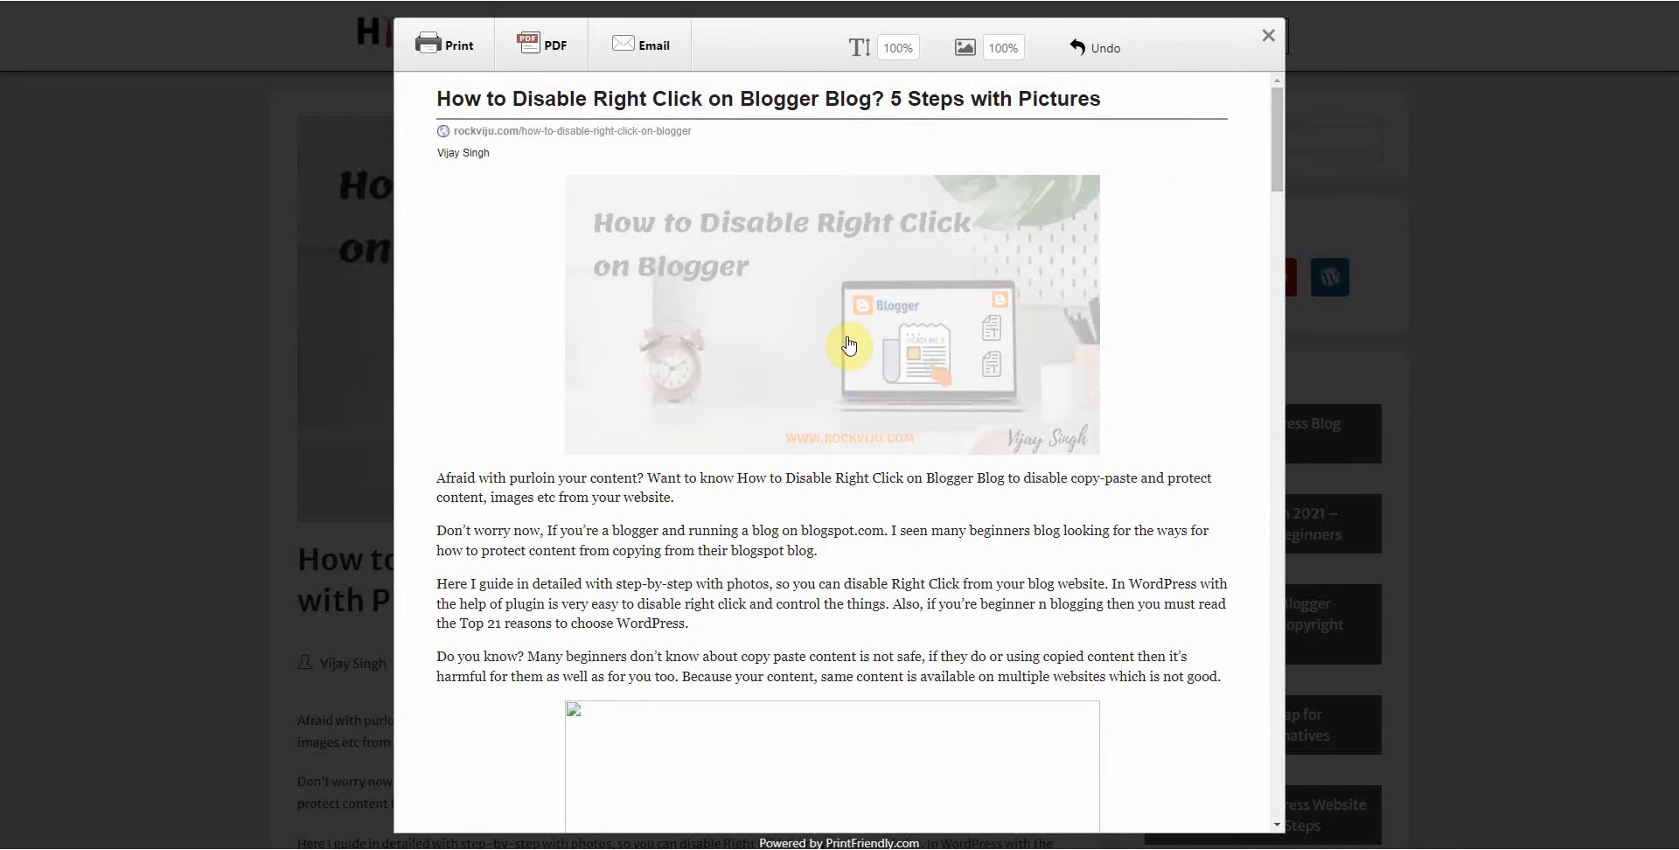
mouse_move(1002, 334)
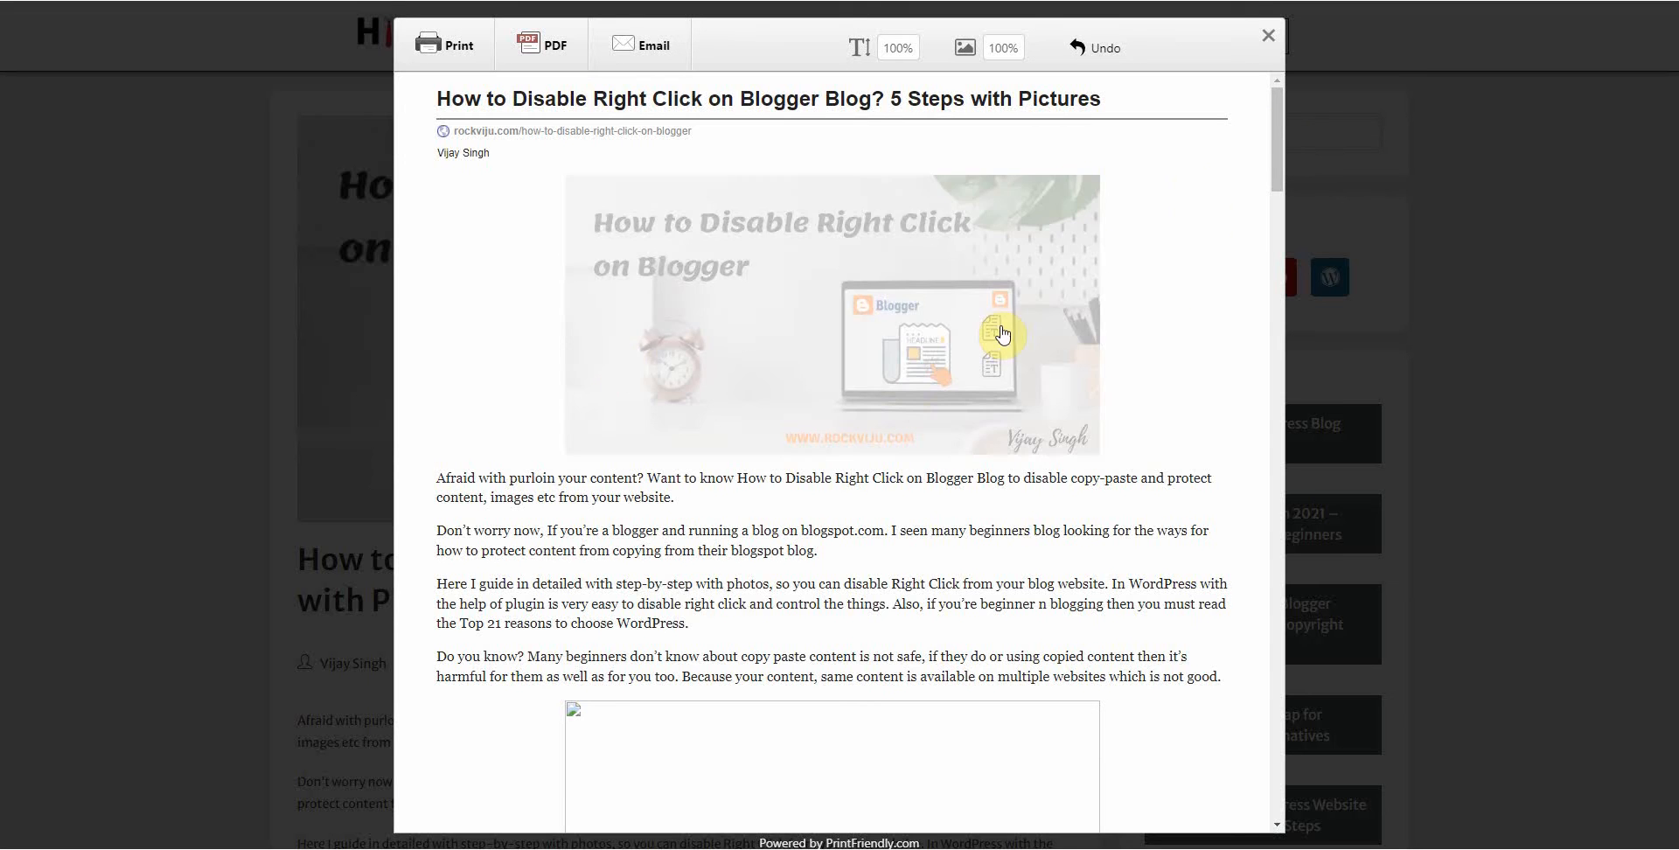
mouse_move(890, 337)
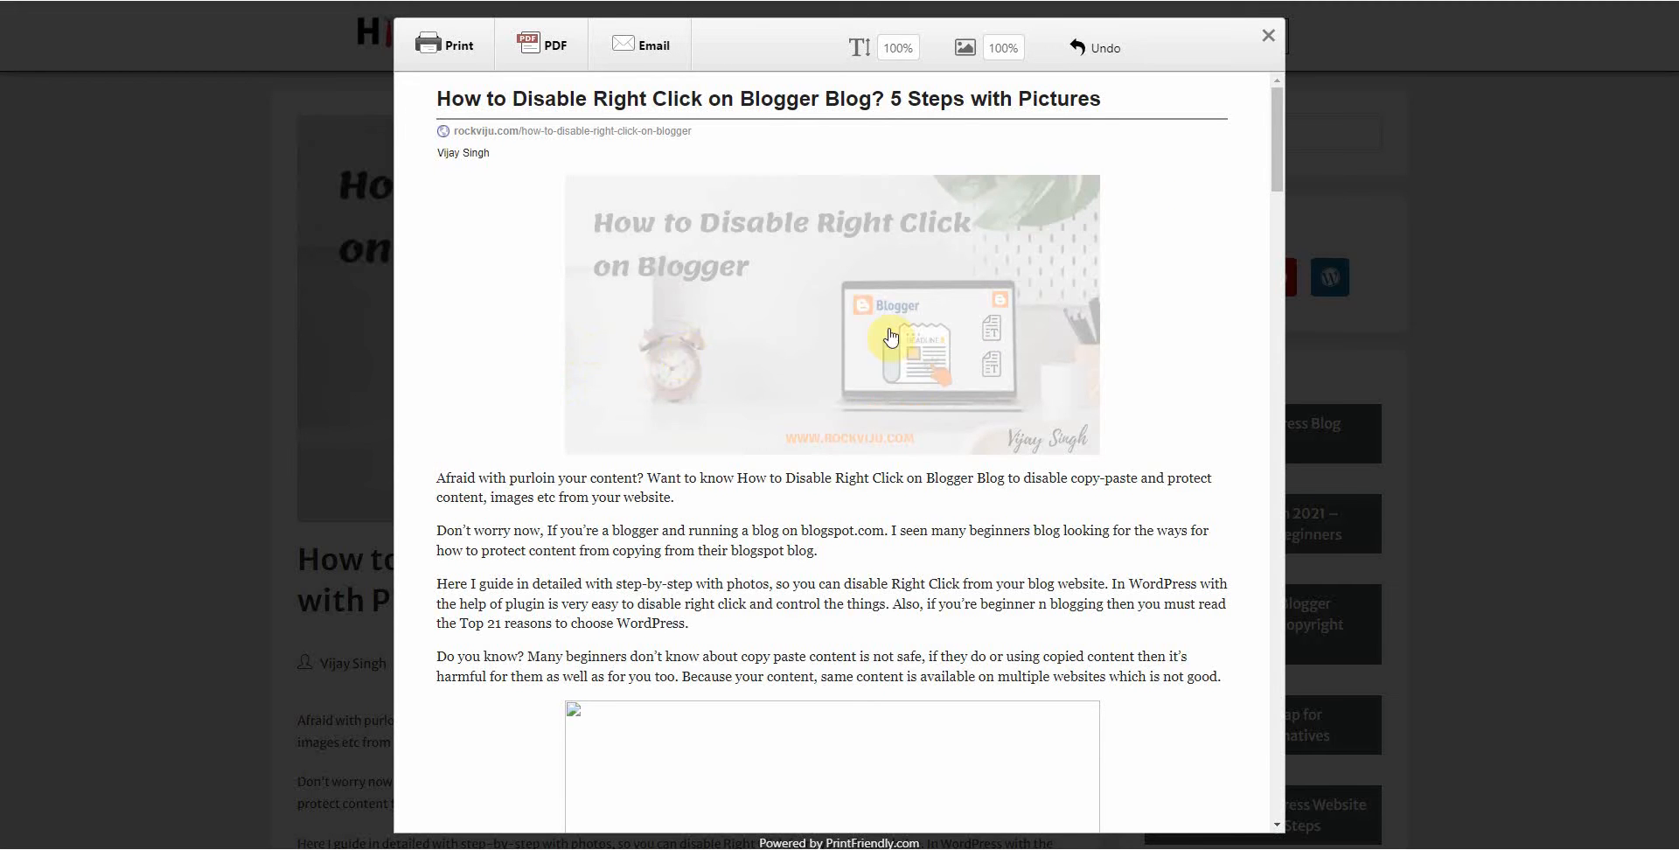
mouse_move(631, 352)
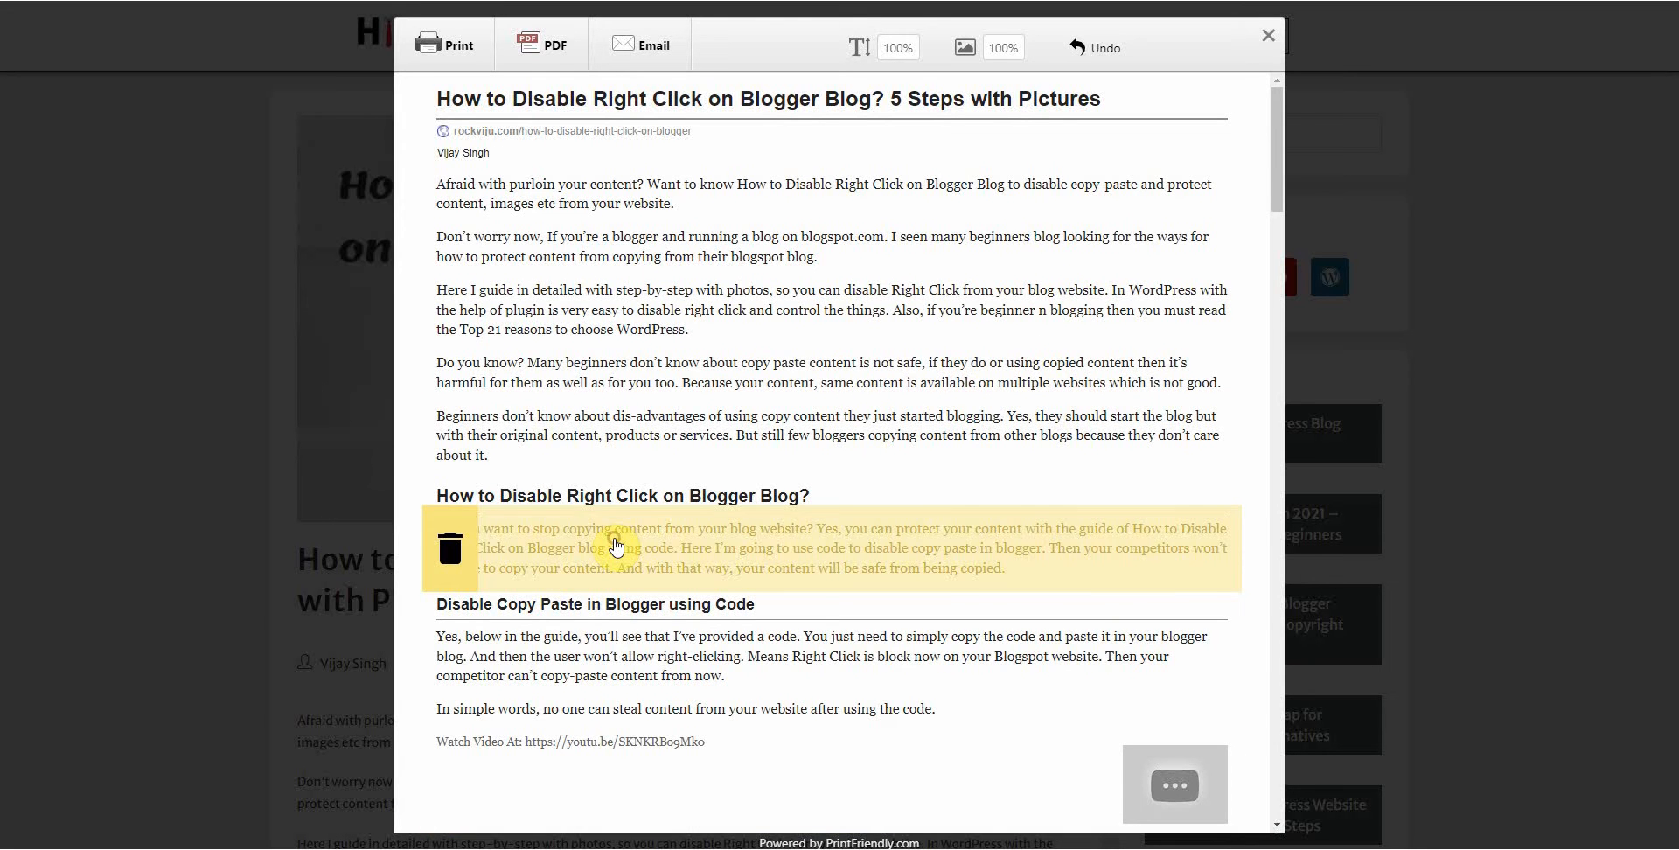
Step: Delete the large empty image block and the leftover click-to-tweet shortcode paragraph from the preview
scroll(down, 3)
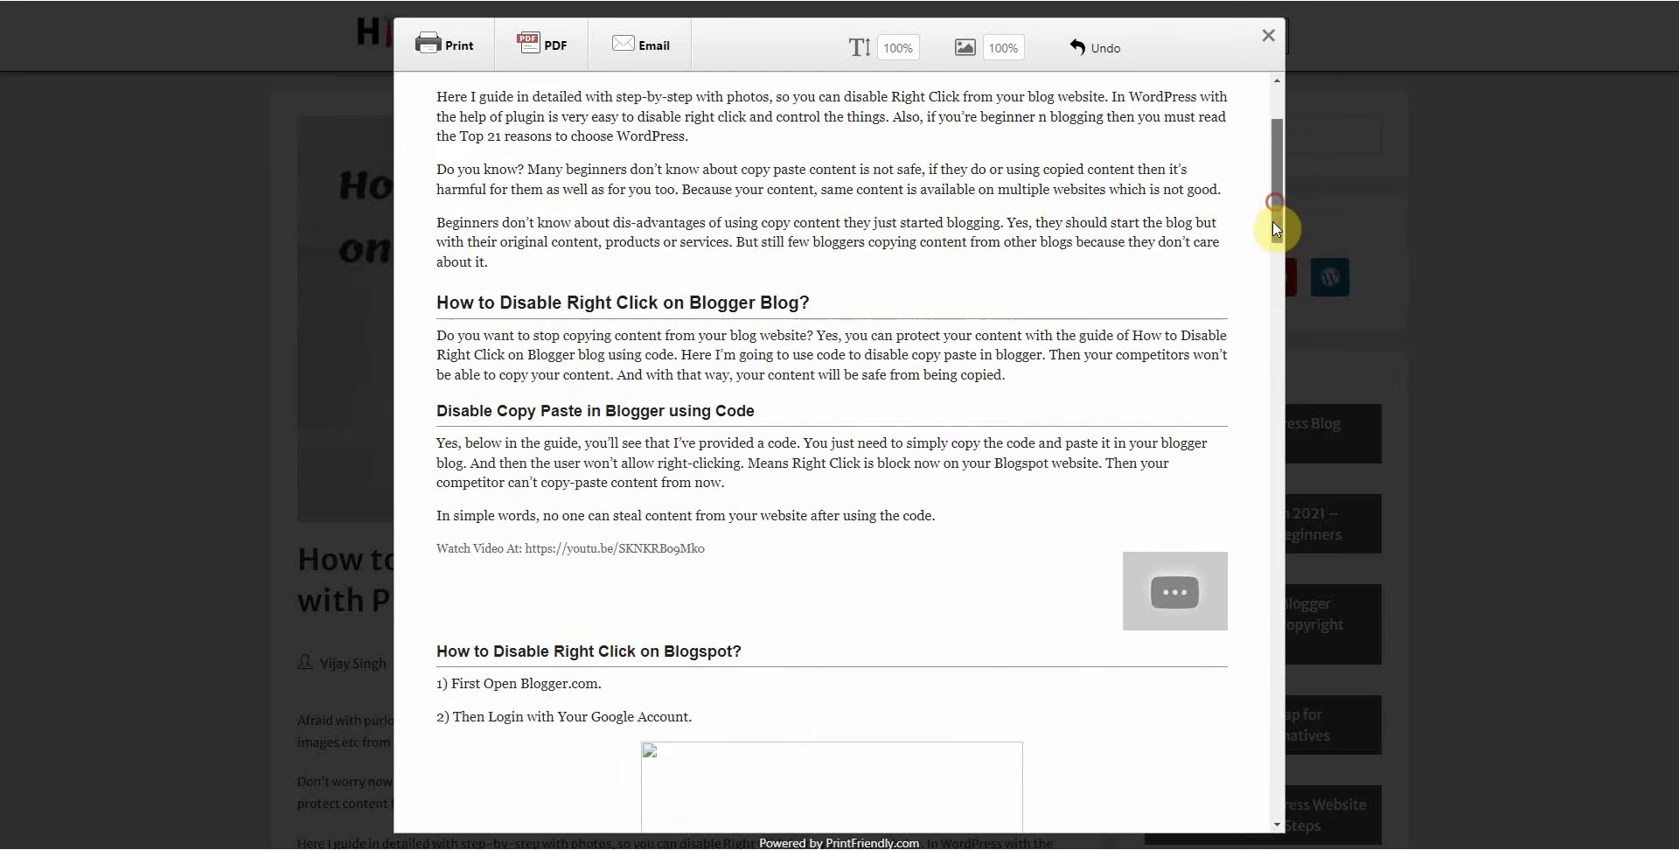
scroll(down, 3)
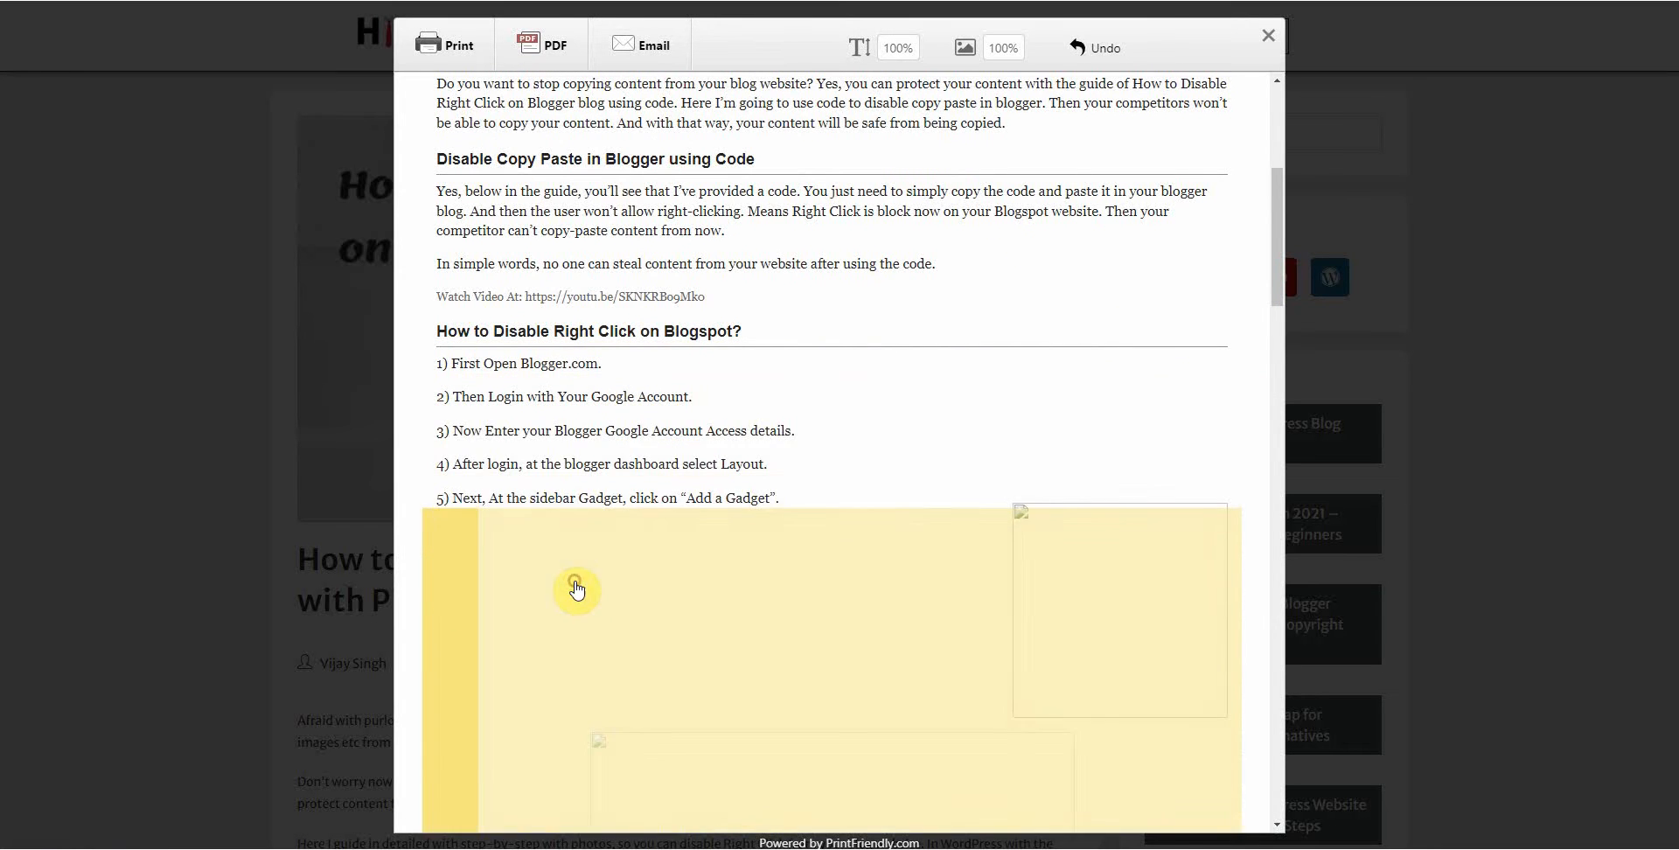
mouse_move(1037, 647)
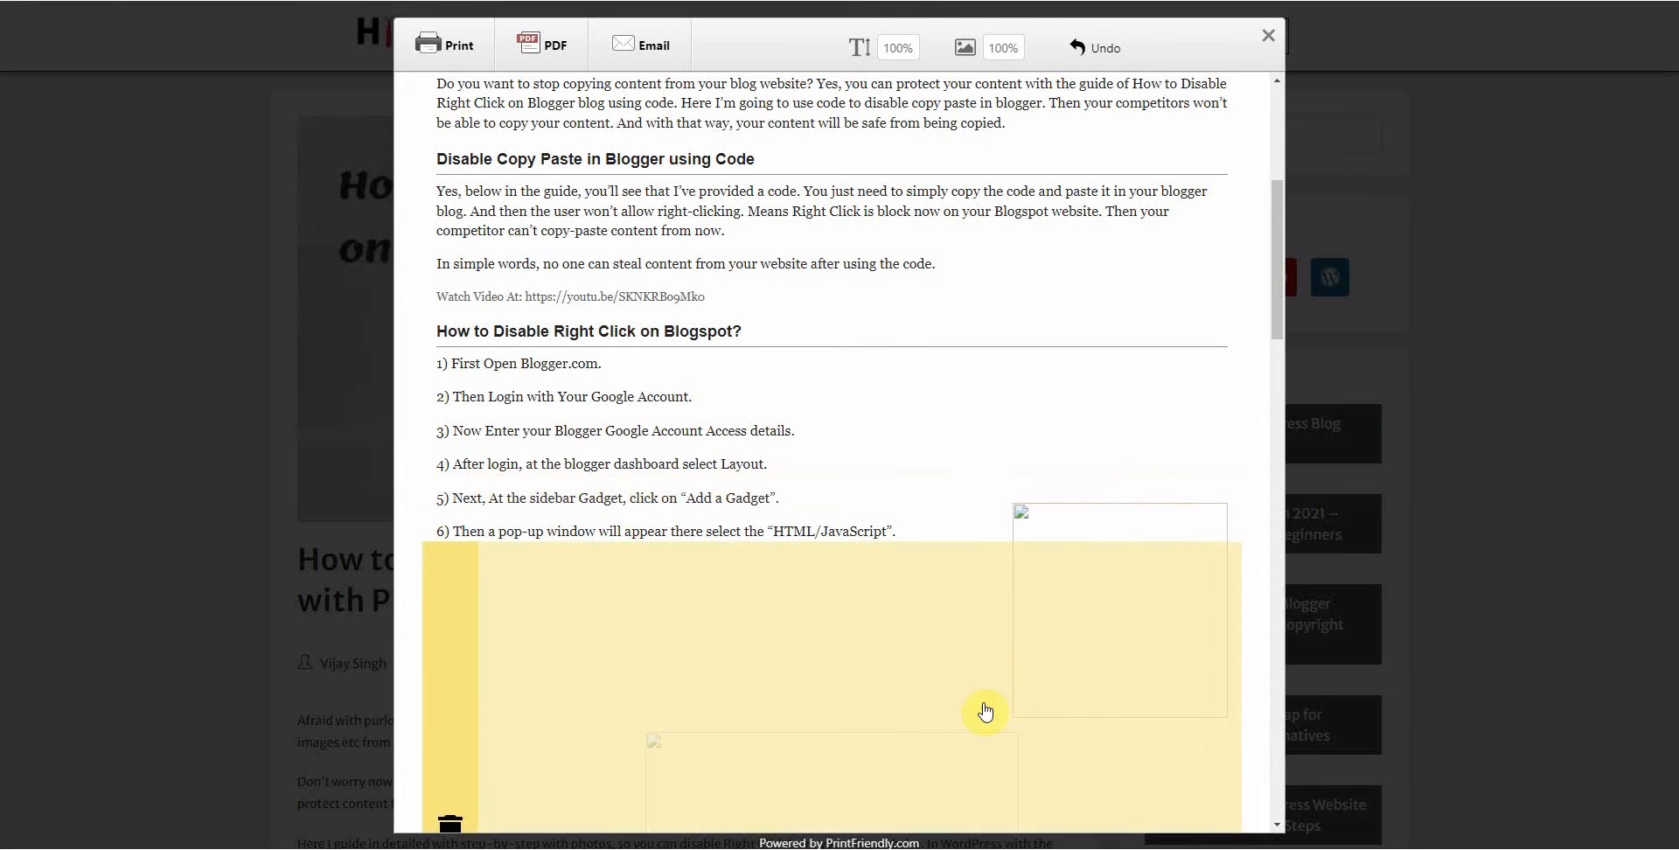
scroll(down, 3)
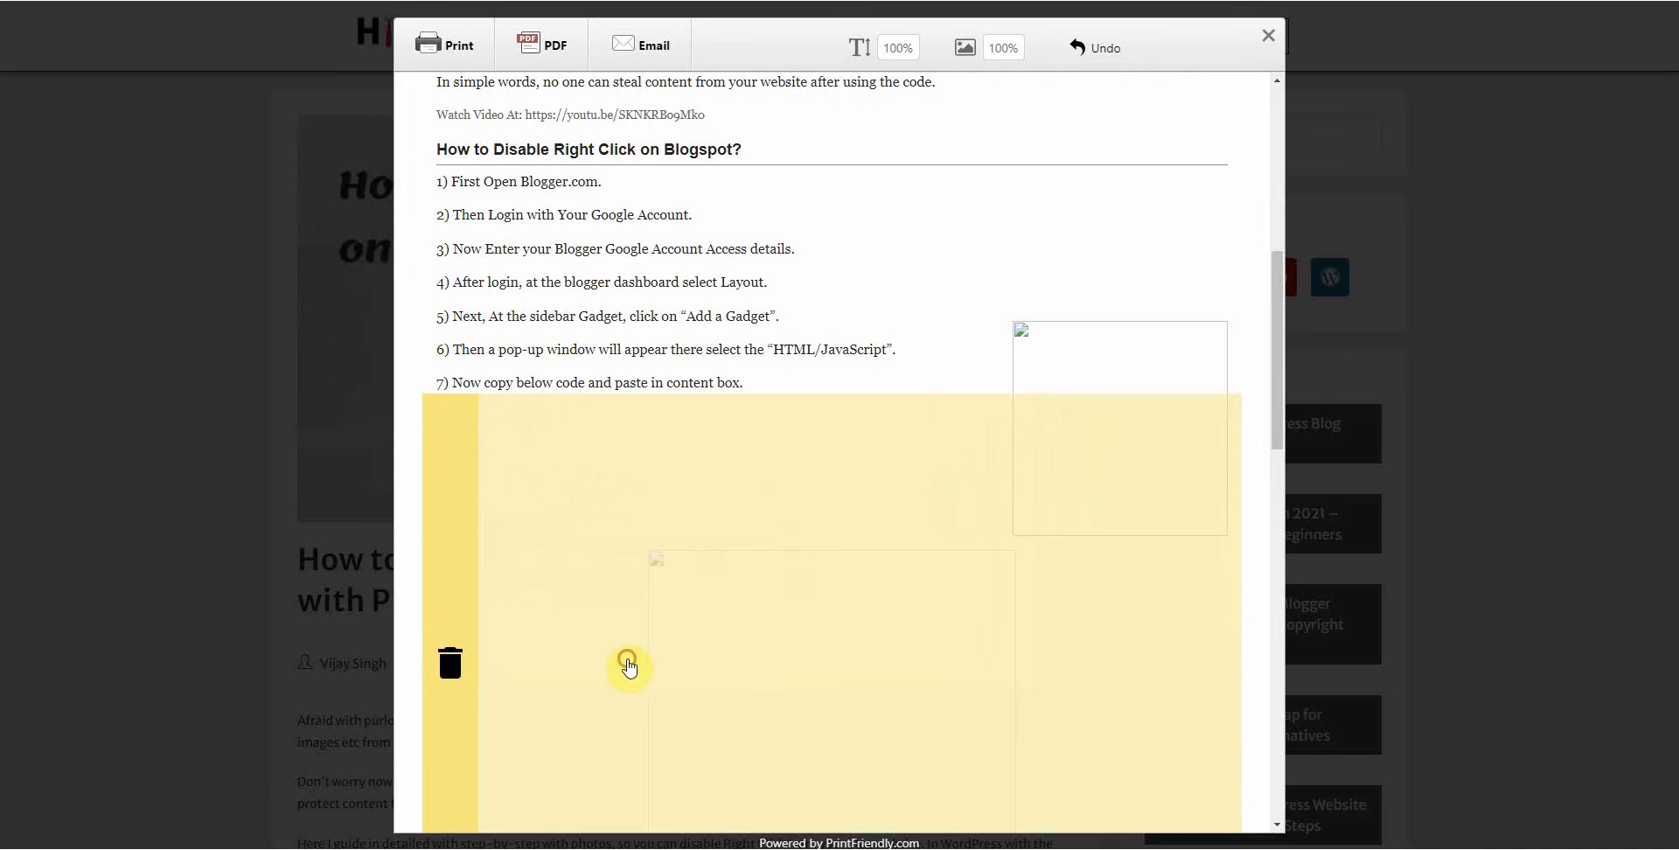
click(449, 663)
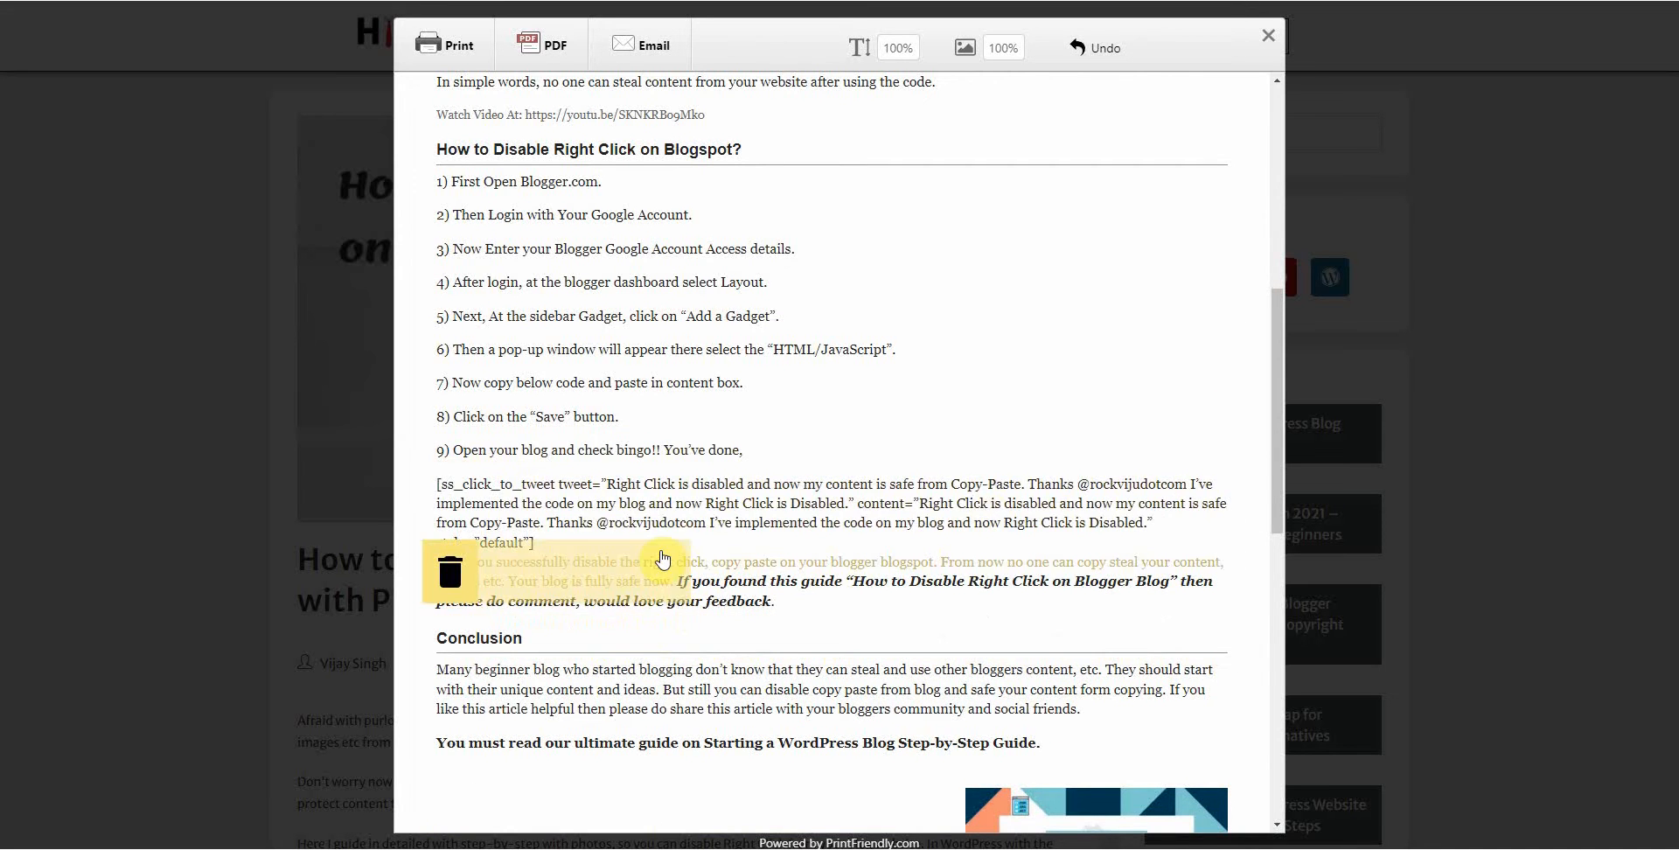
click(448, 572)
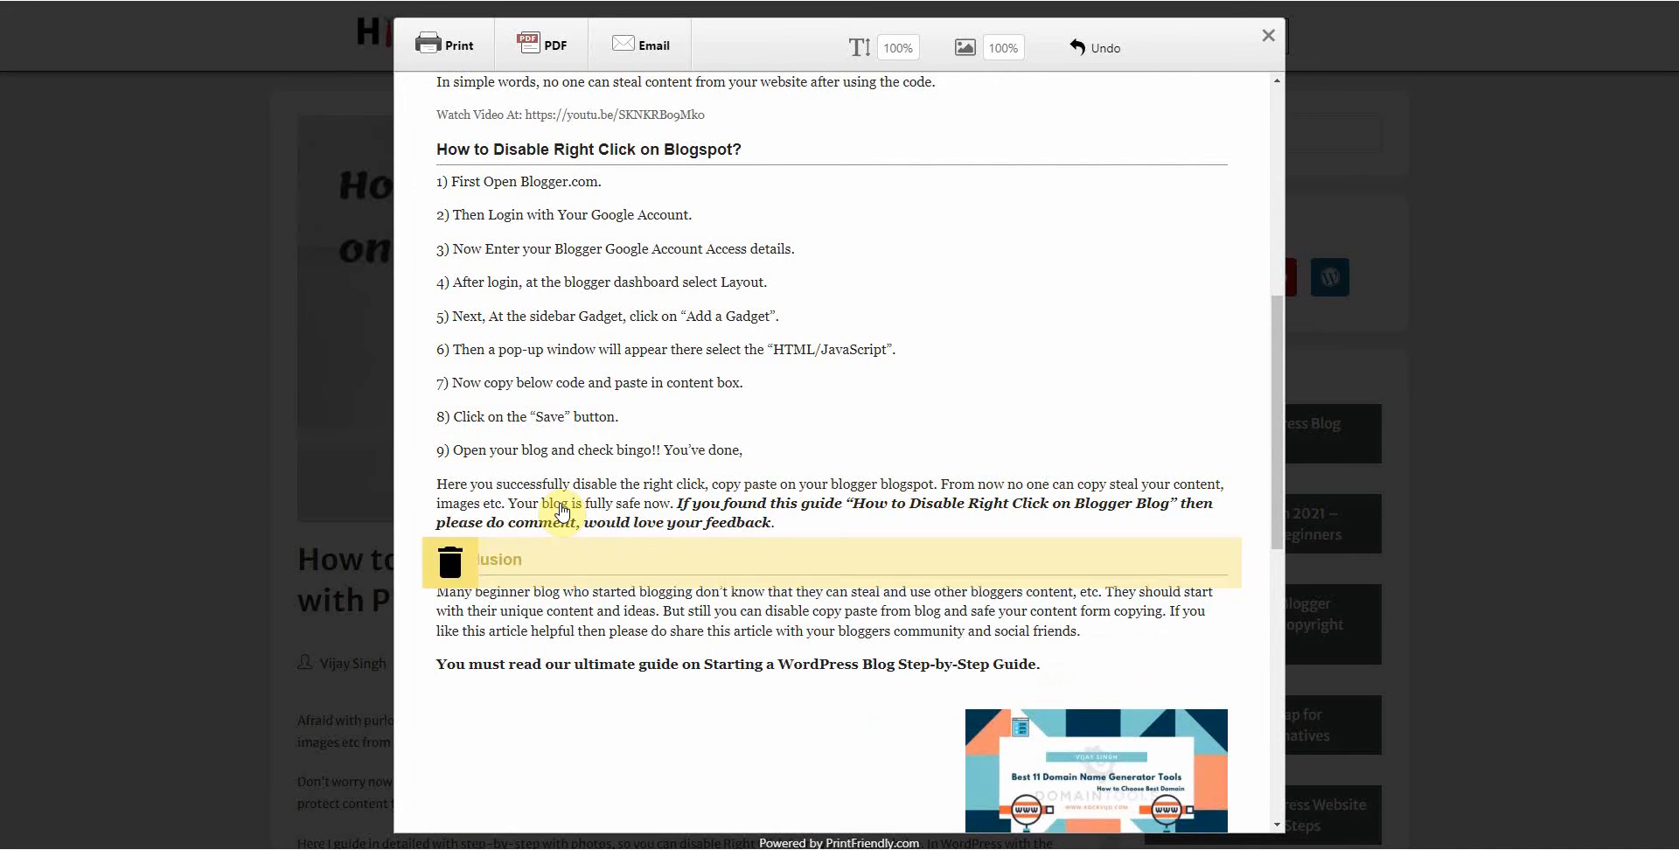
scroll(down, 3)
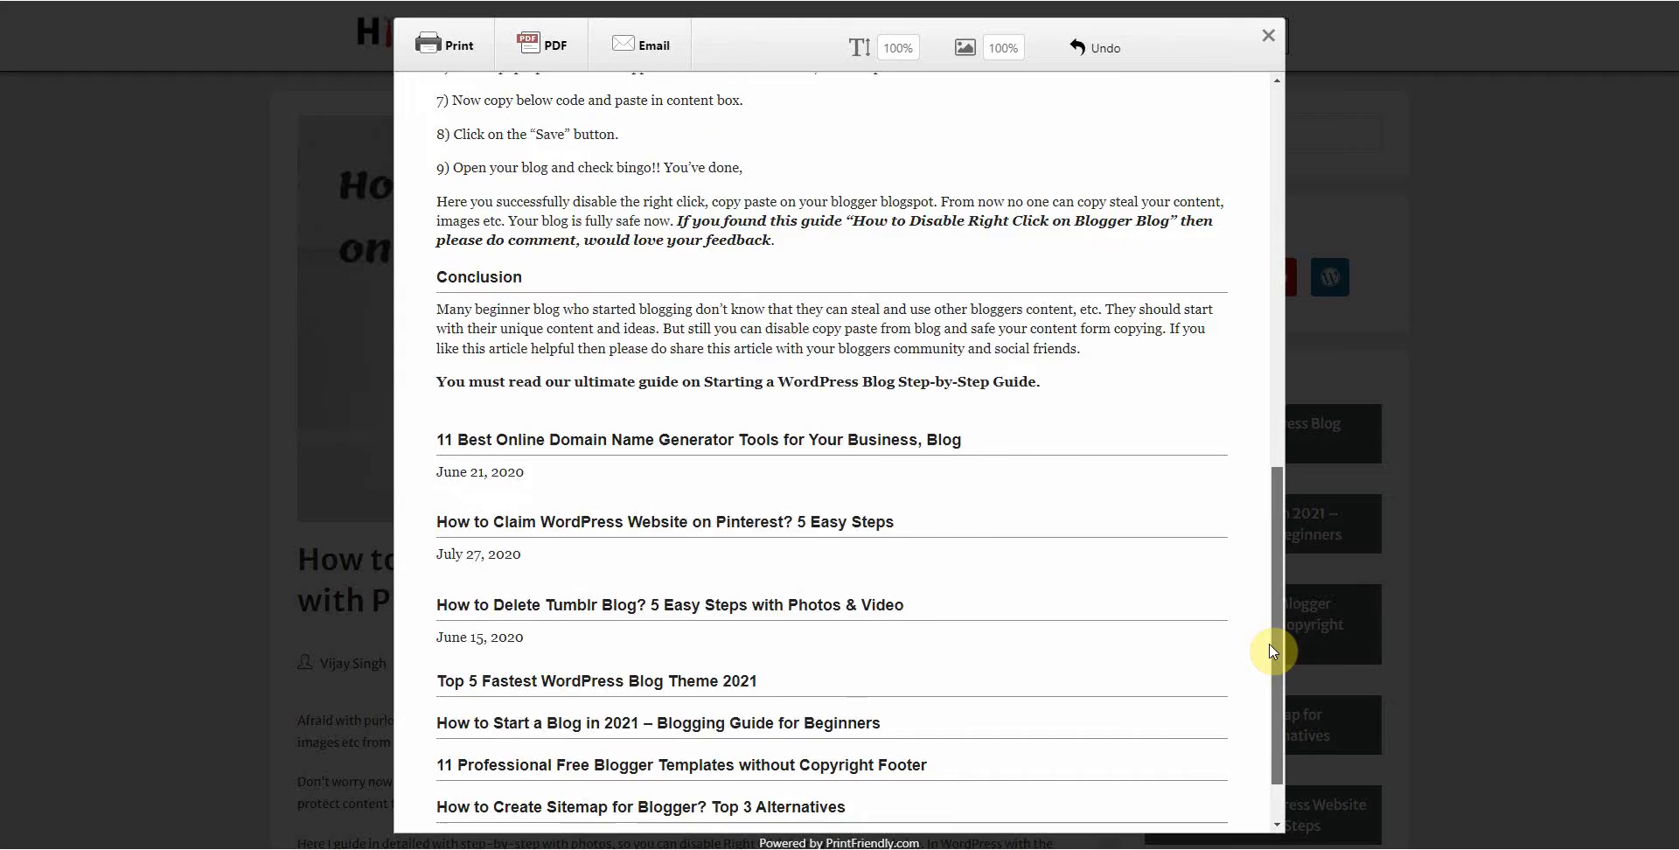
scroll(up, 3)
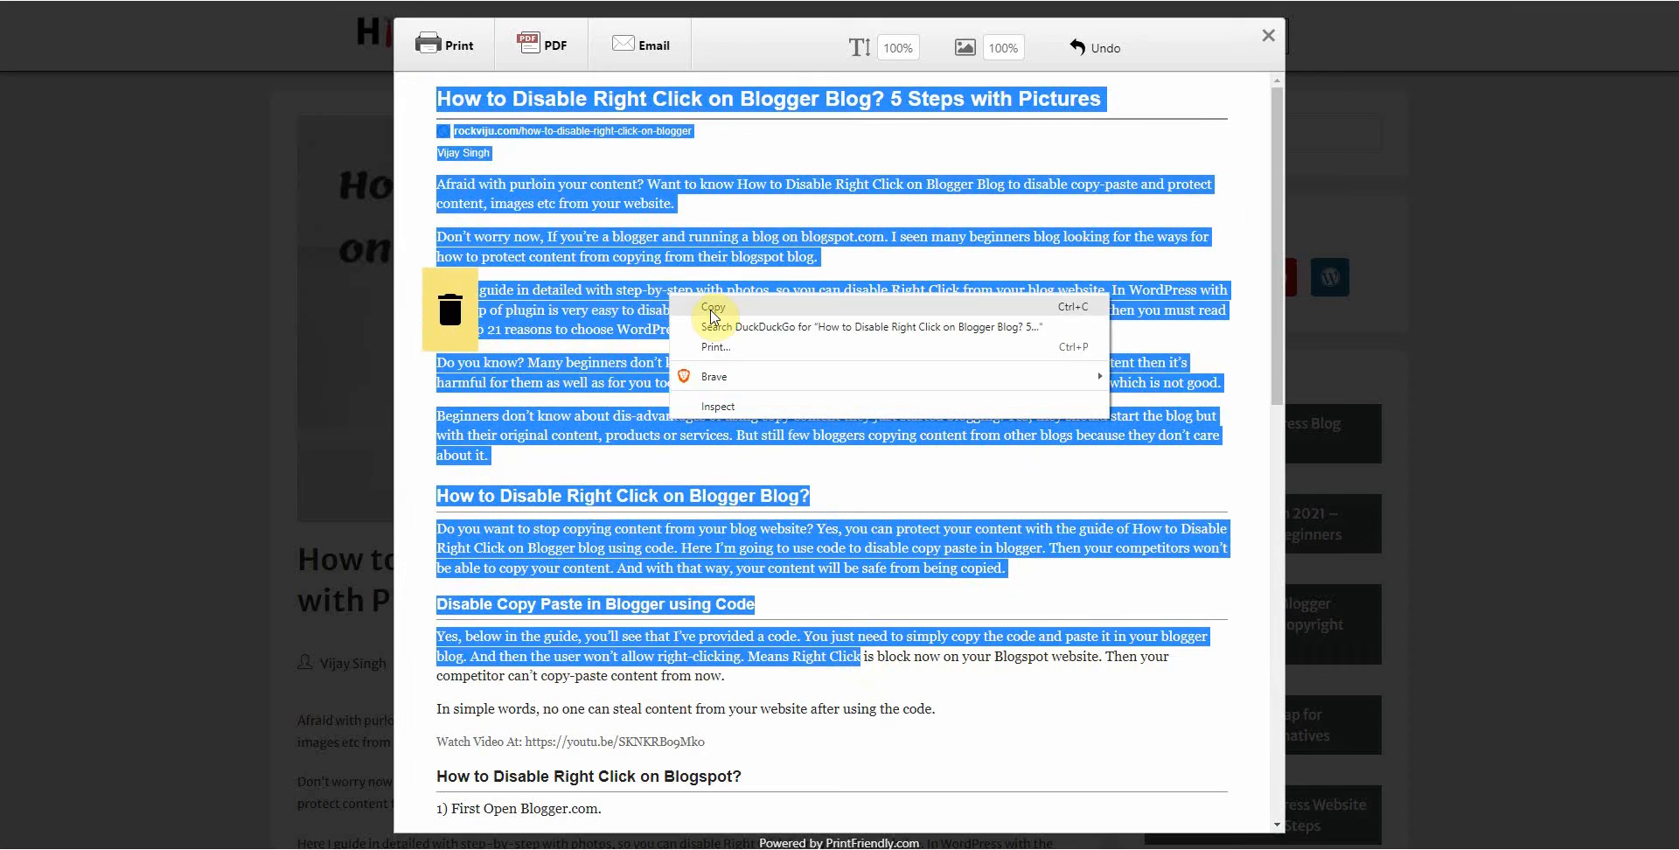
Step: Copy the selected cleaned article text to the clipboard
click(1252, 310)
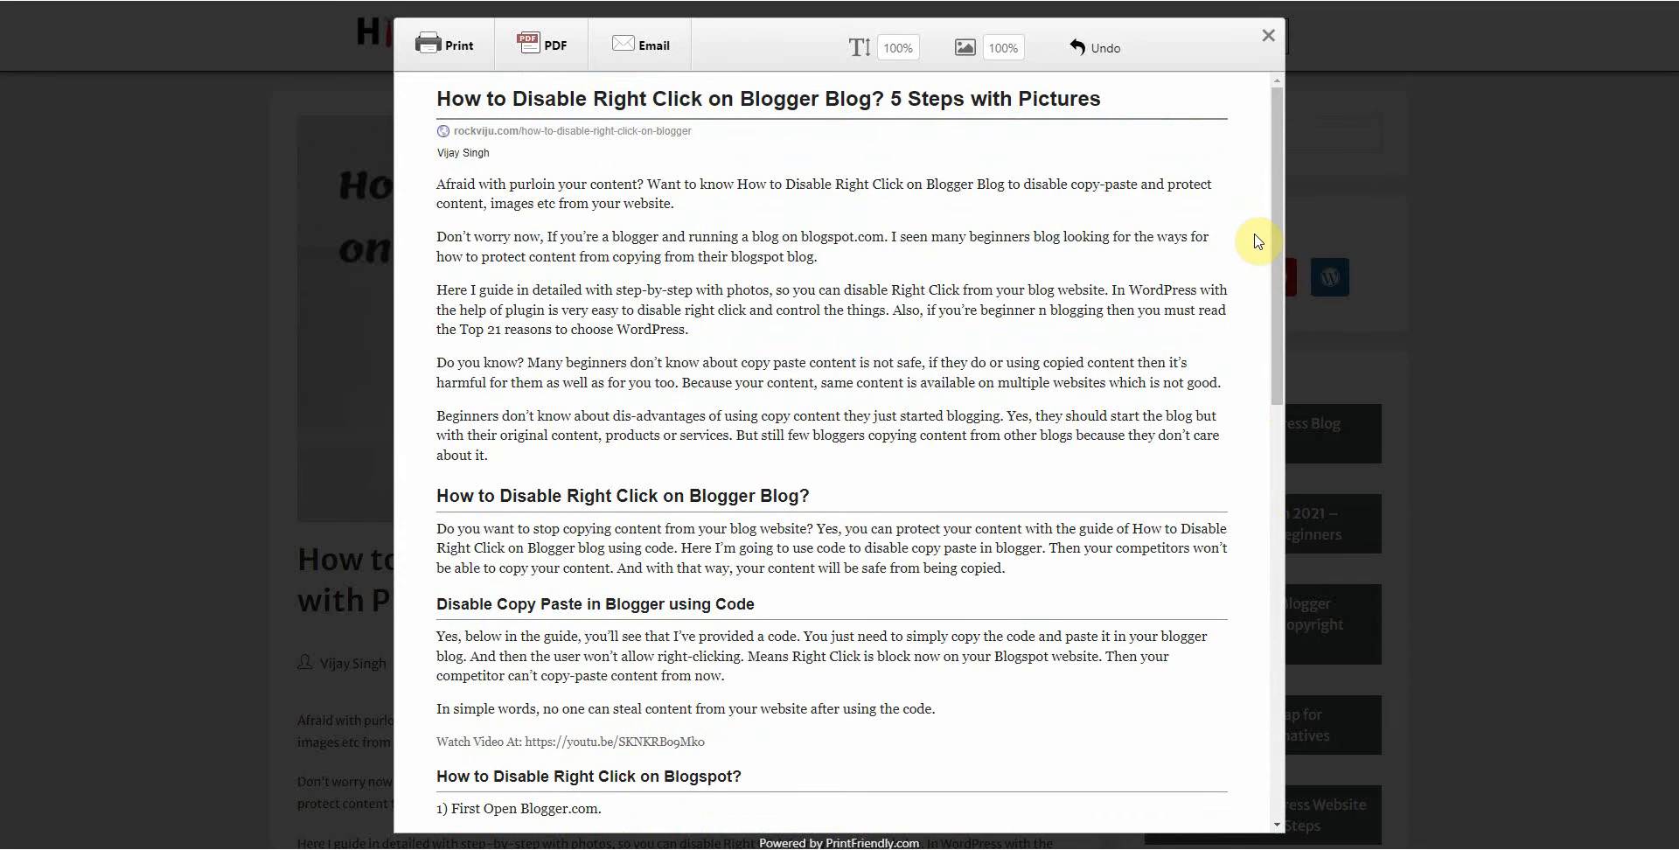
mouse_move(595, 61)
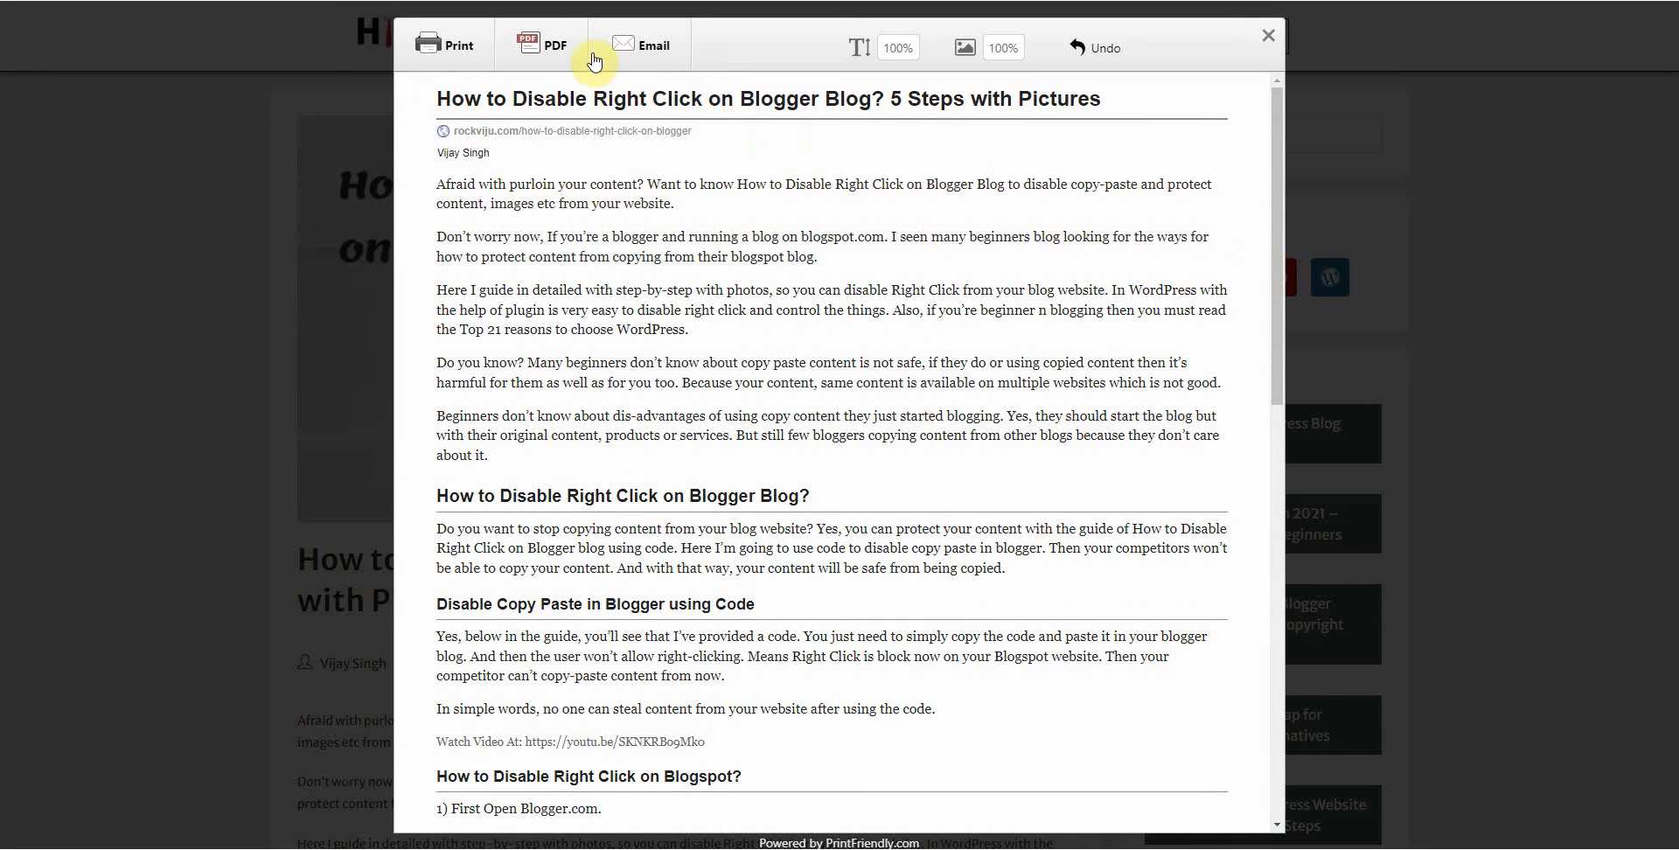
mouse_move(579, 72)
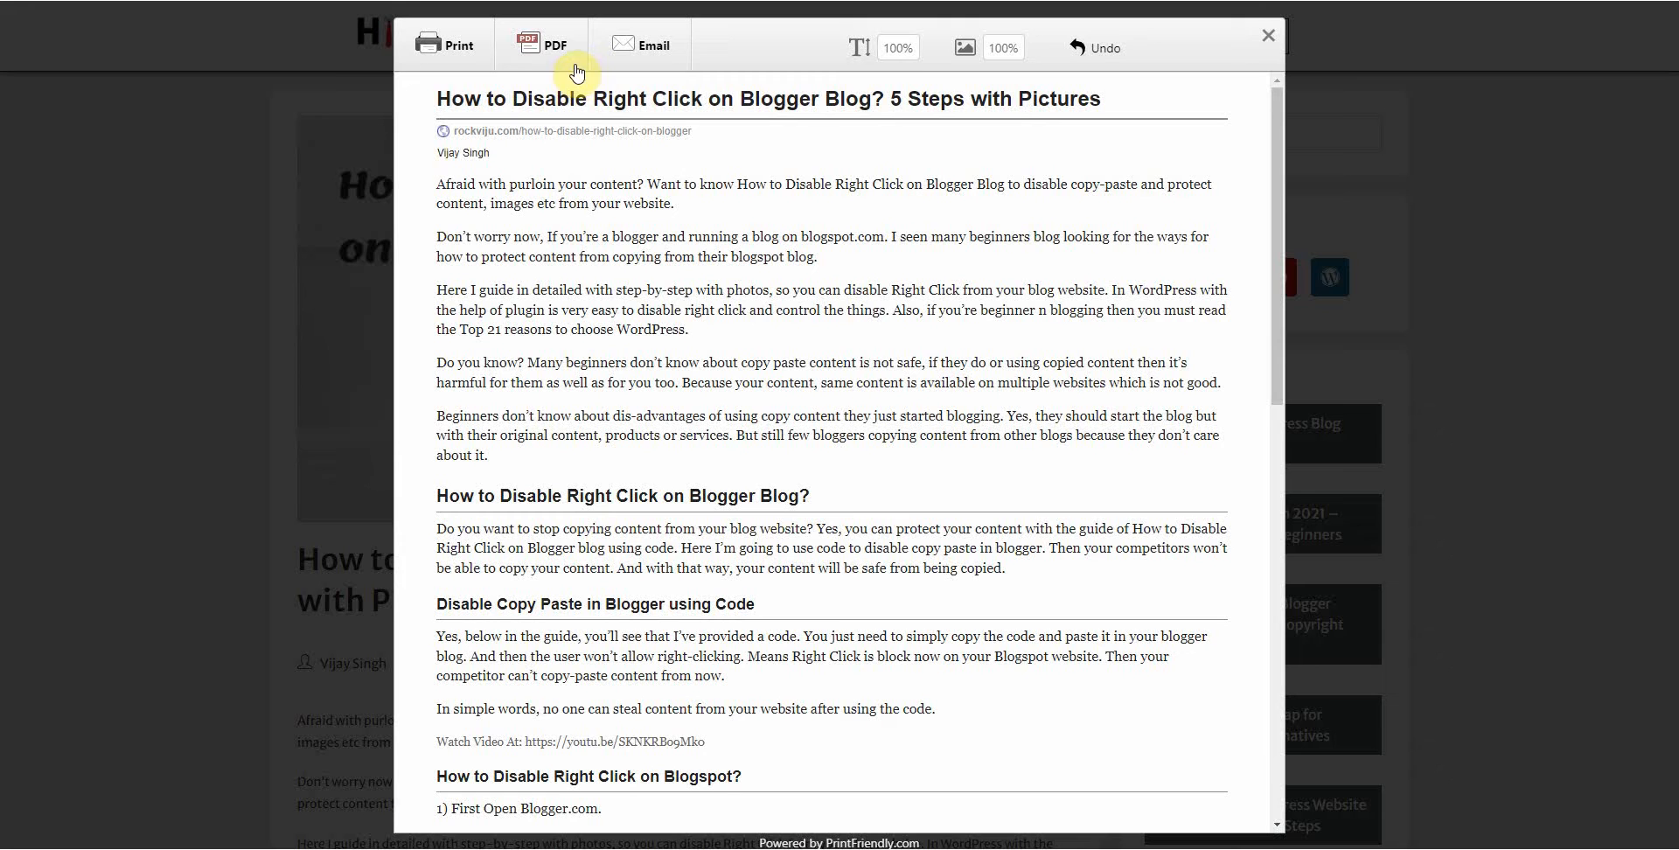
mouse_move(671, 85)
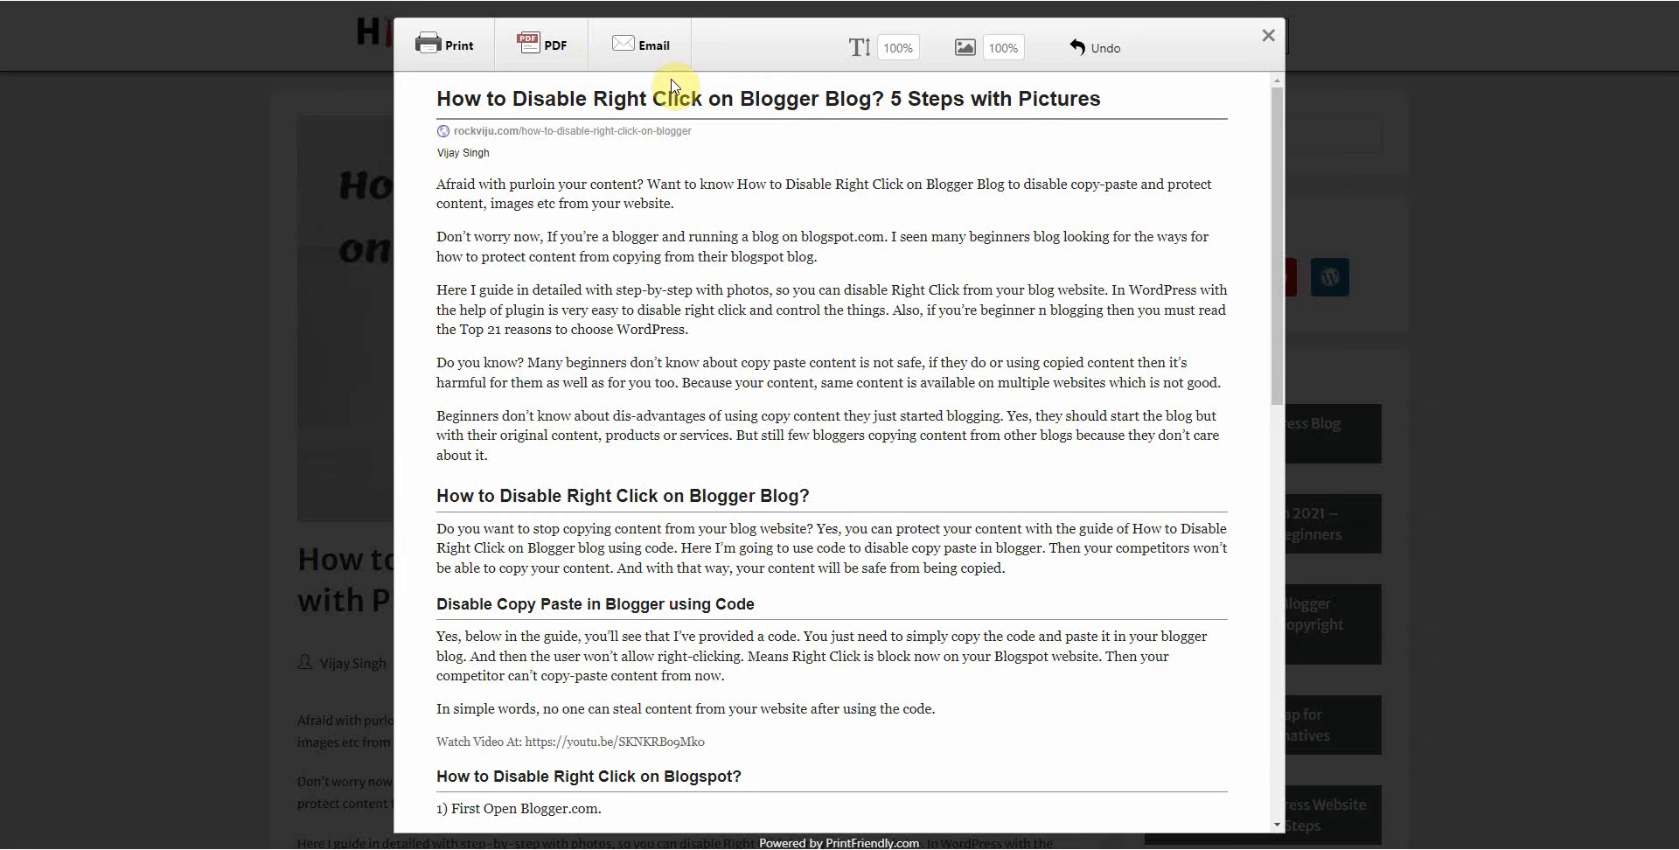
mouse_move(564, 67)
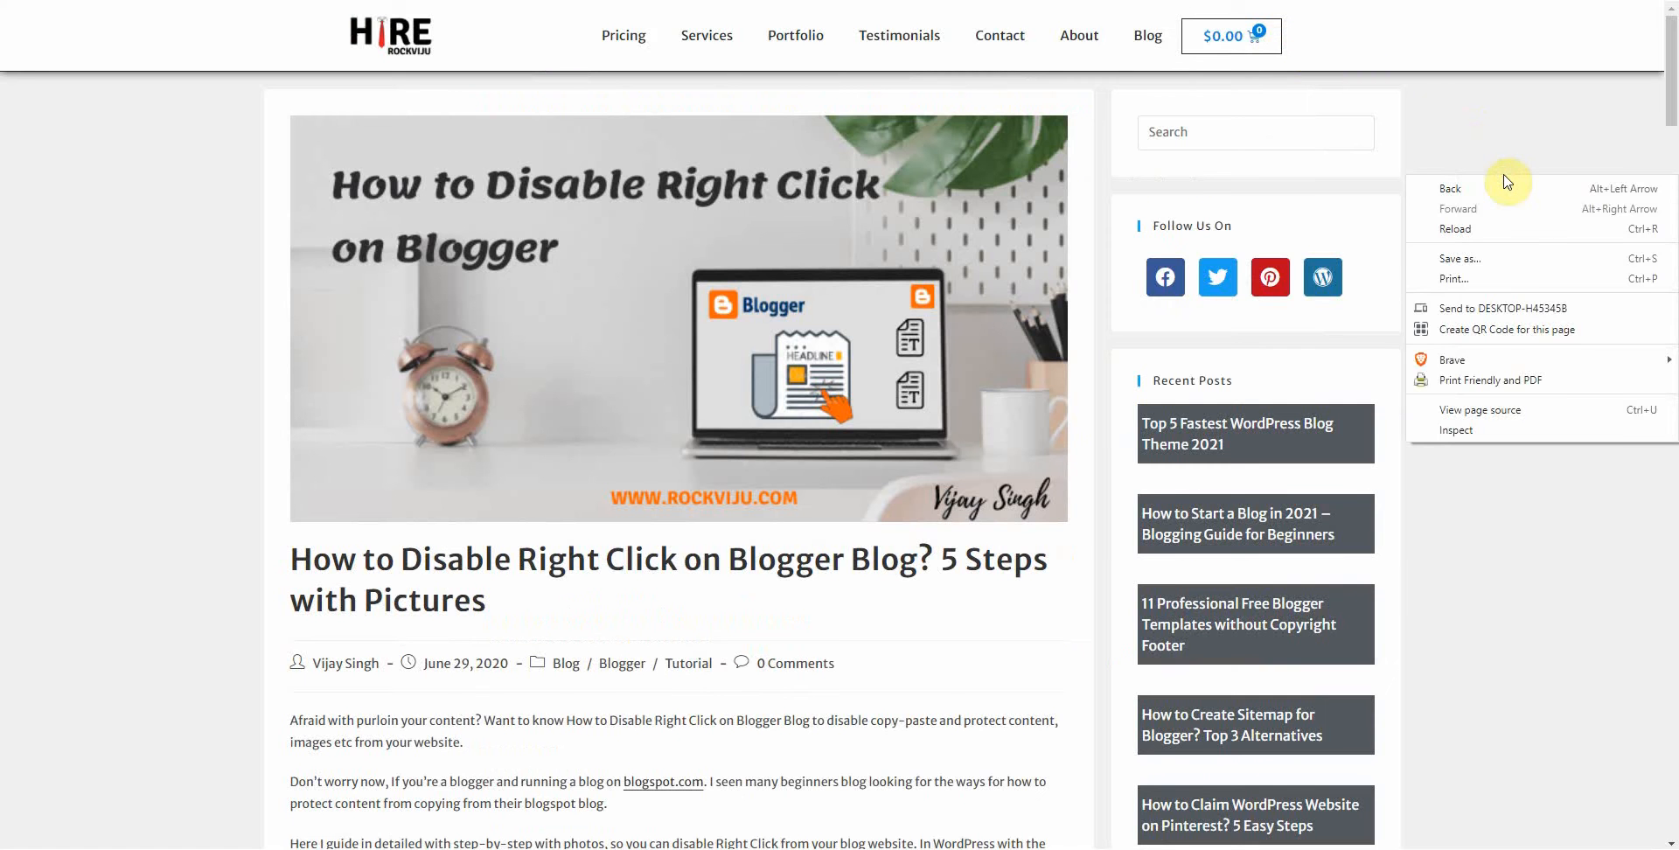
Step: Preview the original article in Brave's print dialog with Microsoft Print to PDF over 10 sheets
click(1454, 278)
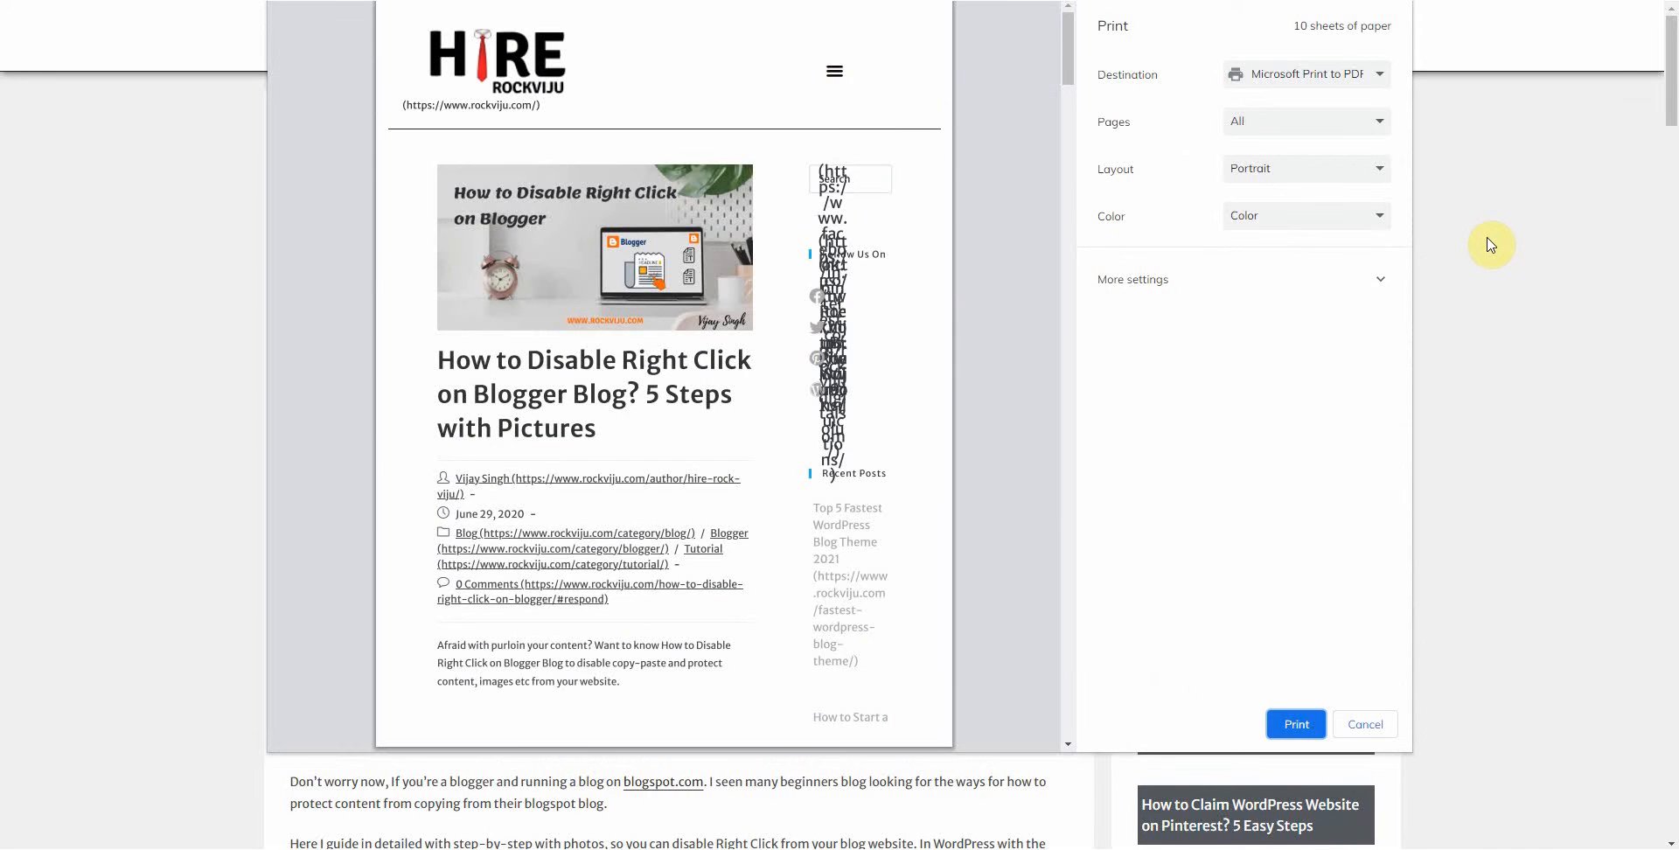
mouse_move(846, 257)
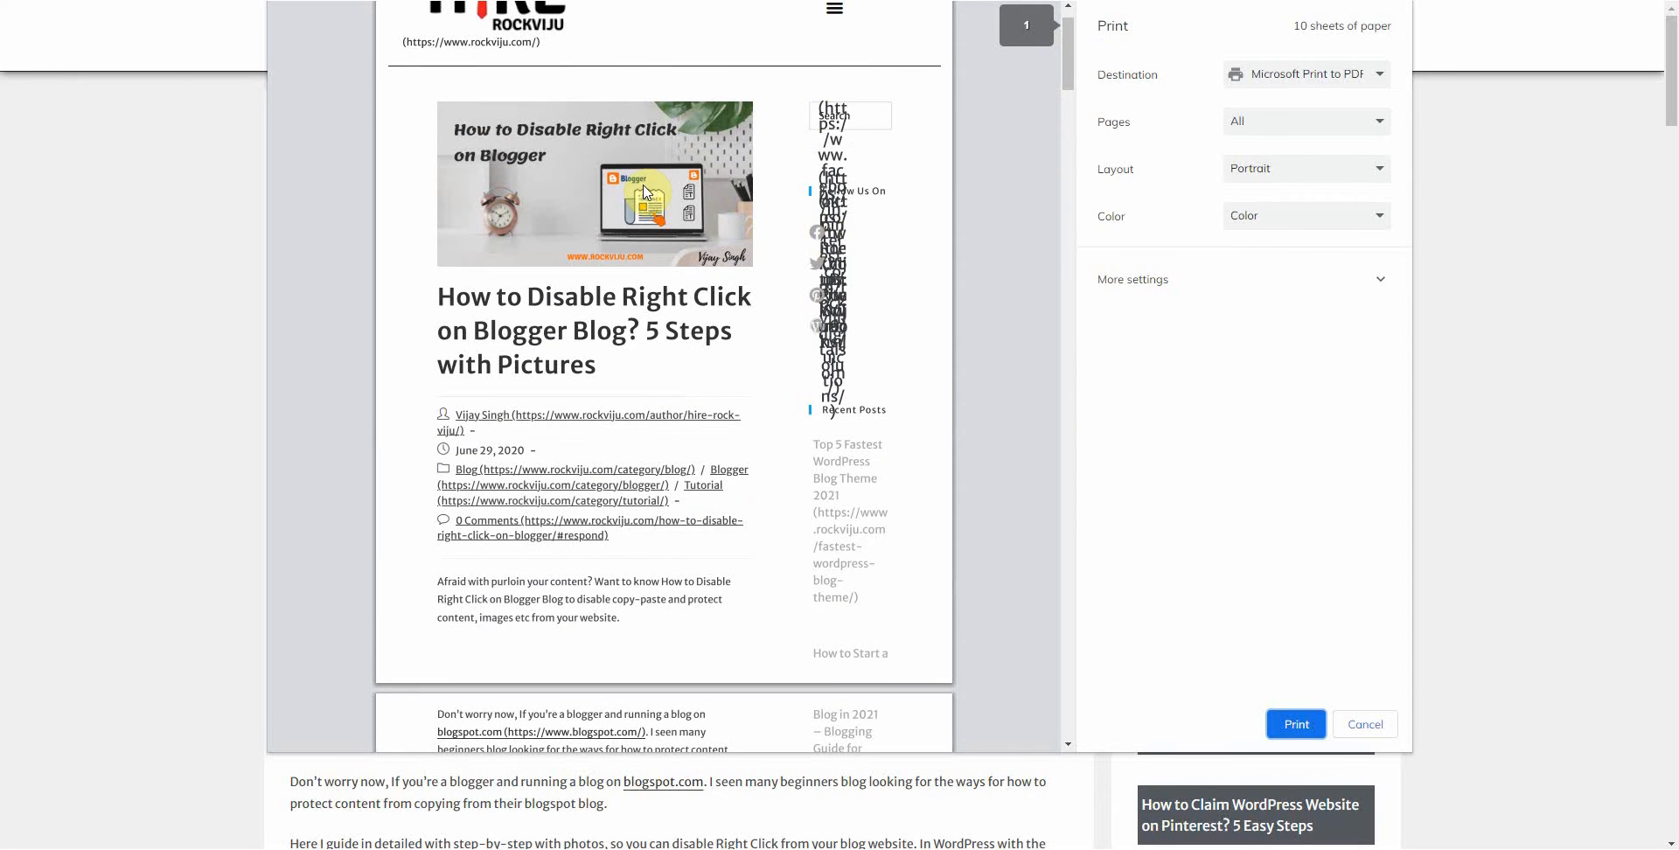
mouse_move(558, 214)
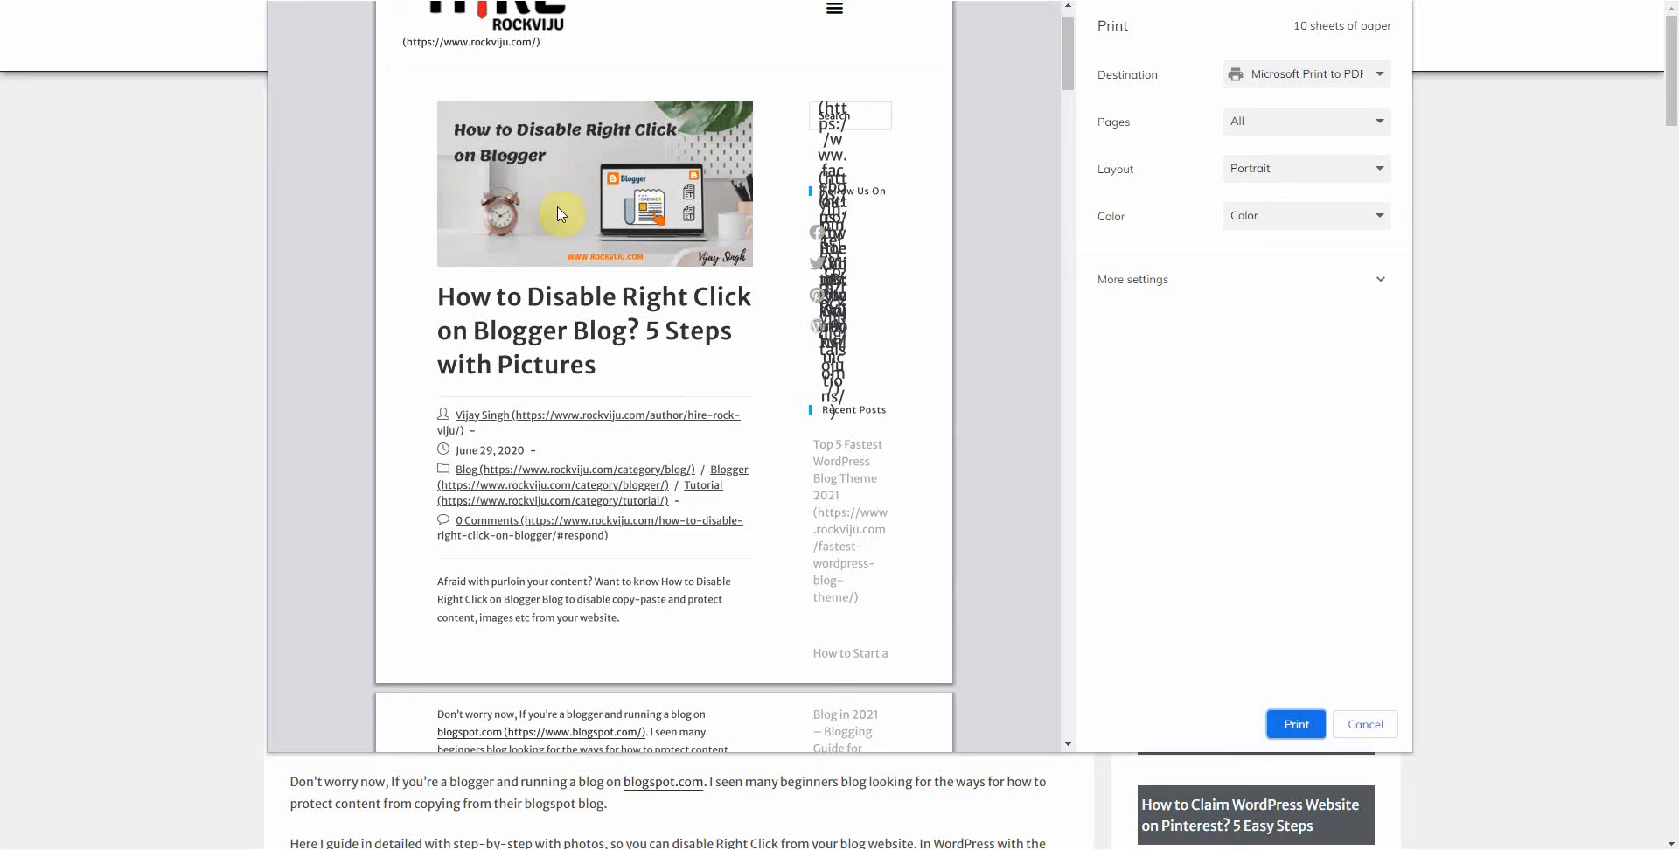
mouse_move(1075, 76)
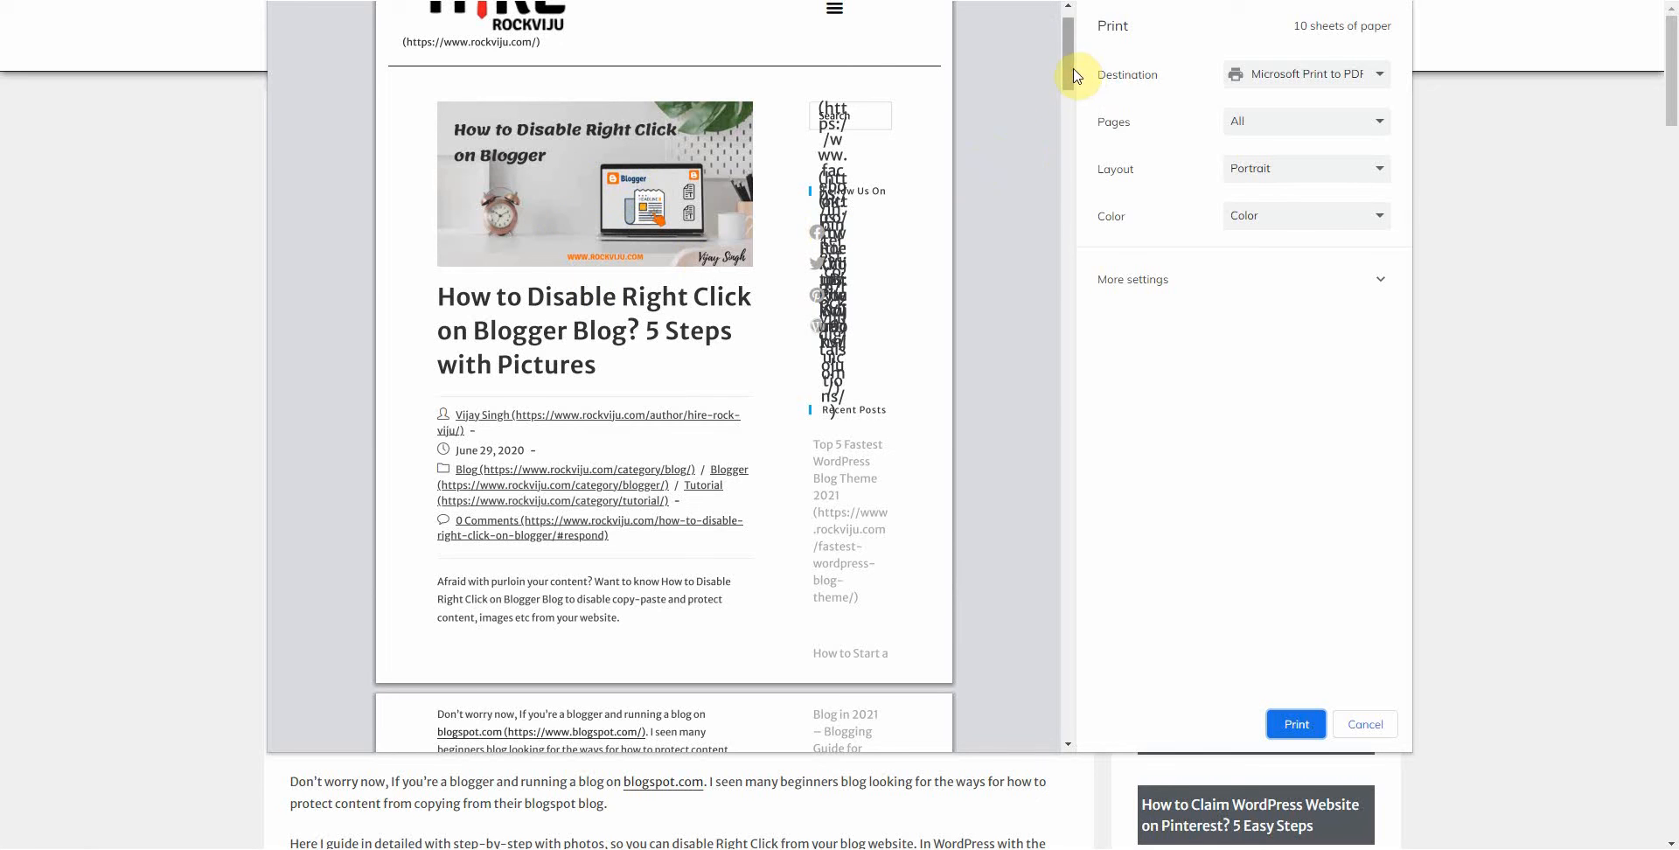
scroll(down, 3)
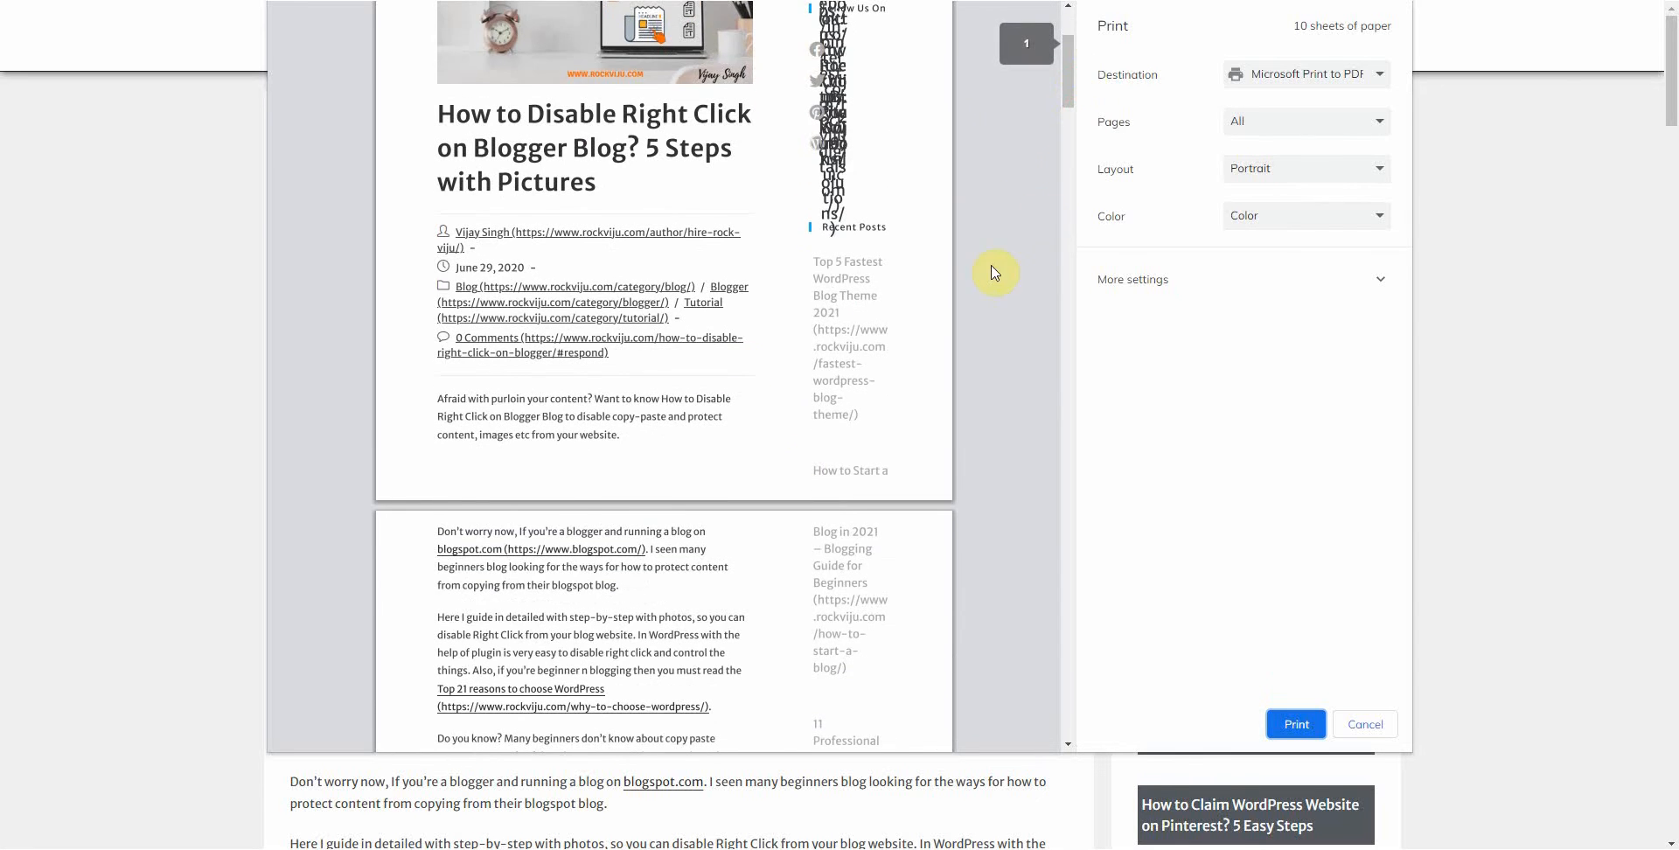
scroll(up, 3)
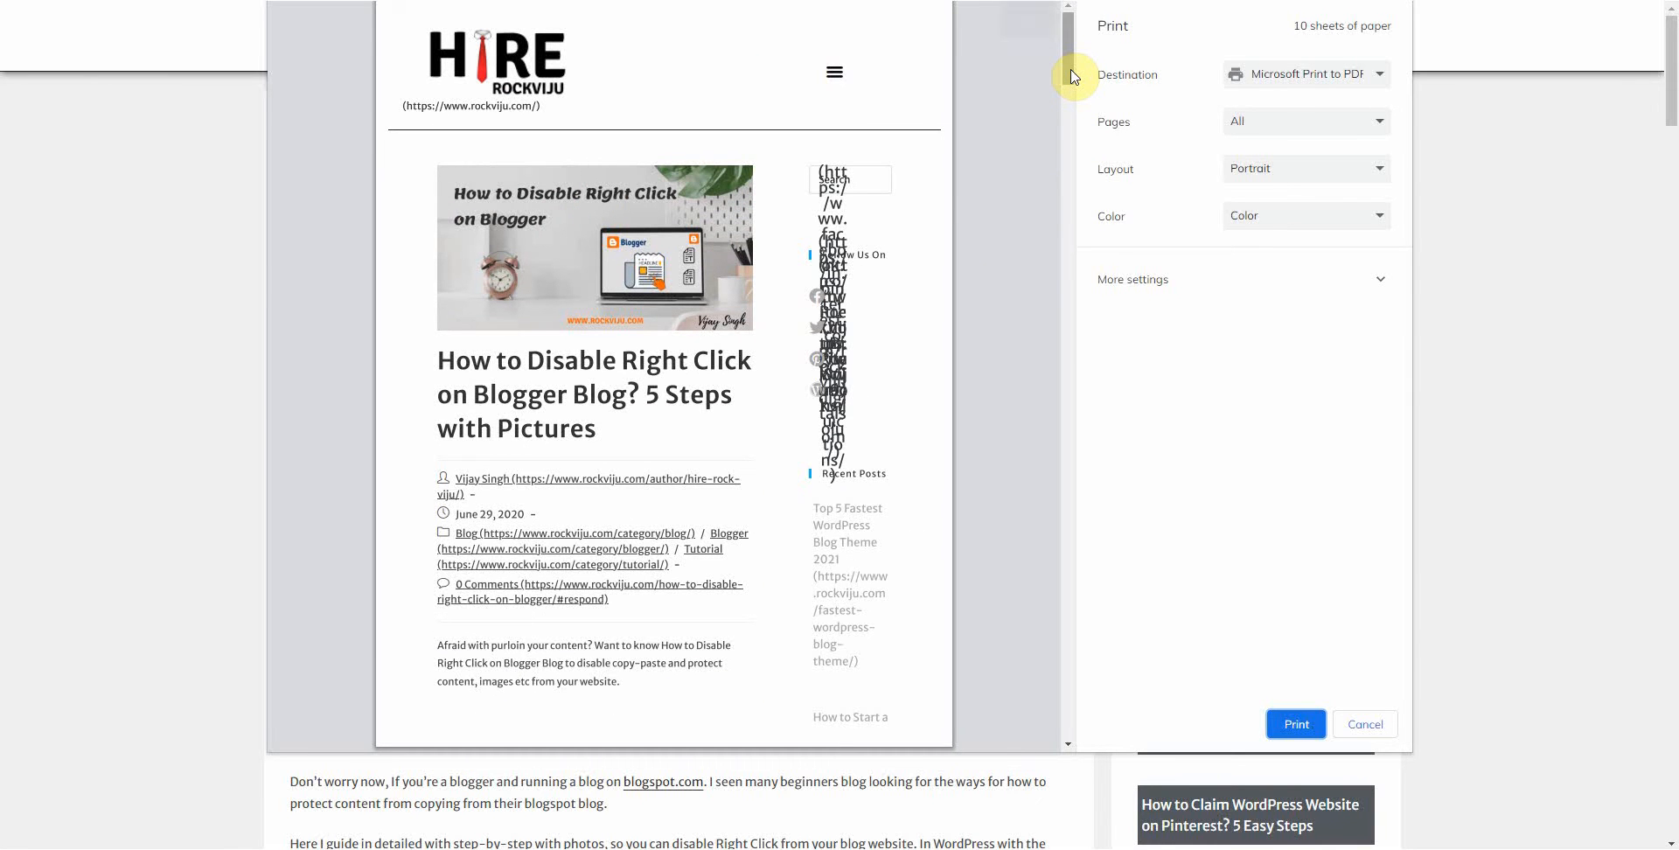
mouse_move(929, 206)
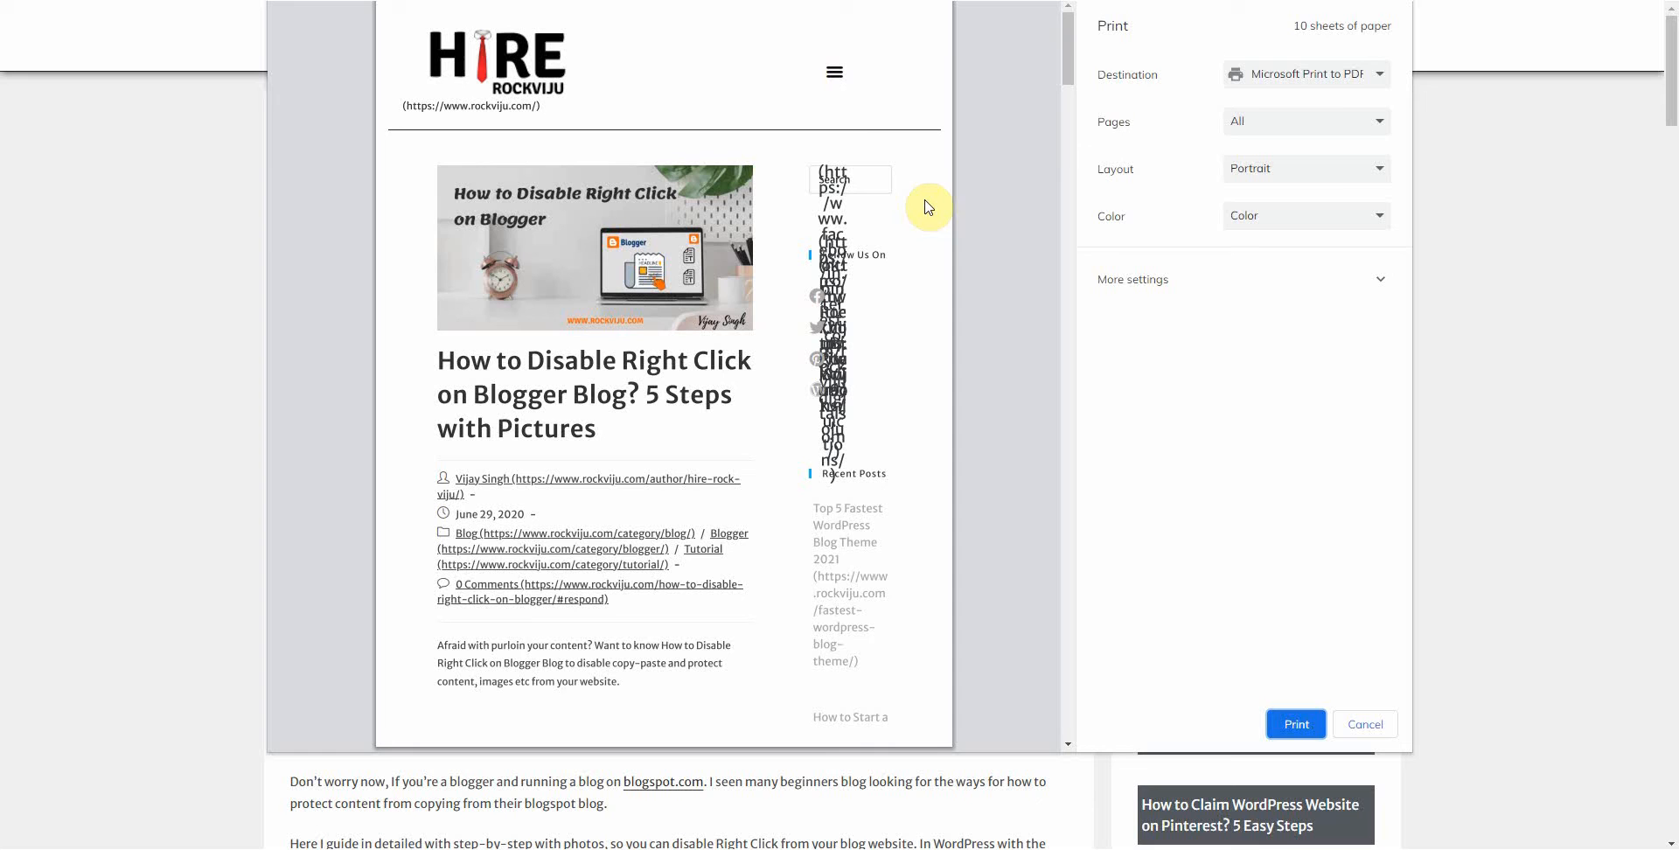
mouse_move(509, 247)
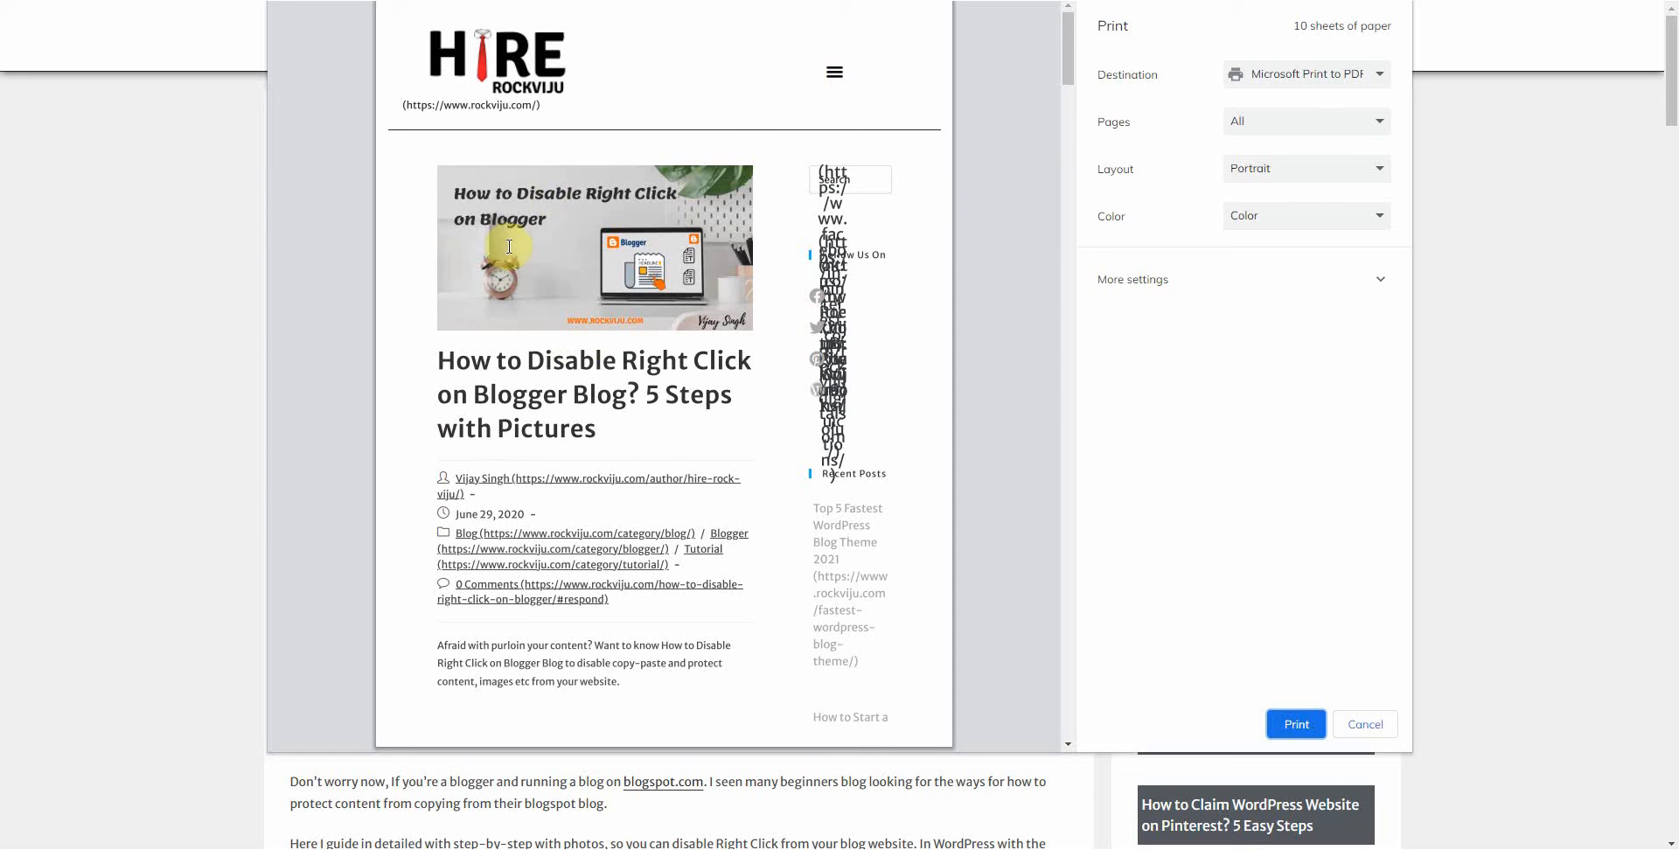
mouse_move(661, 230)
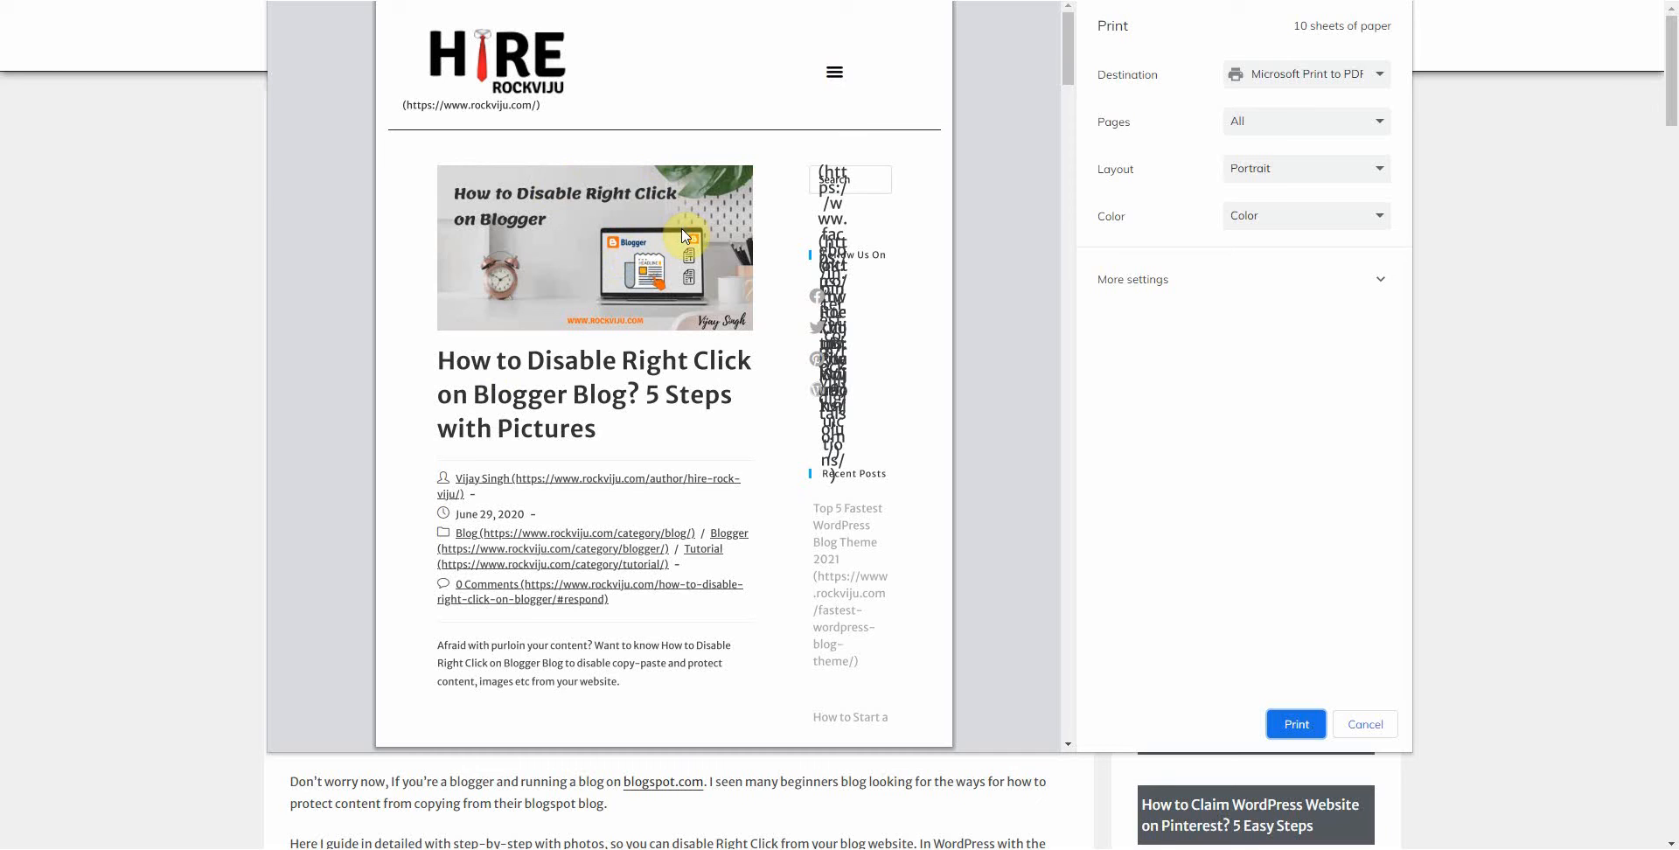
mouse_move(892, 427)
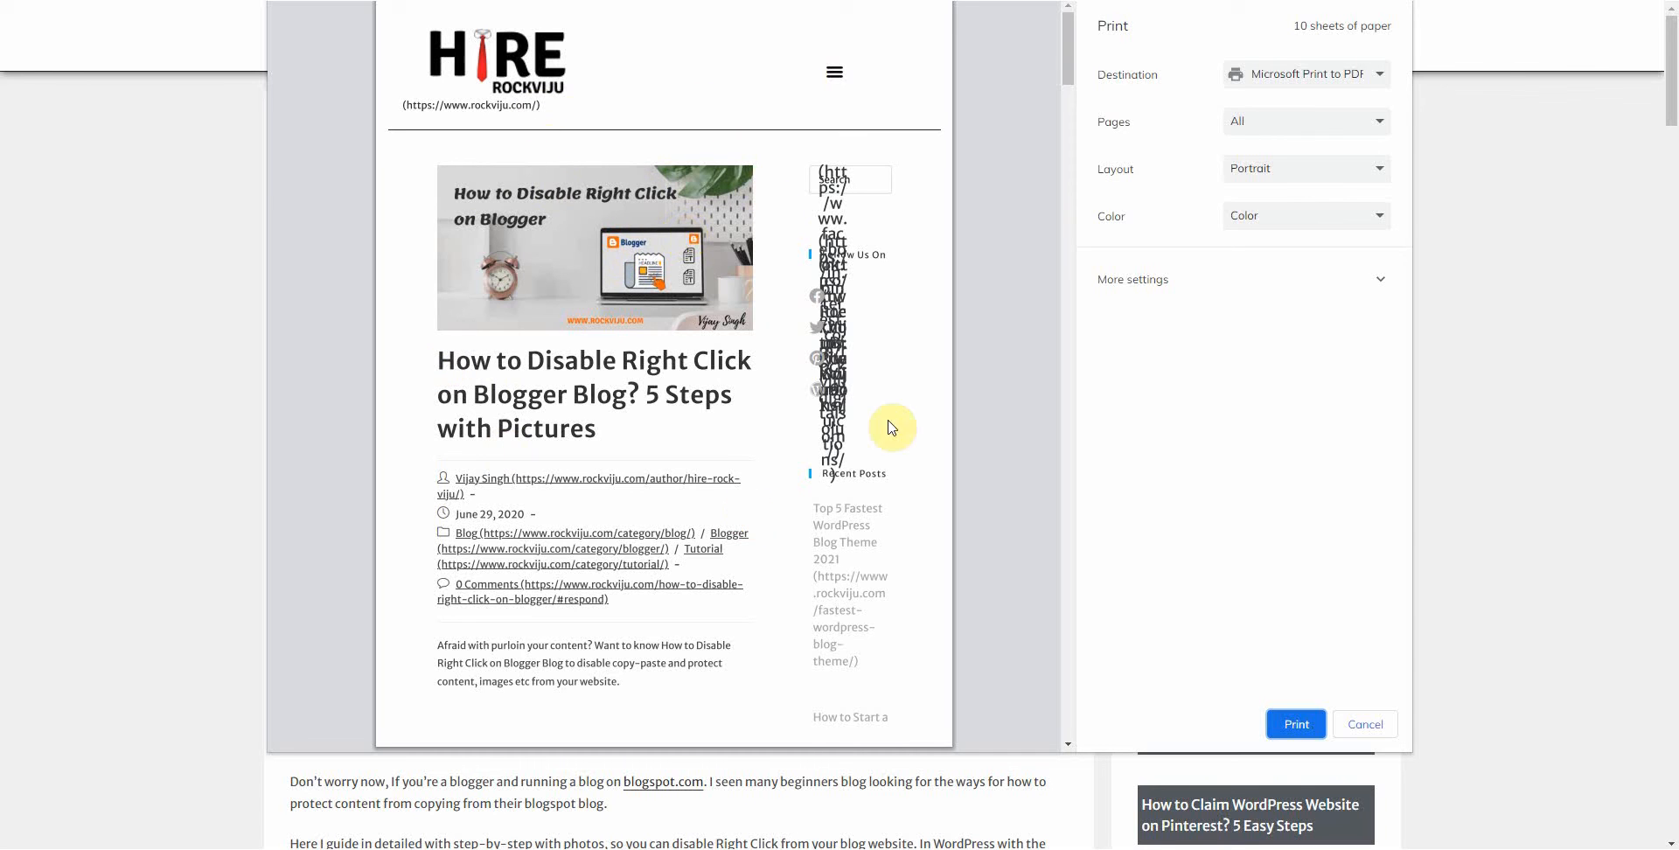
mouse_move(792, 429)
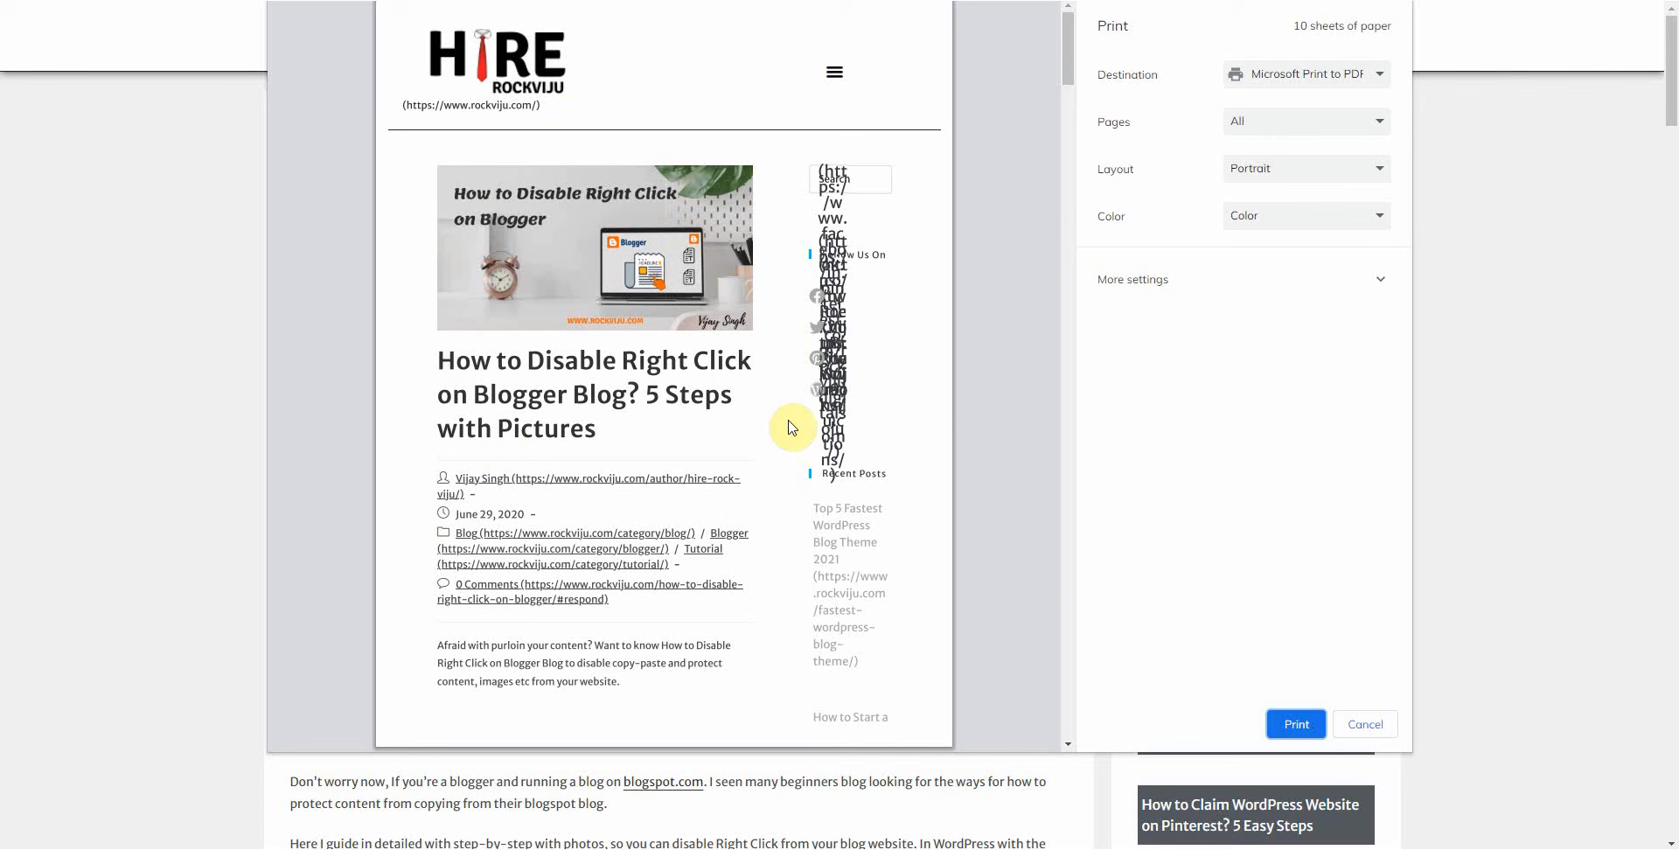
mouse_move(1415, 600)
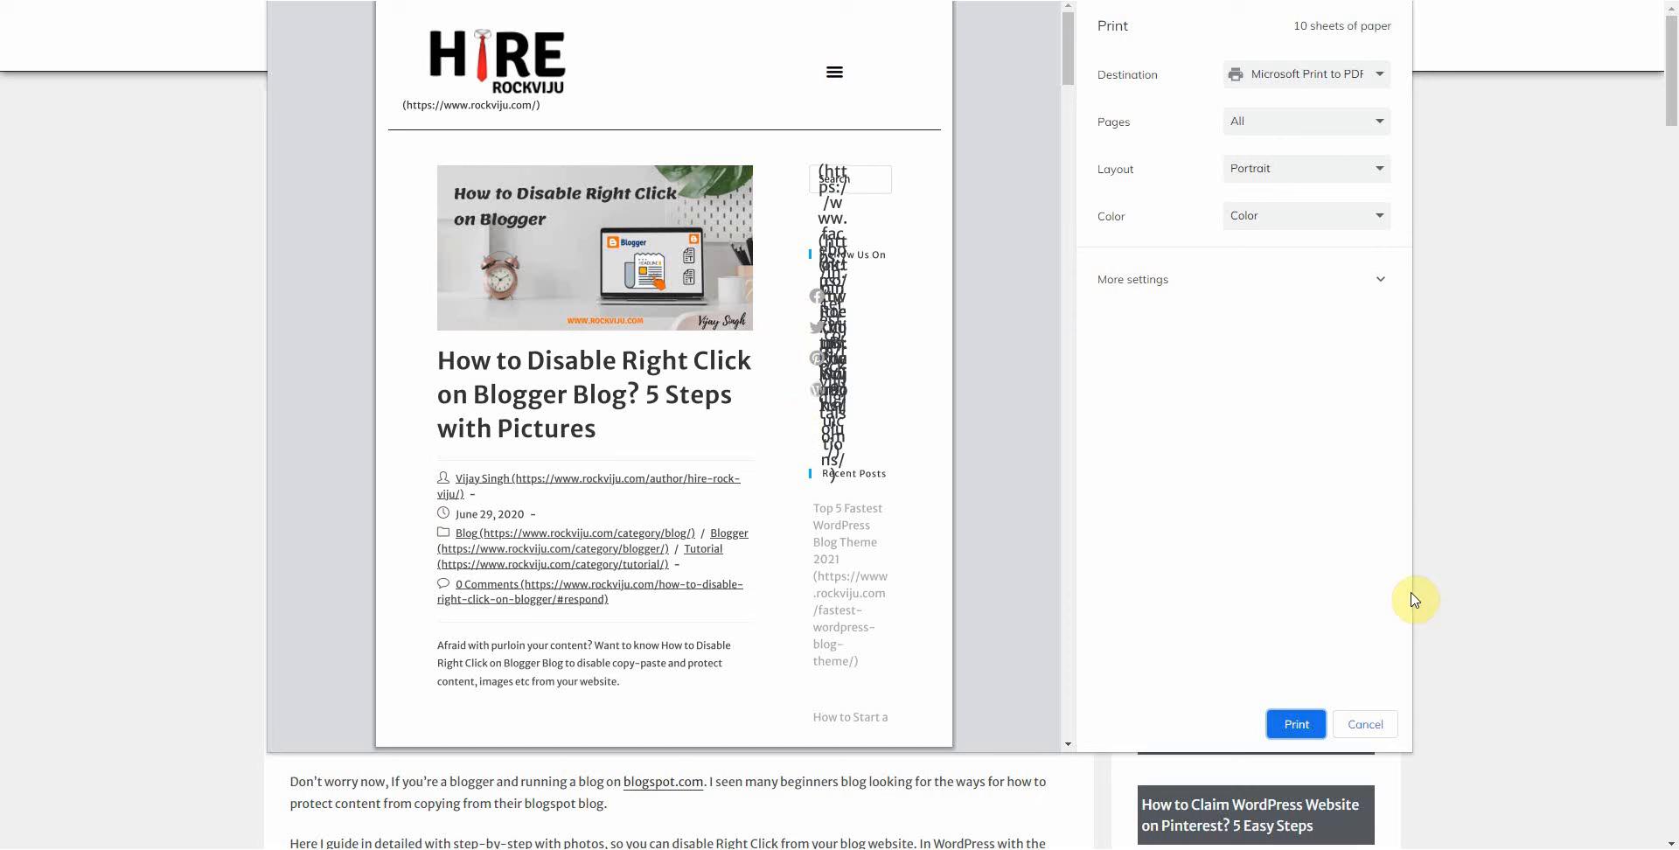
mouse_move(1415, 705)
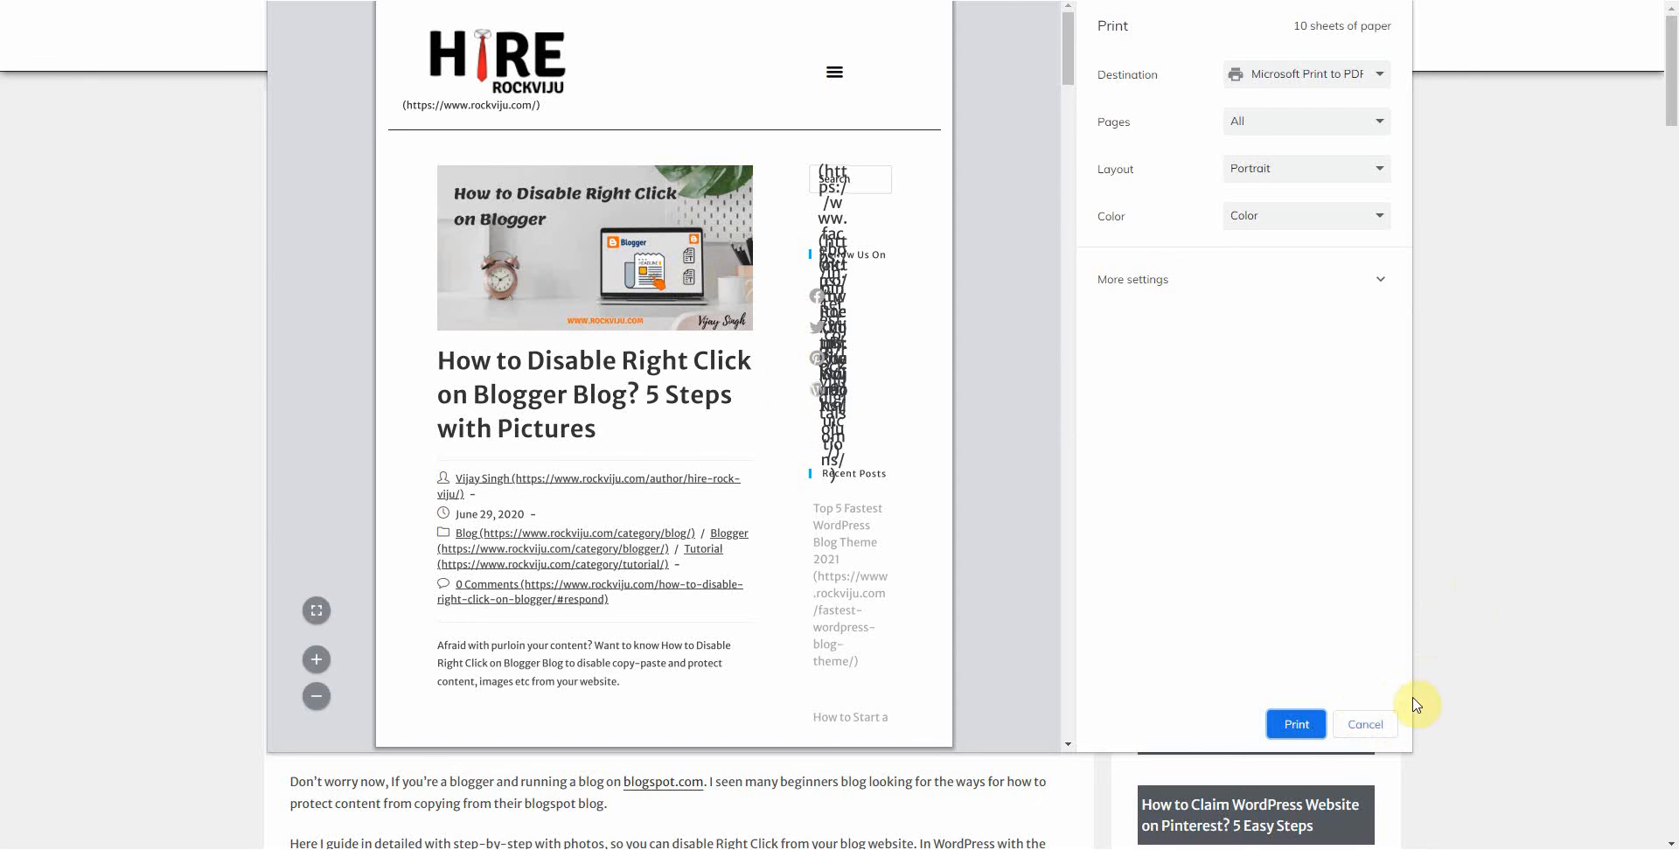
Step: Cancel the print dialog and close the Print Friendly preview to return to the article
click(1364, 724)
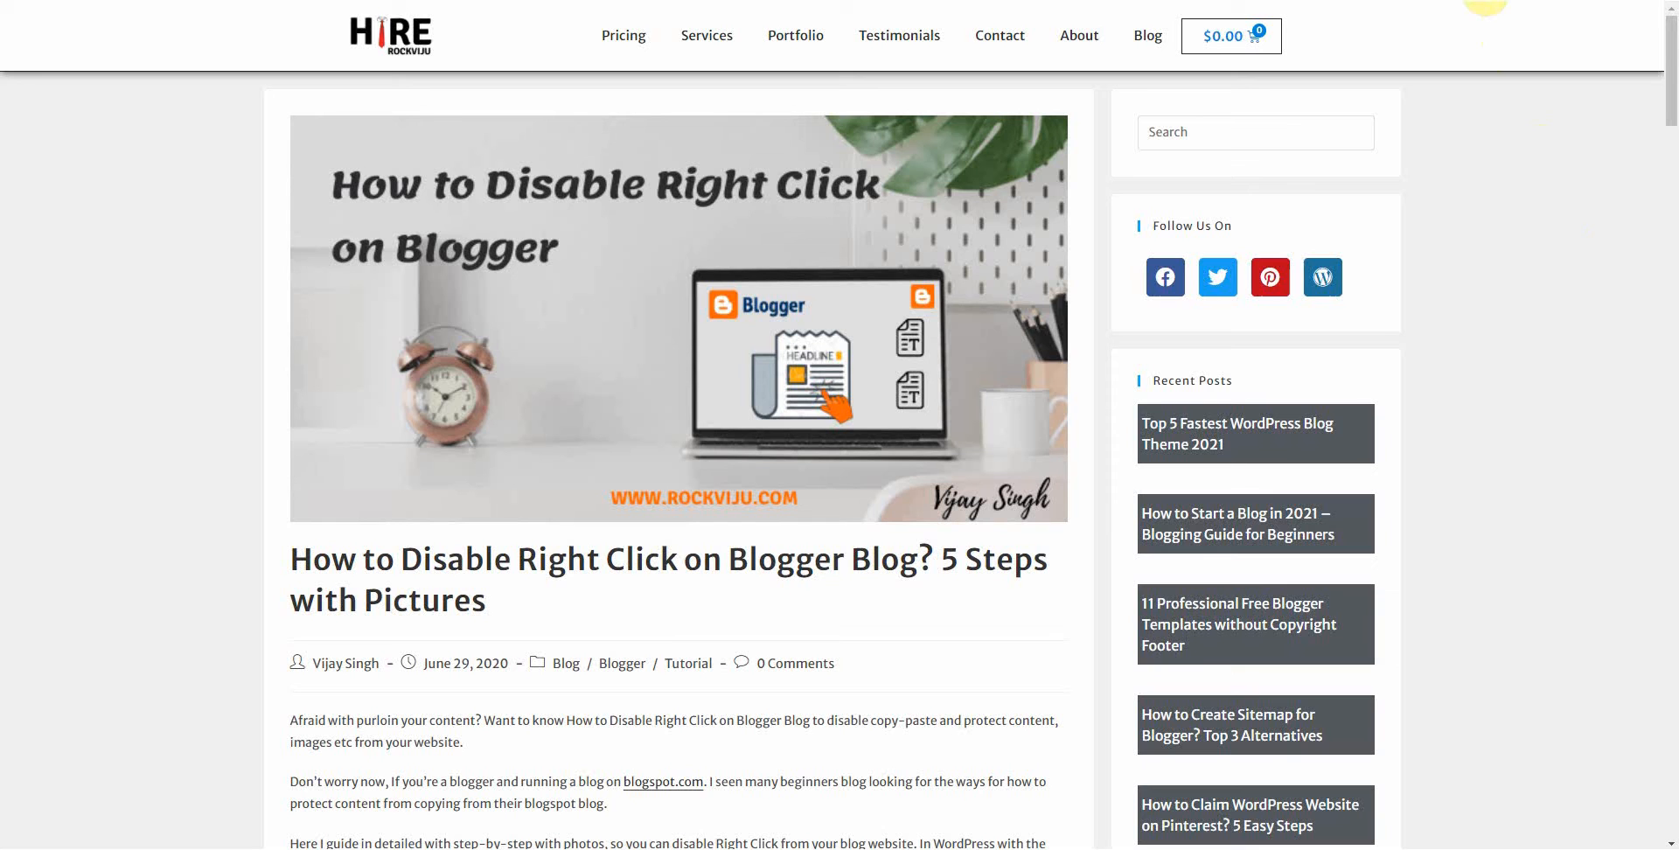
mouse_move(1486, 13)
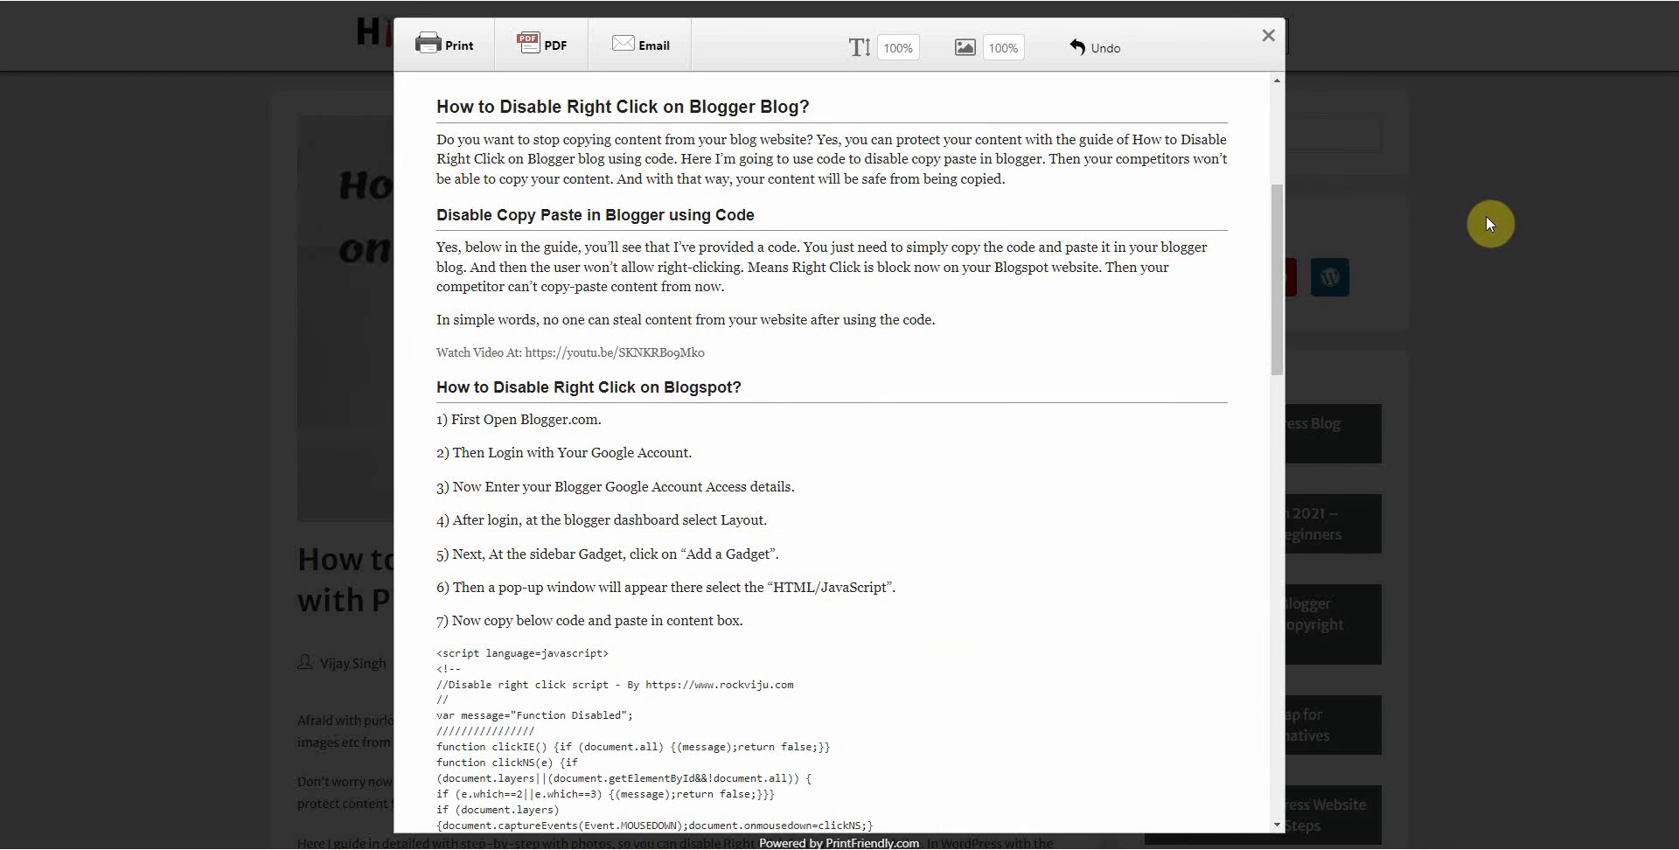
click(1268, 35)
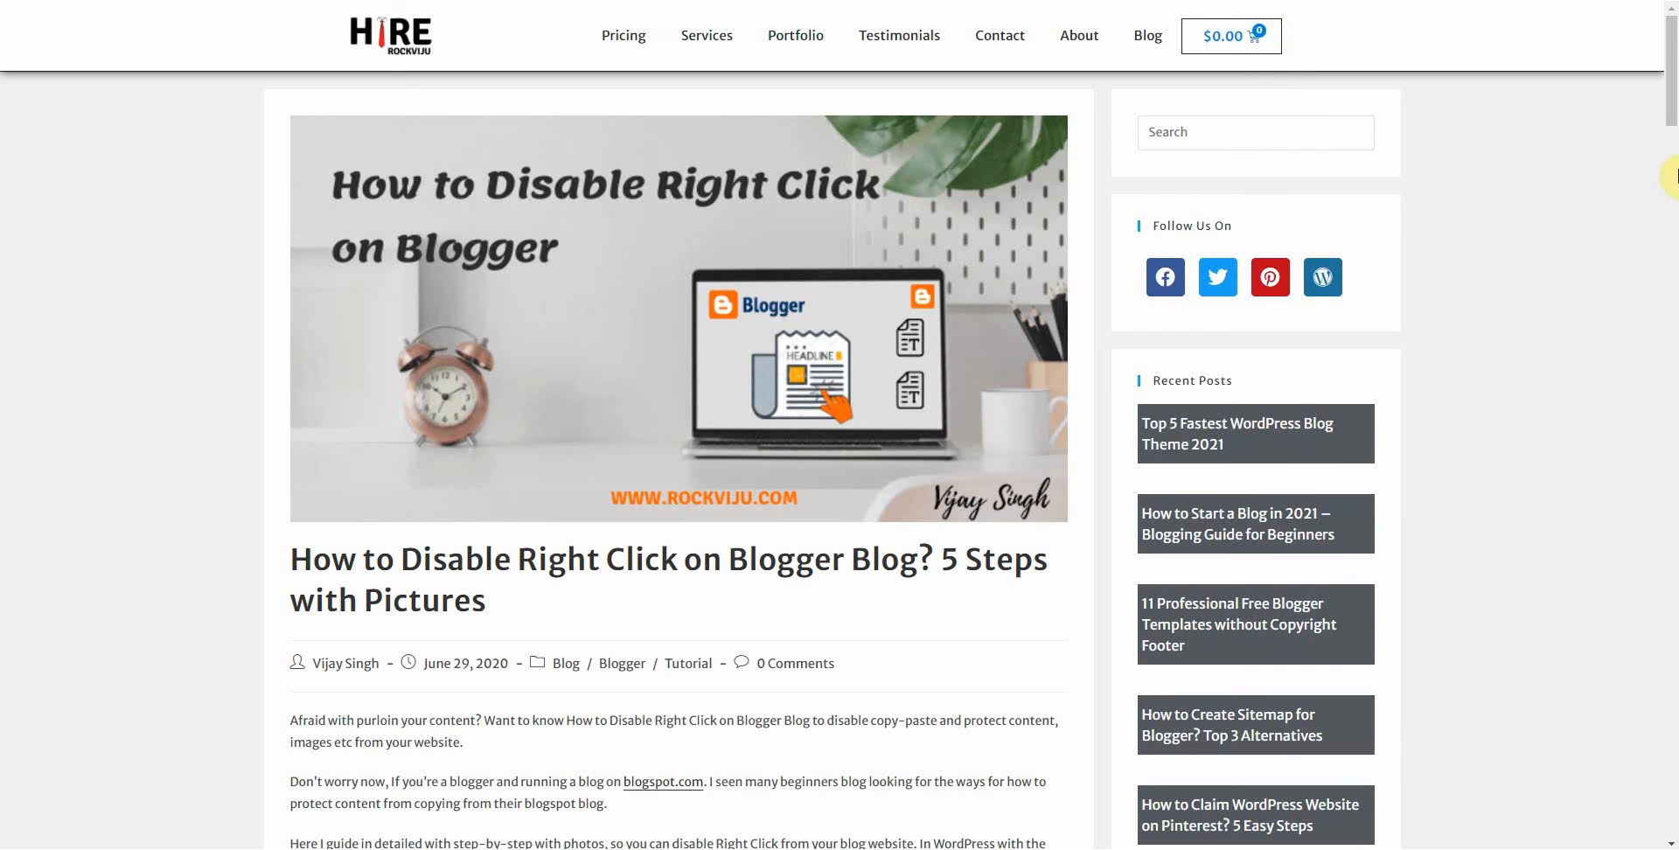
mouse_move(1500, 7)
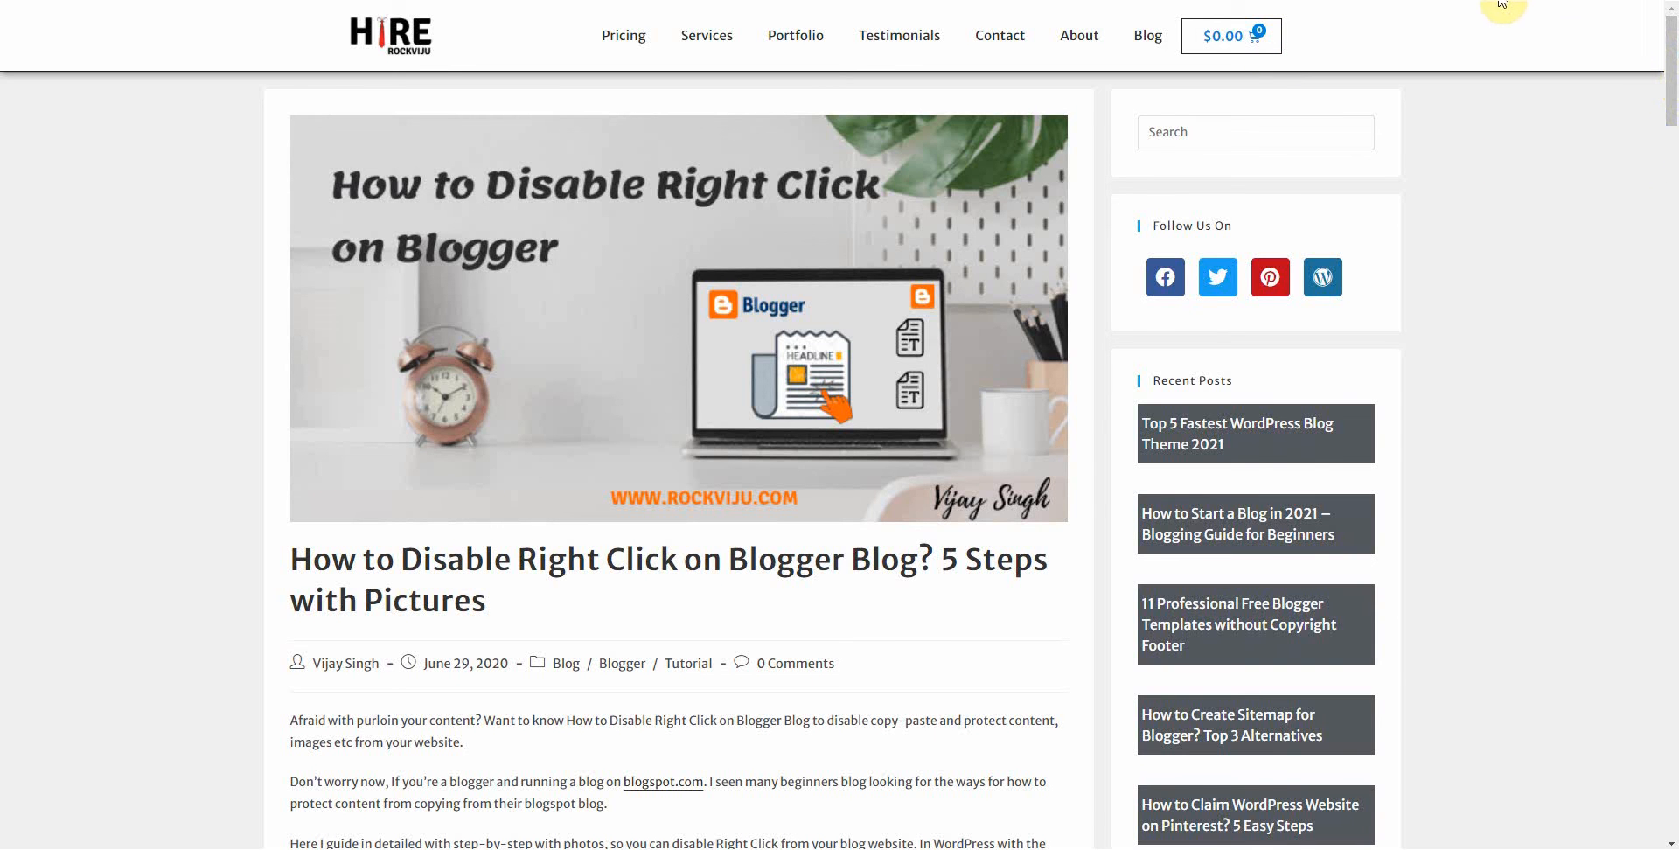
mouse_move(819, 402)
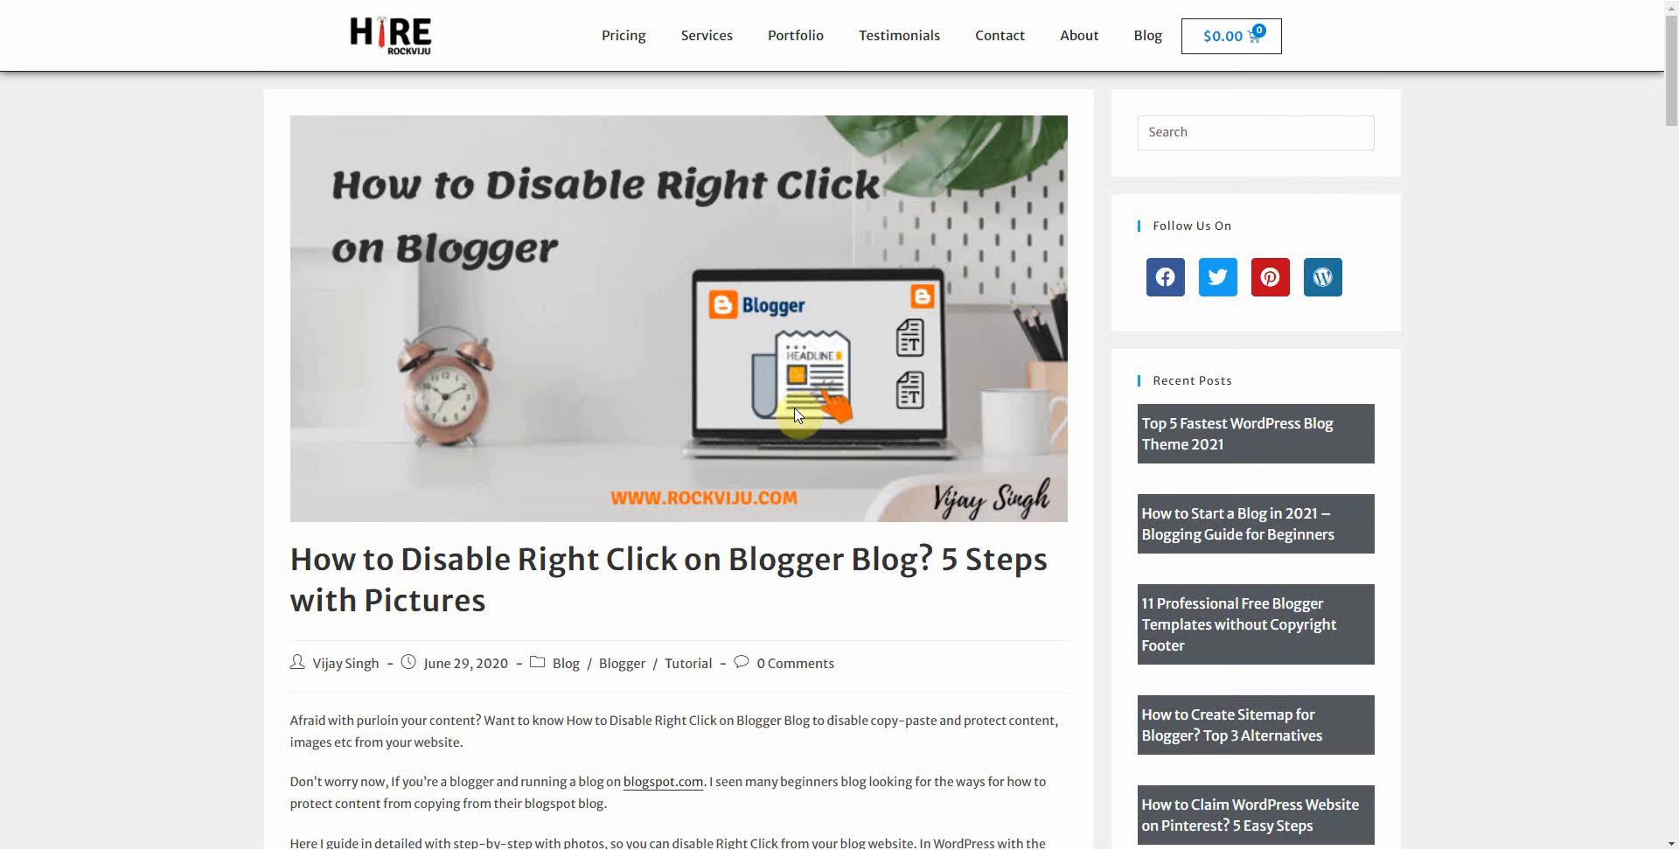
mouse_move(733, 302)
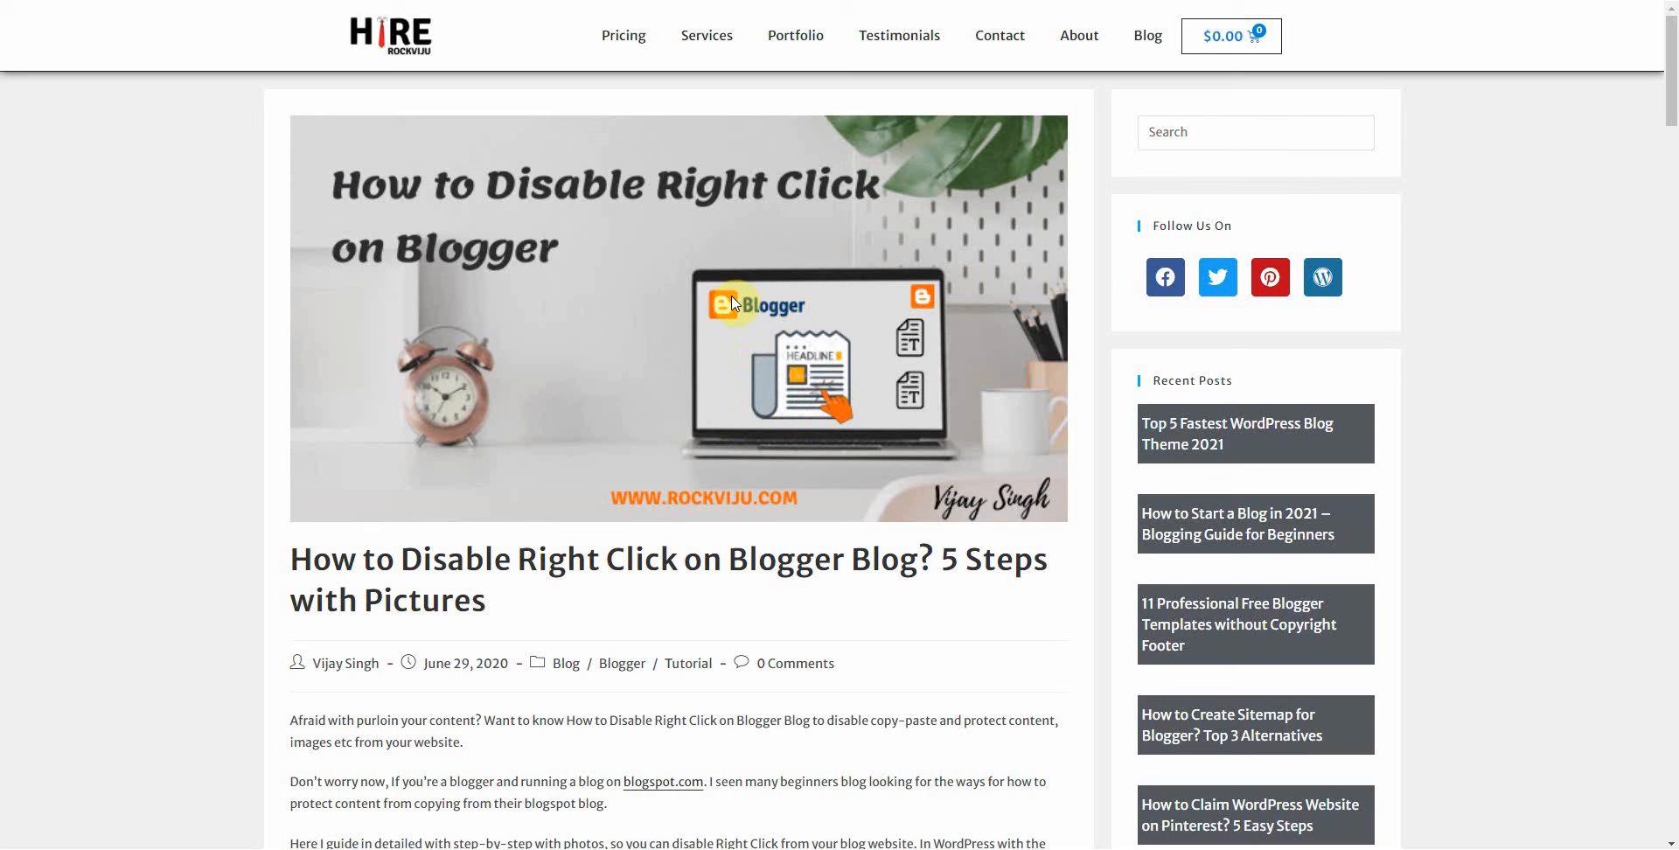
mouse_move(614, 376)
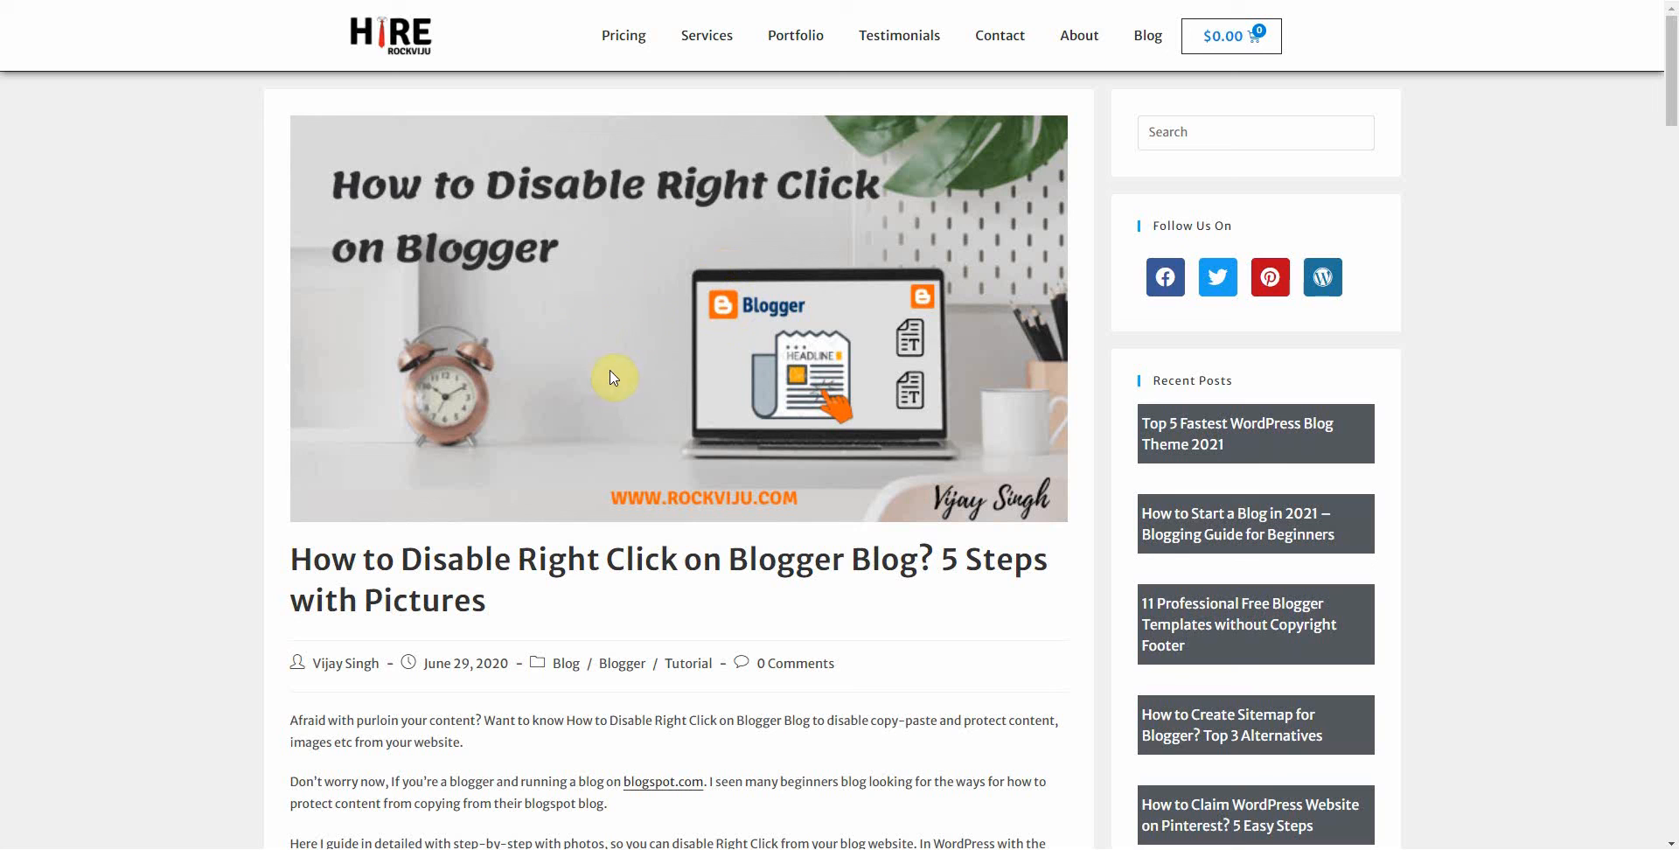
mouse_move(344, 446)
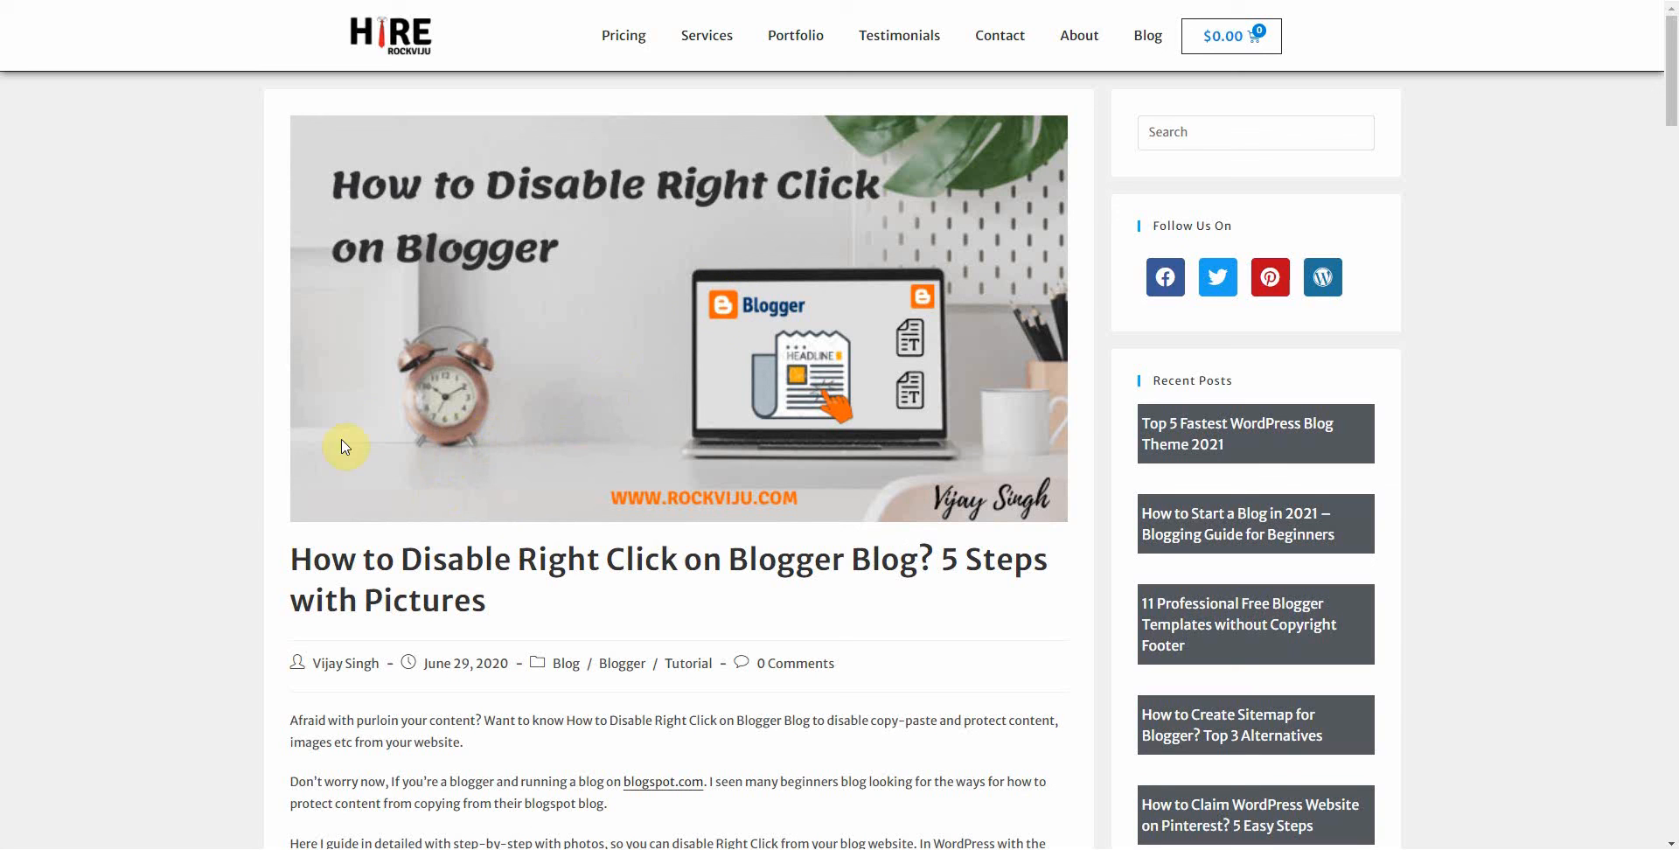
mouse_move(442, 428)
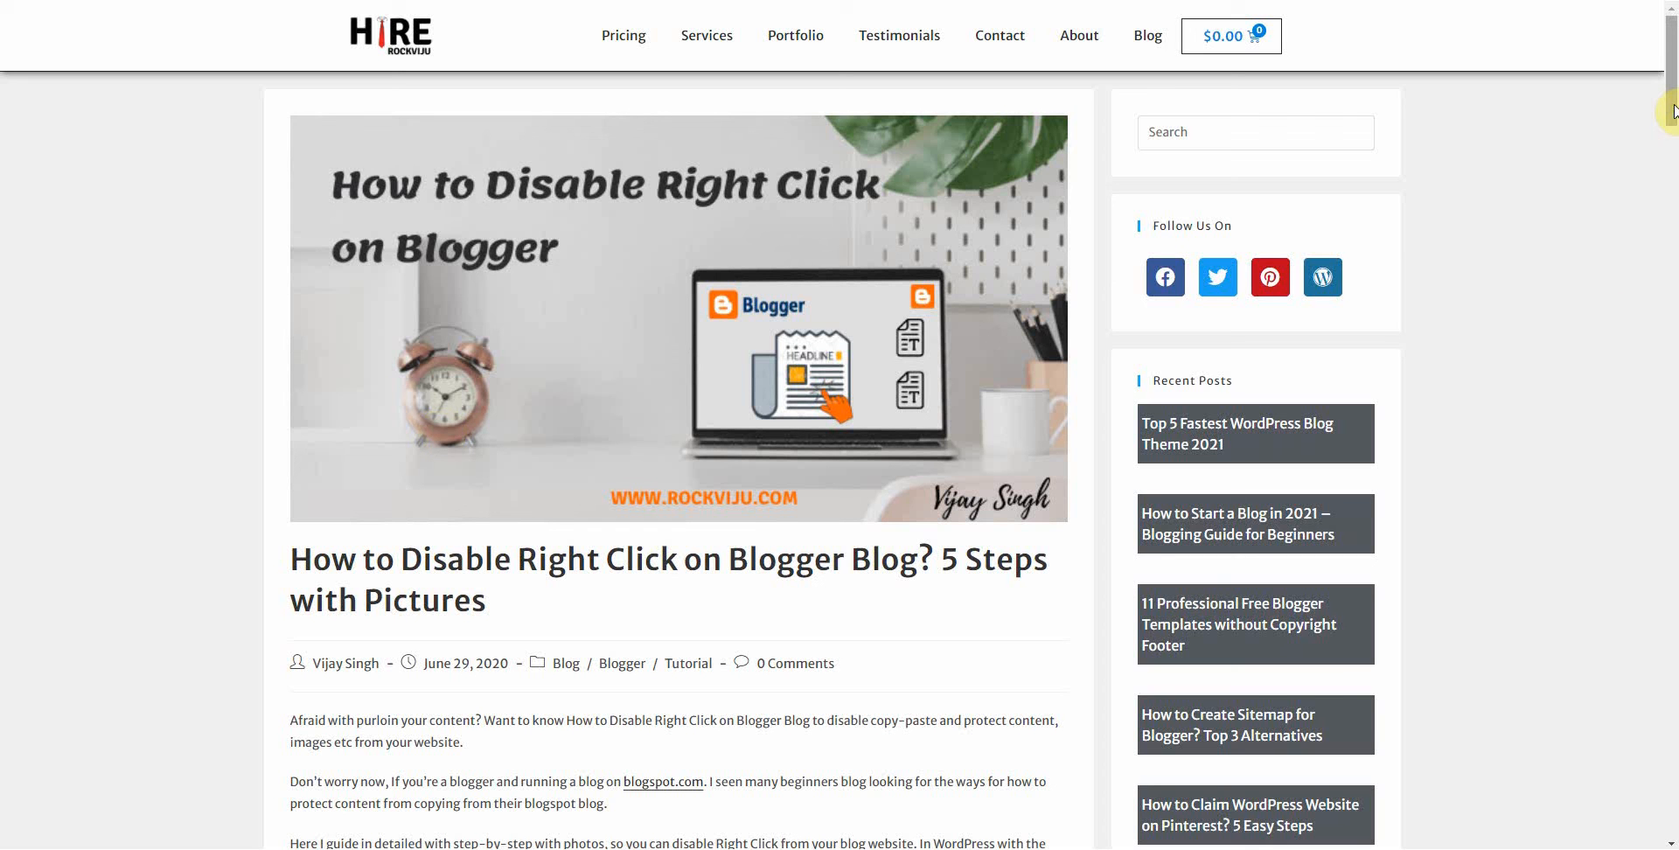
mouse_move(1665, 112)
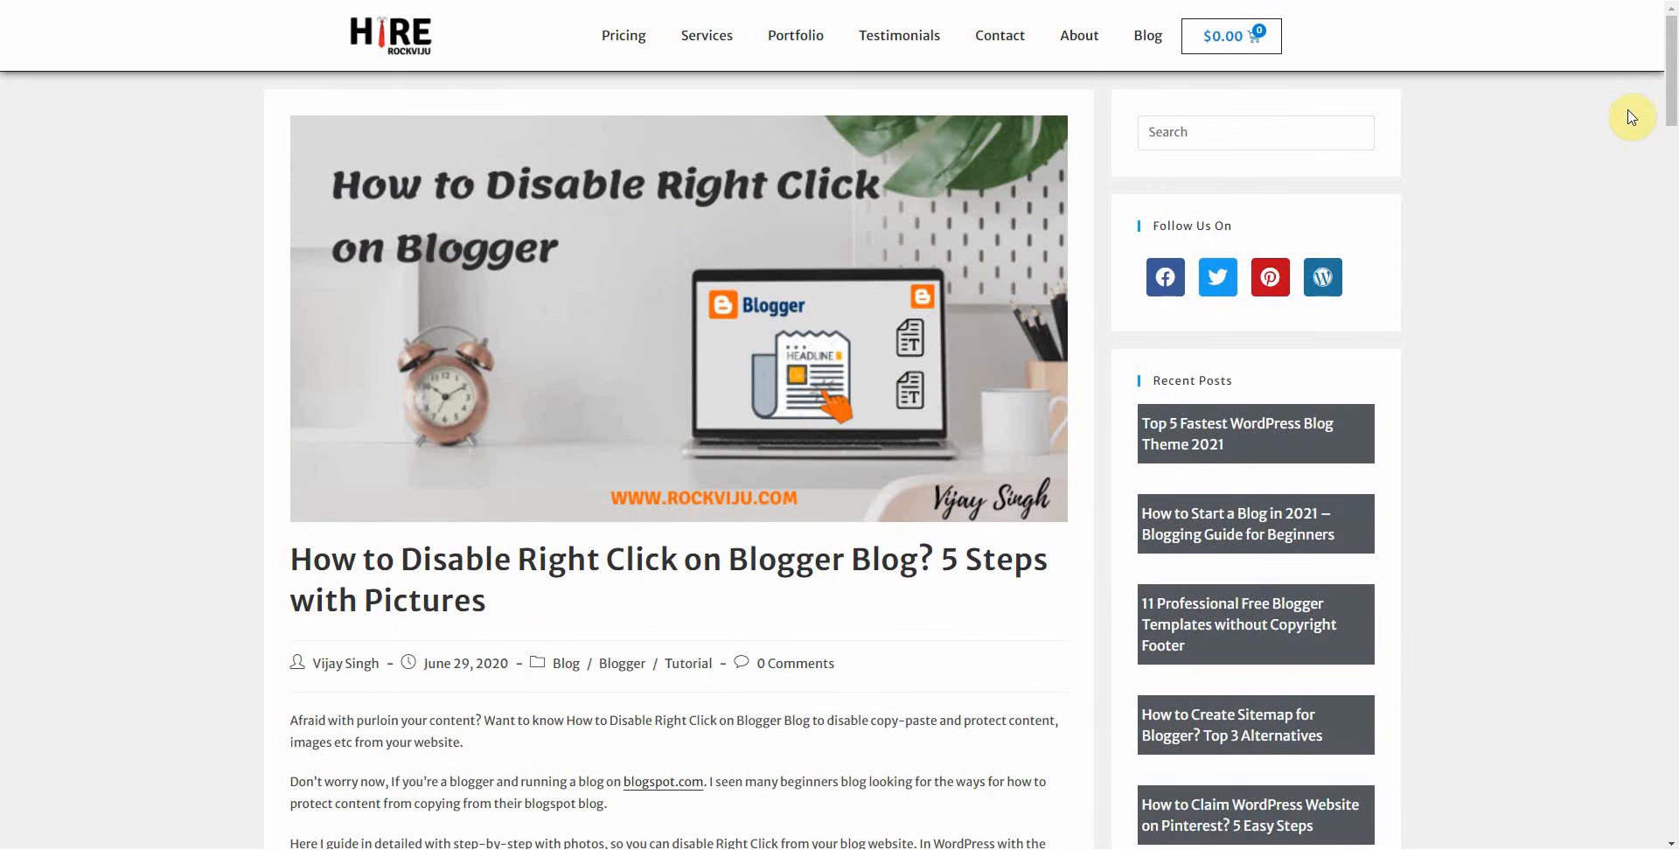
mouse_move(1494, 9)
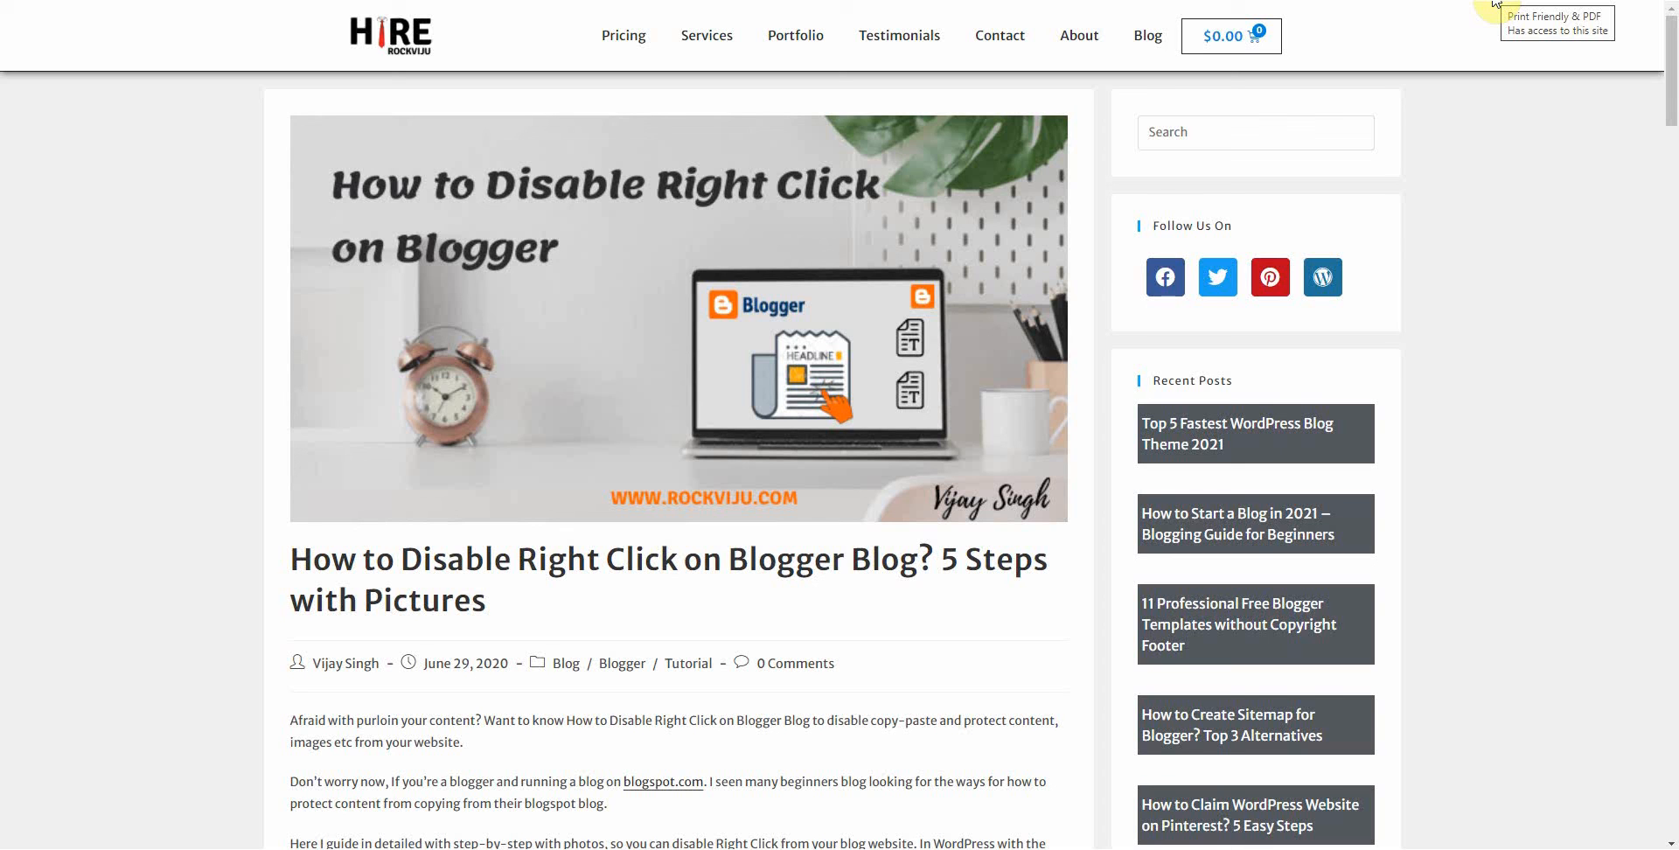
mouse_move(1563, 259)
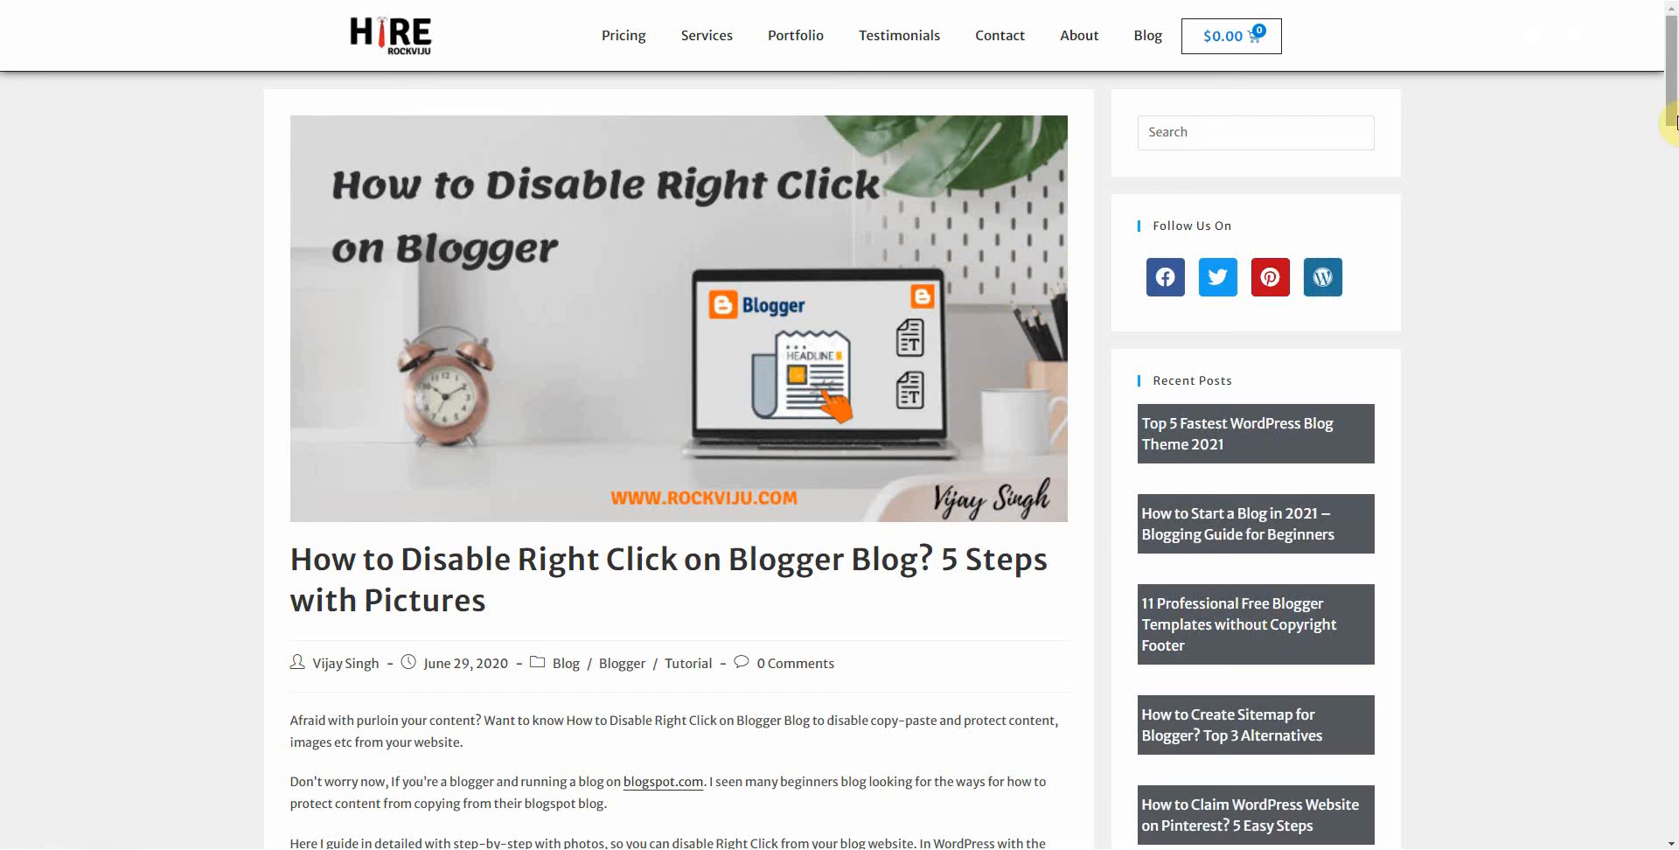
mouse_move(1666, 121)
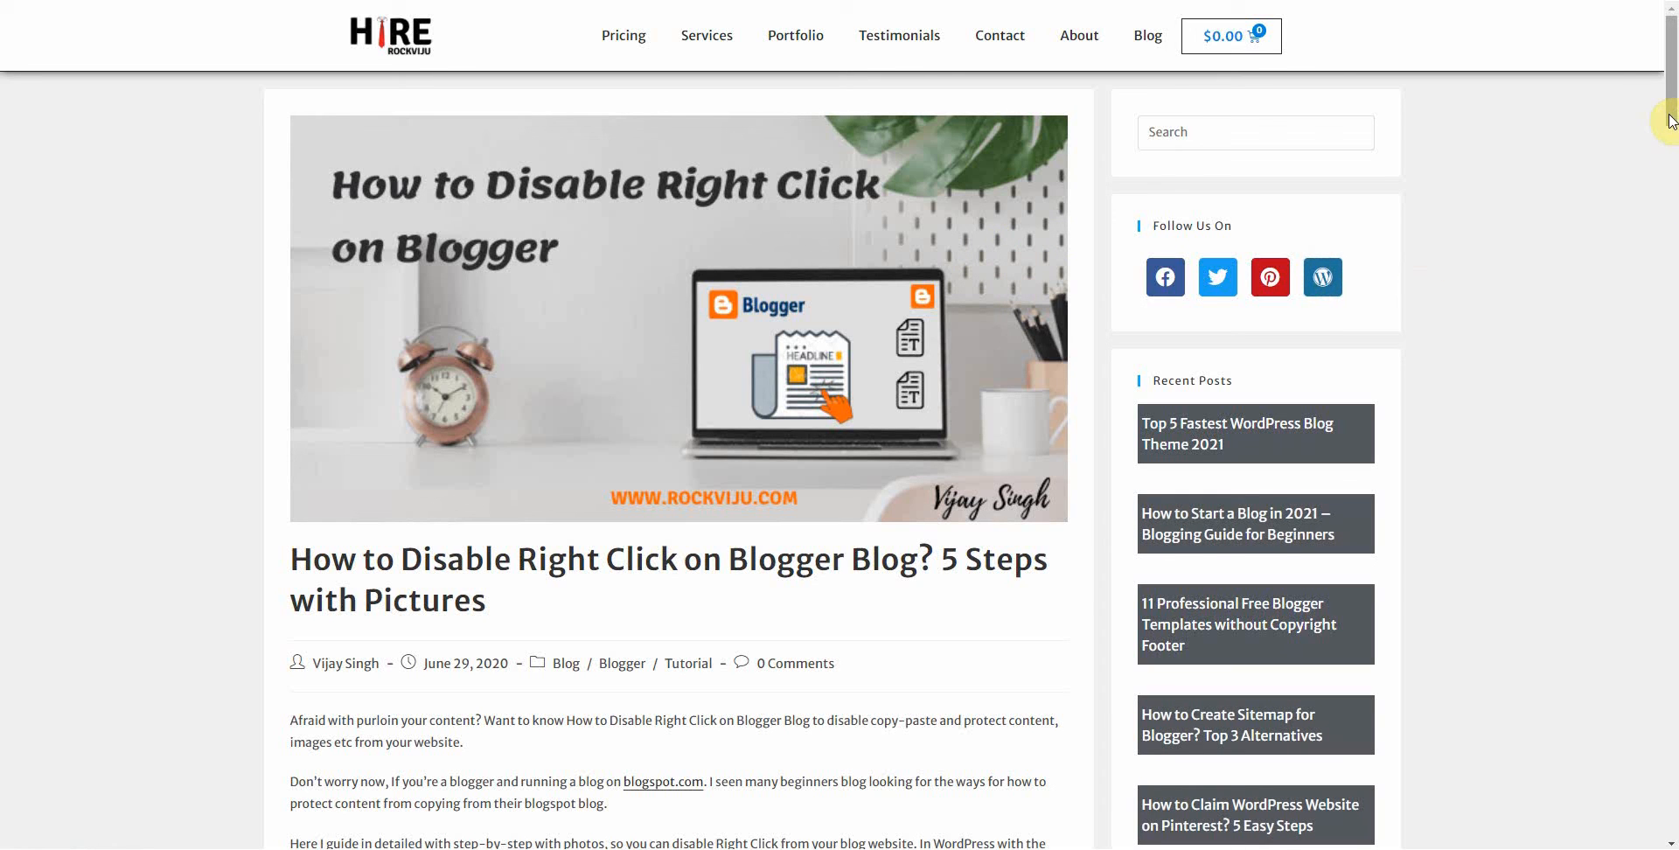
mouse_move(1666, 127)
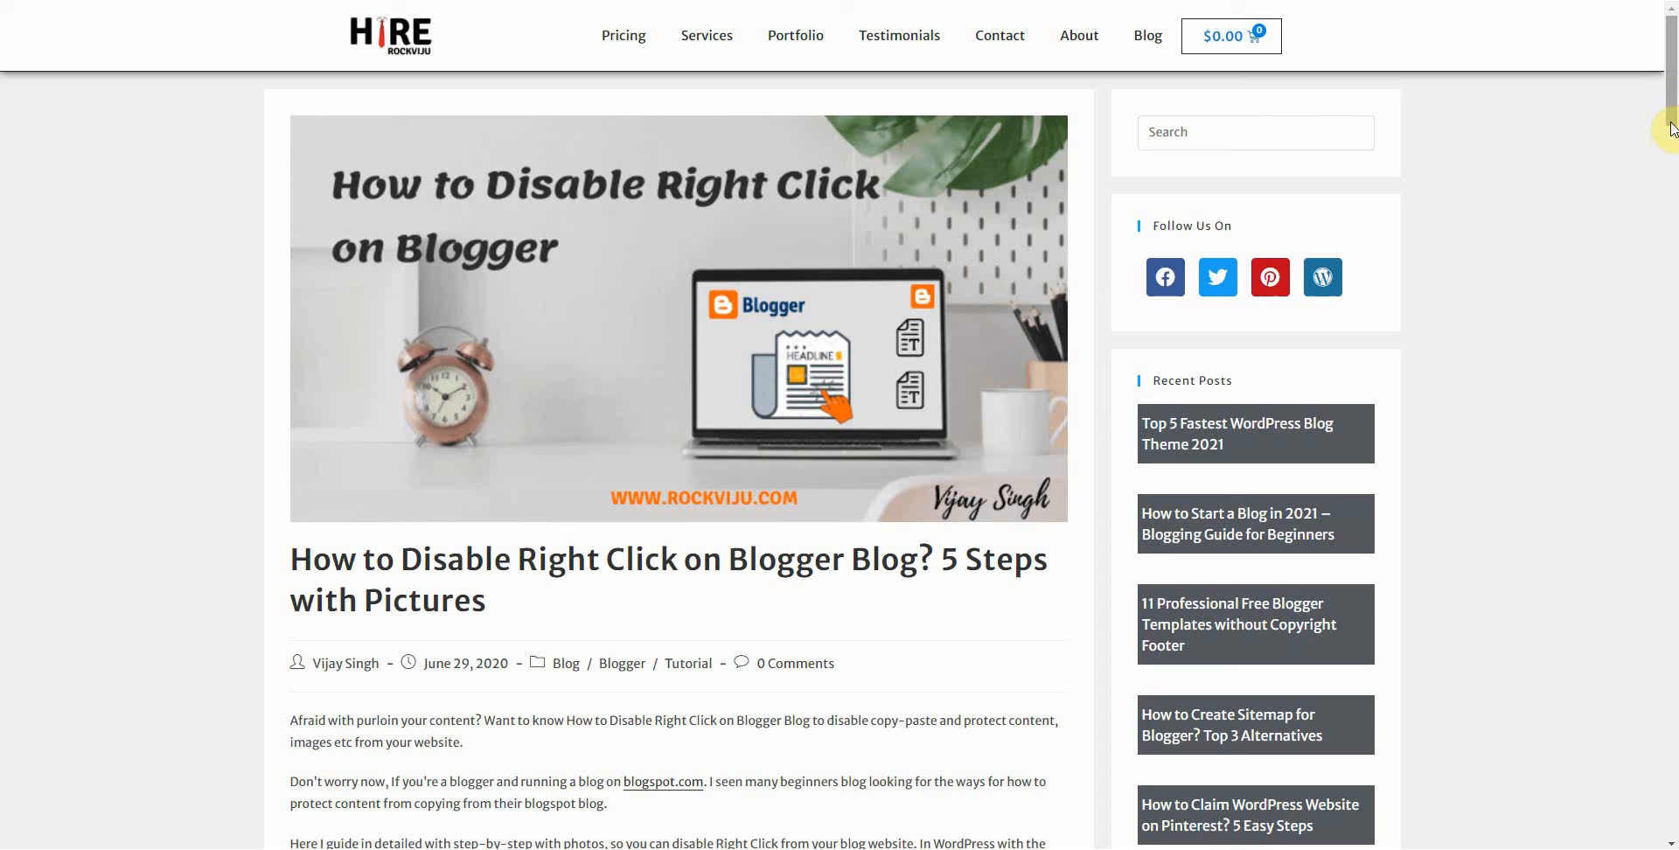
mouse_move(1521, 210)
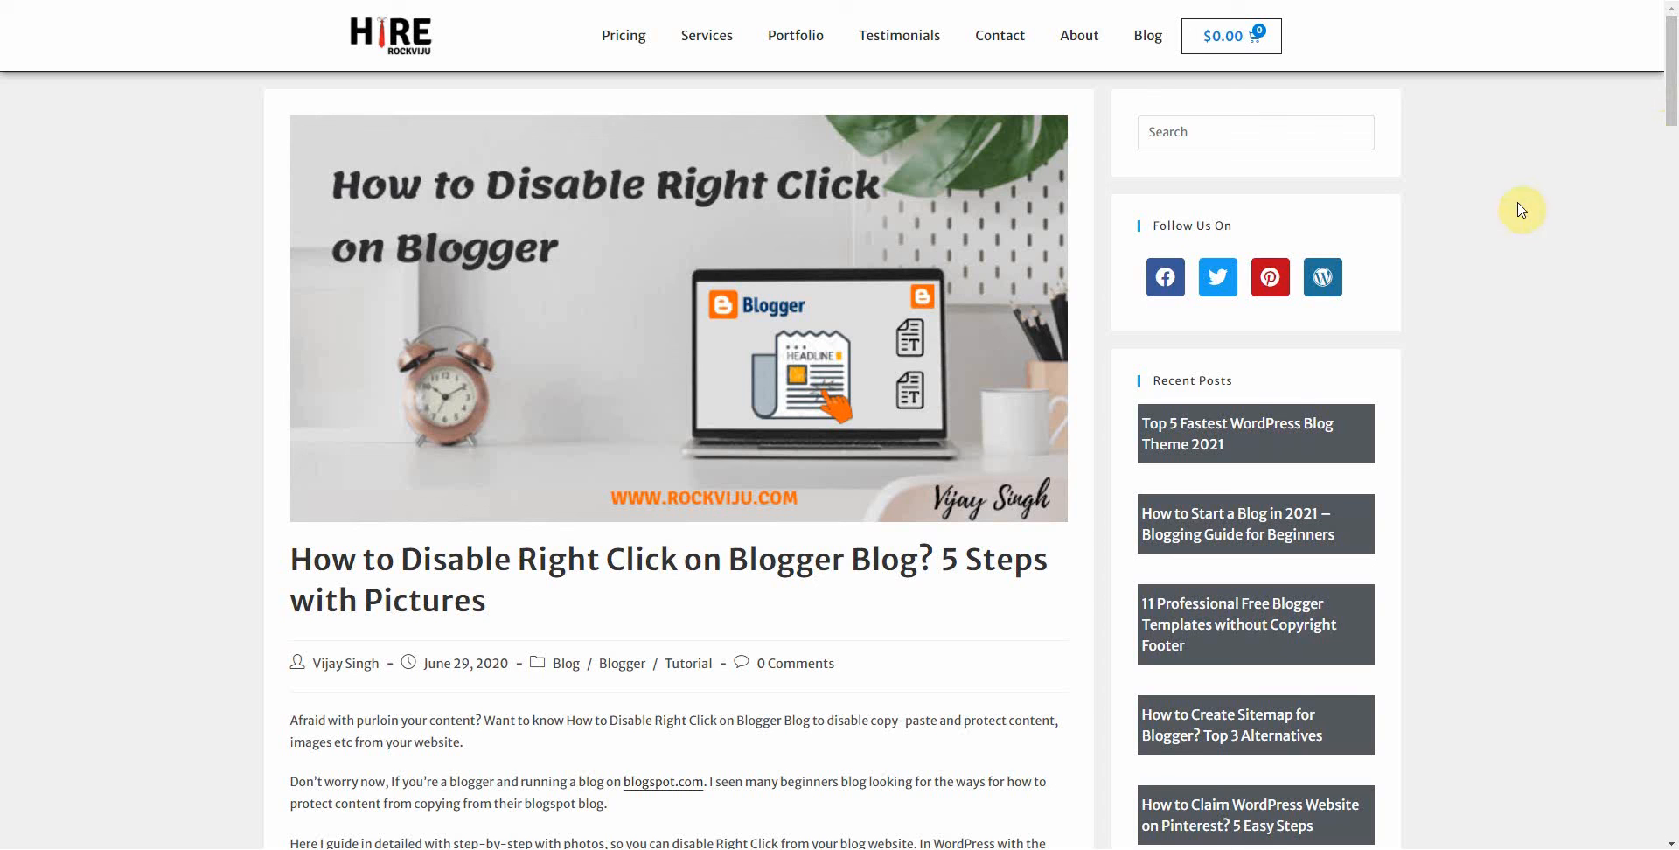
mouse_move(1671, 117)
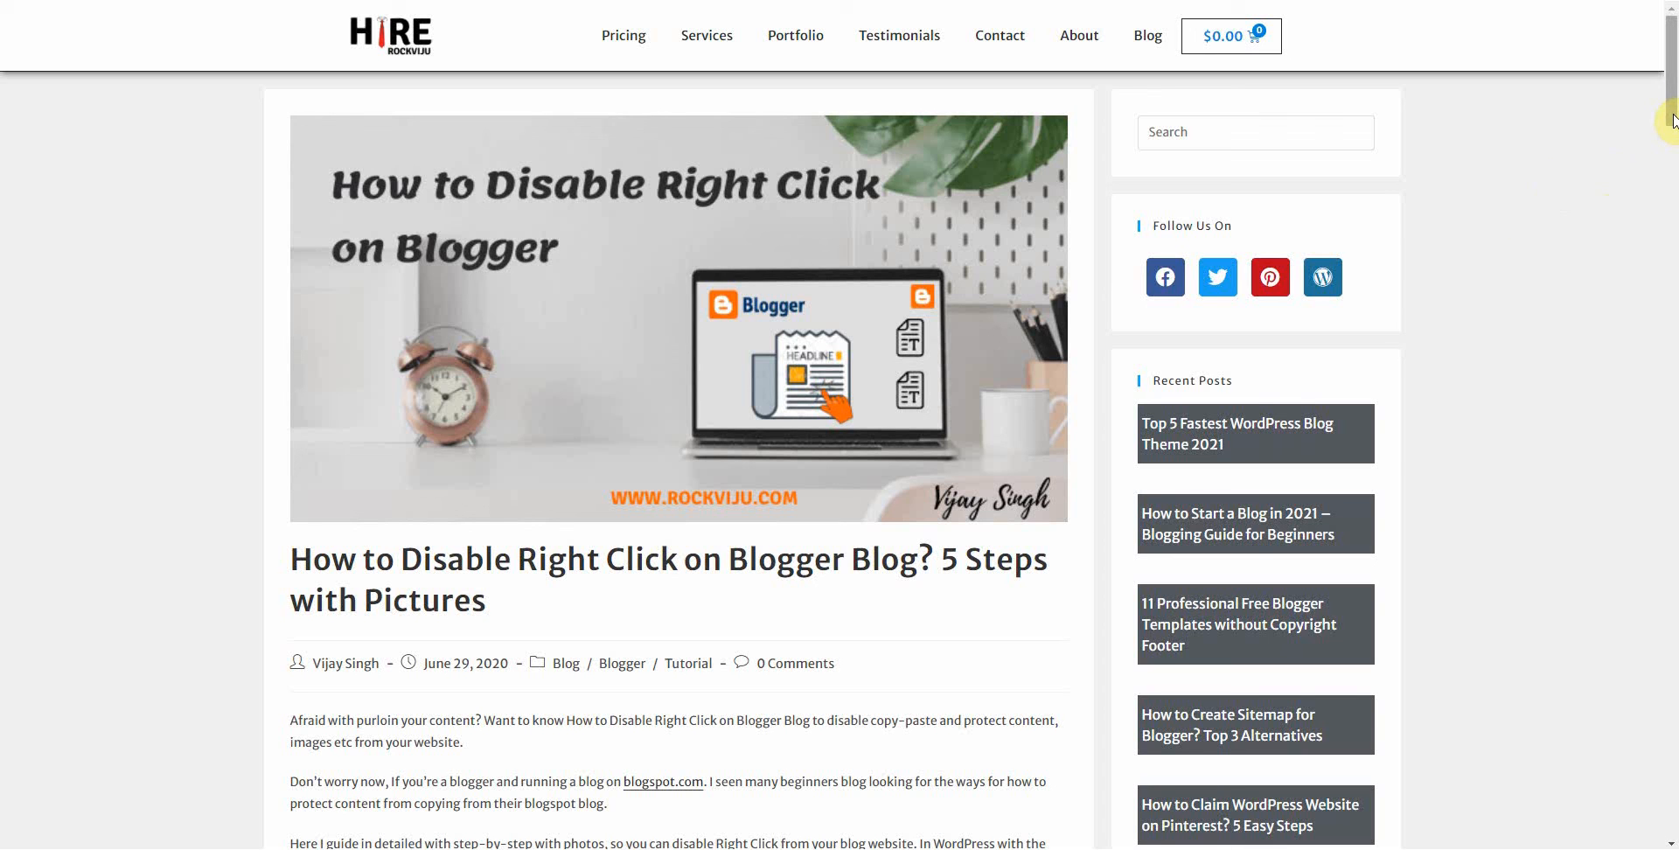
mouse_move(1534, 231)
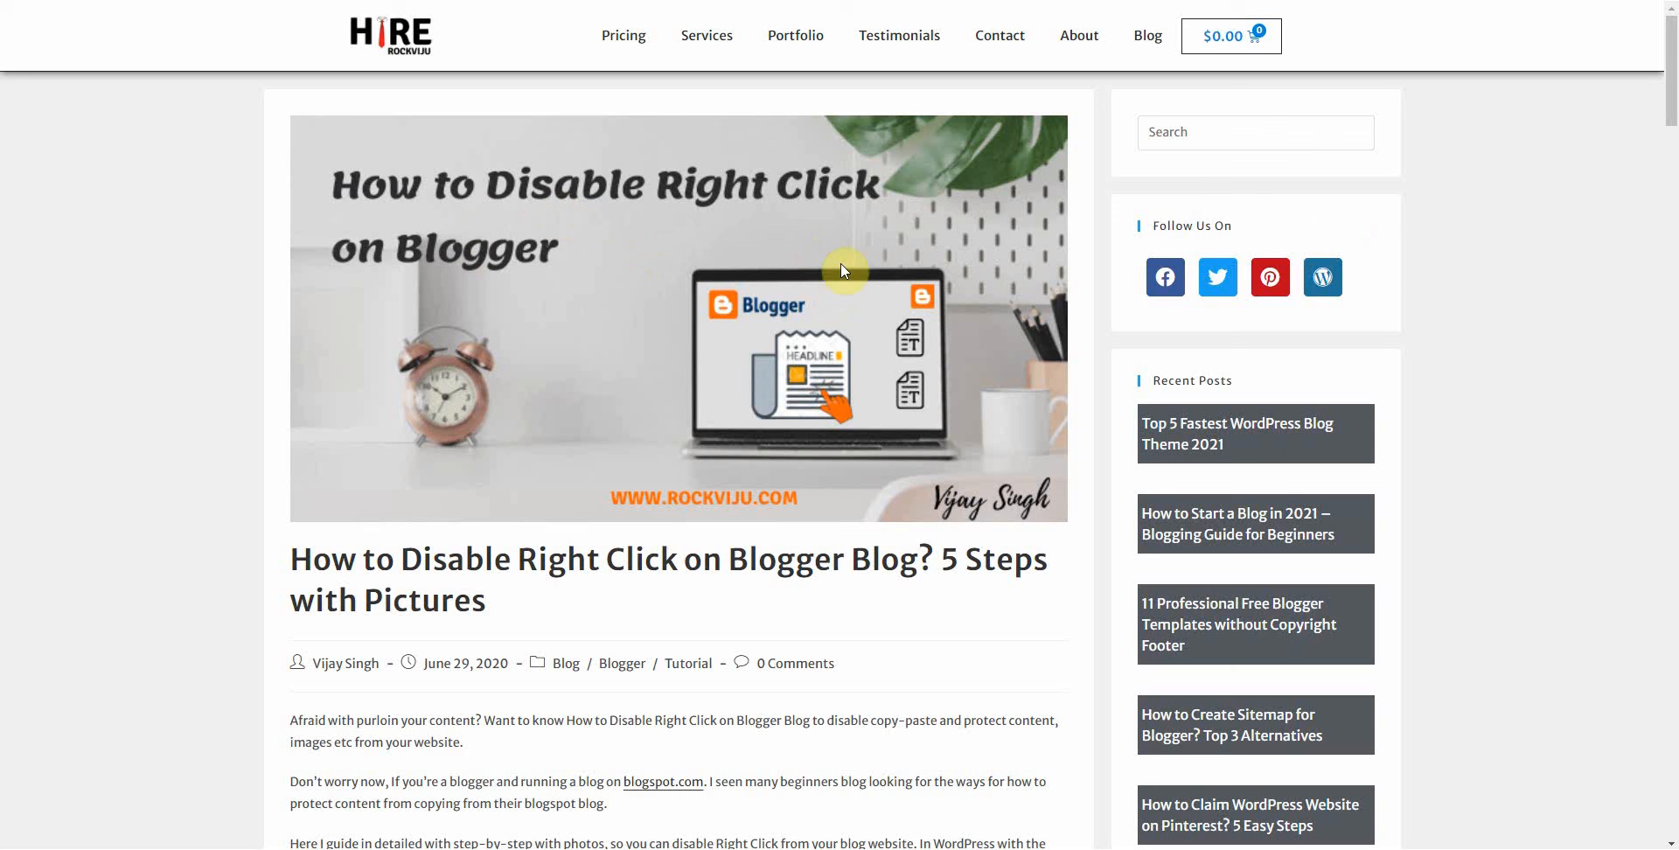
mouse_move(988, 341)
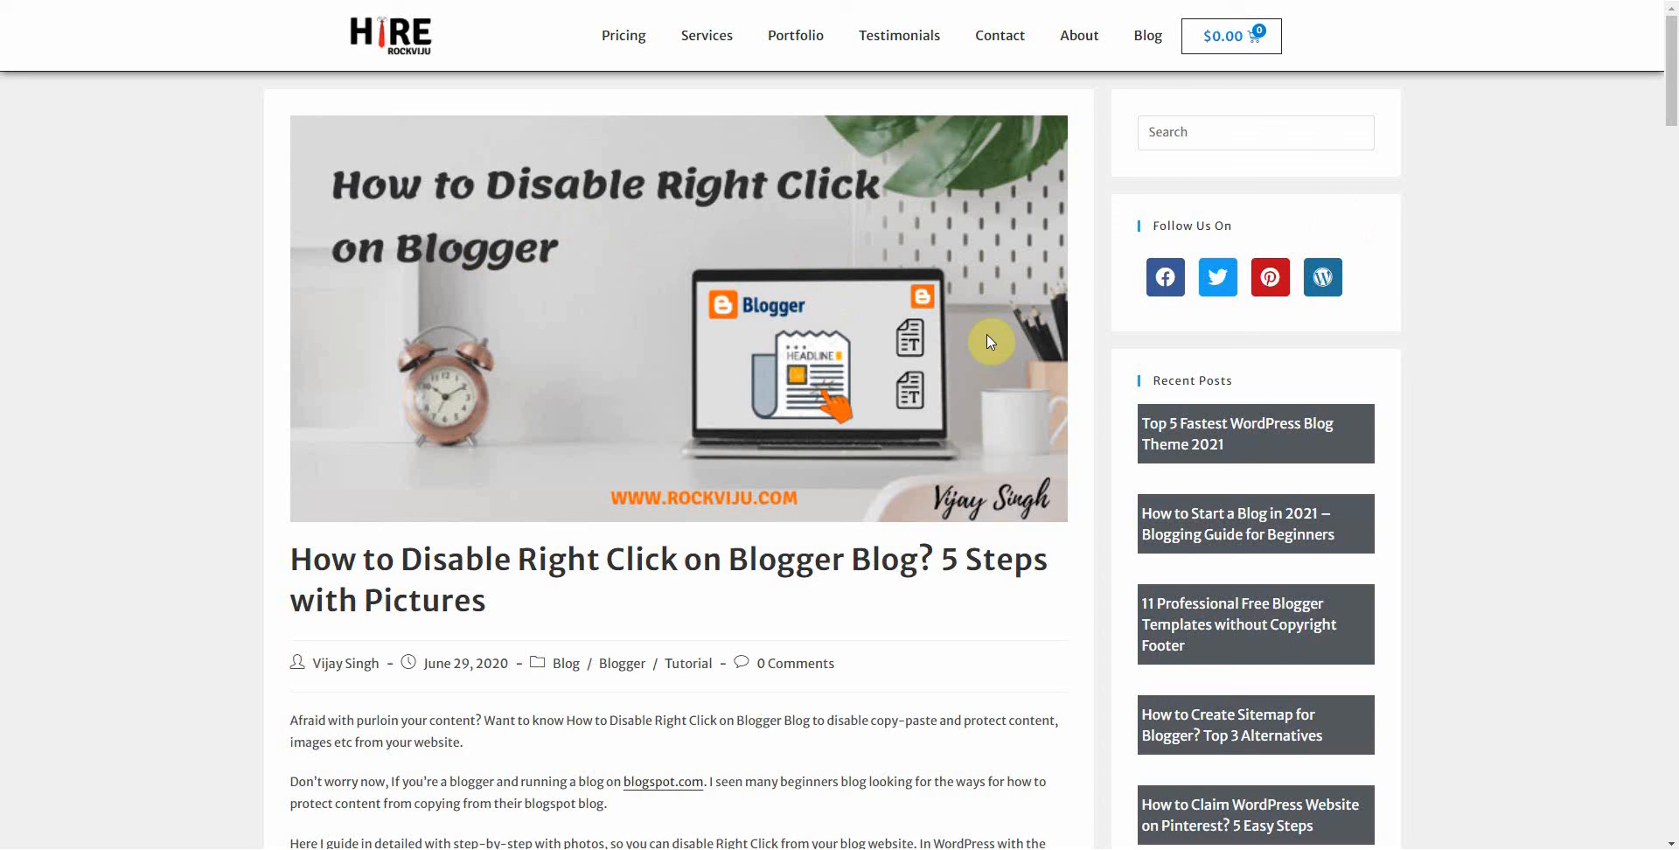